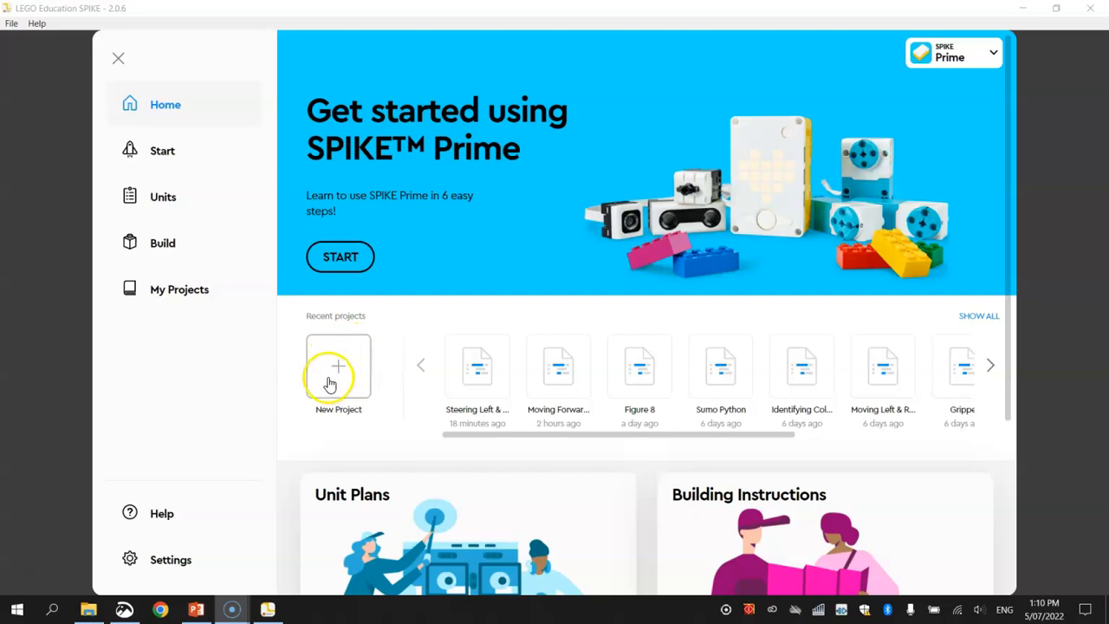
# - Create a new Python project named 'Spin Turns'
pyautogui.click(338, 367)
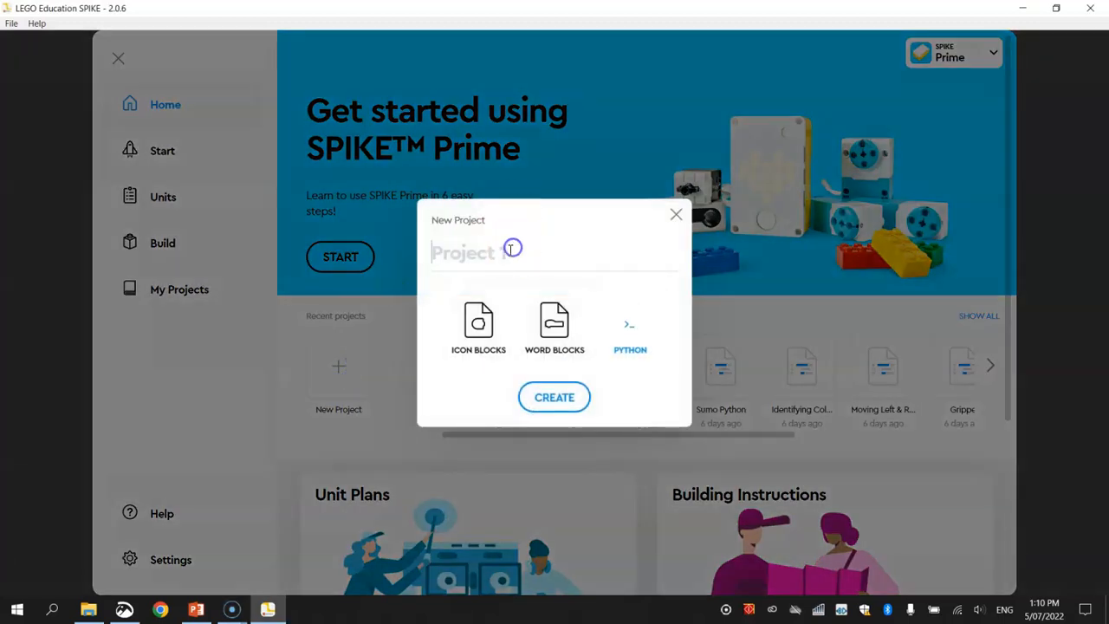
pyautogui.write('Spin Turns')
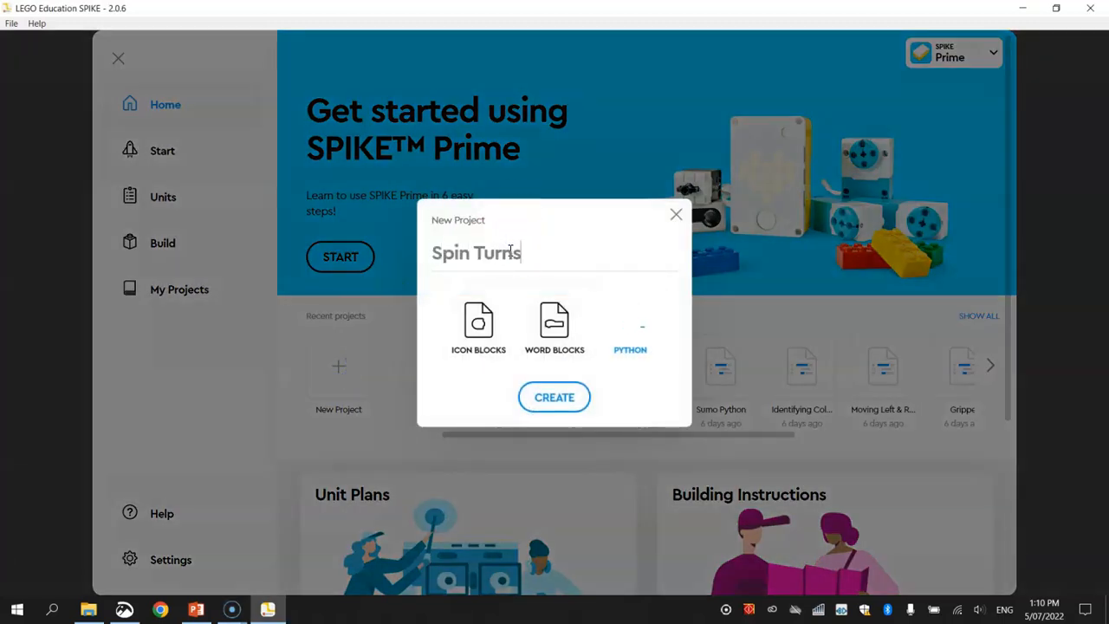
pyautogui.click(631, 325)
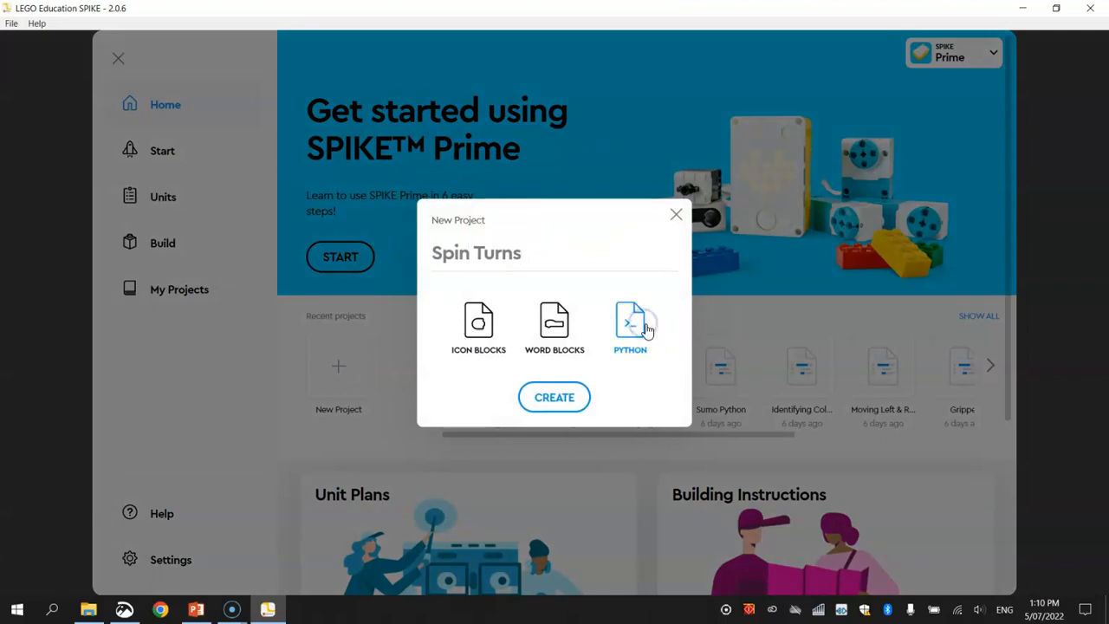
pyautogui.click(554, 397)
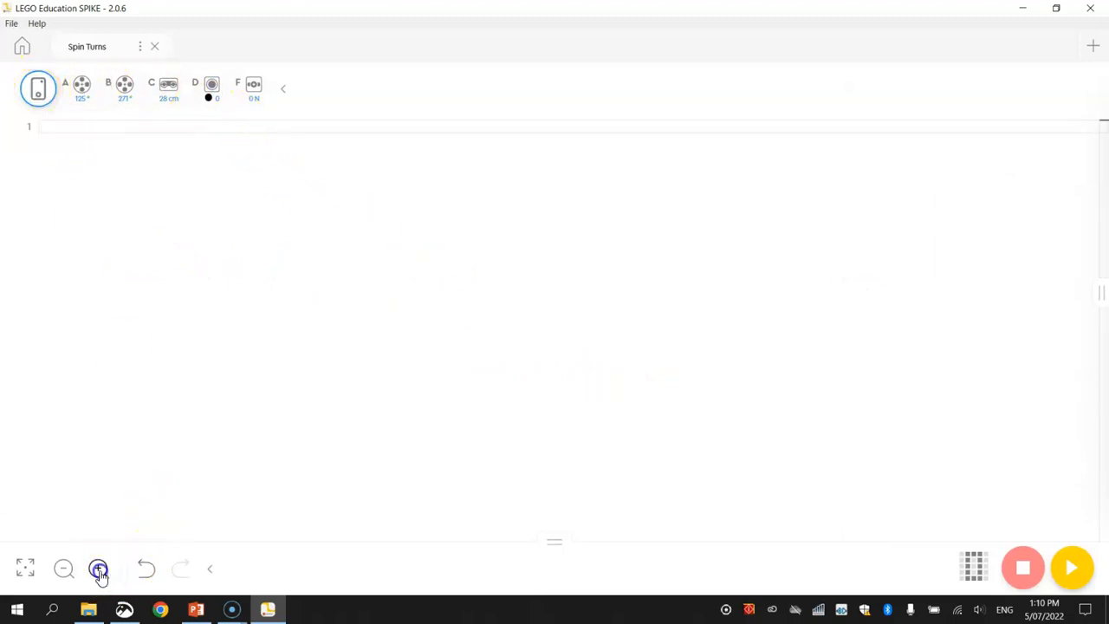
# - Zoom in twice to enlarge the editor text
pyautogui.click(97, 565)
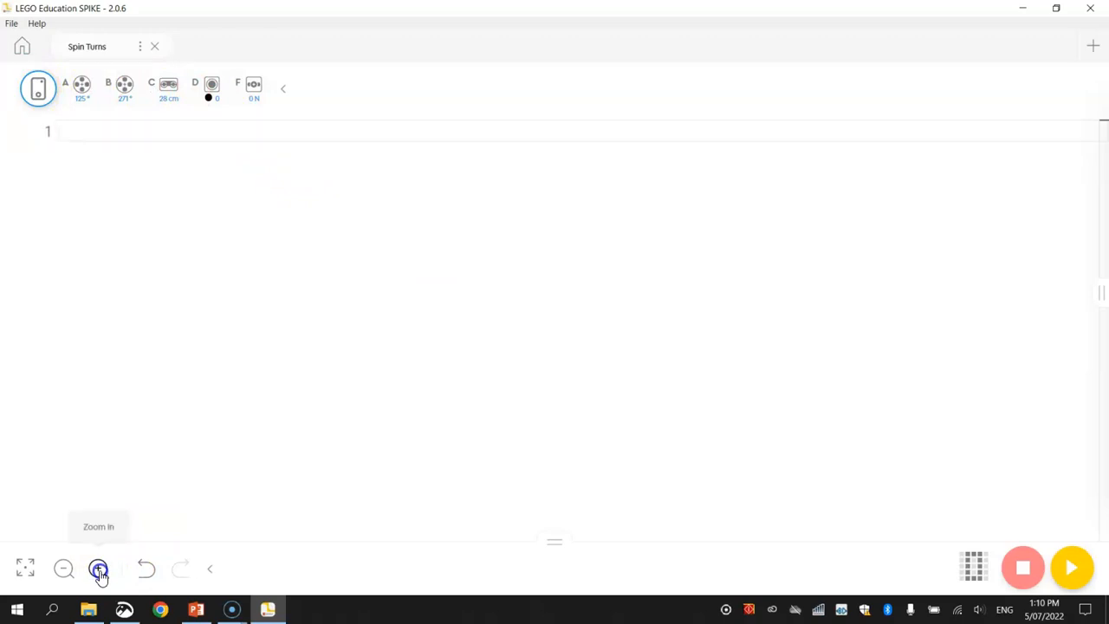
pyautogui.click(97, 569)
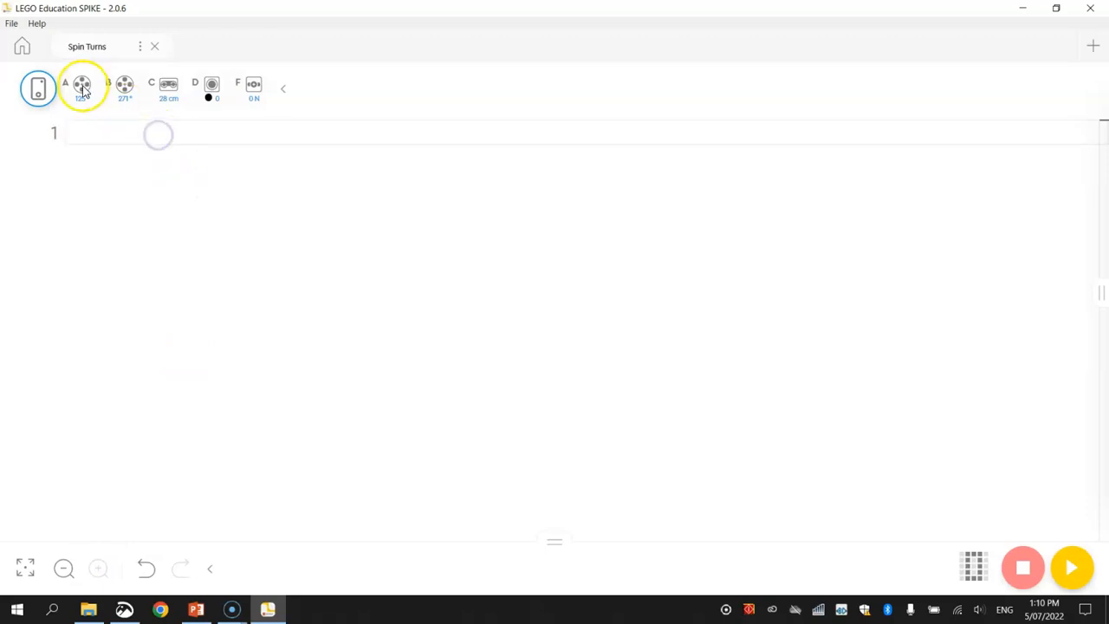
pyautogui.moveTo(260, 86)
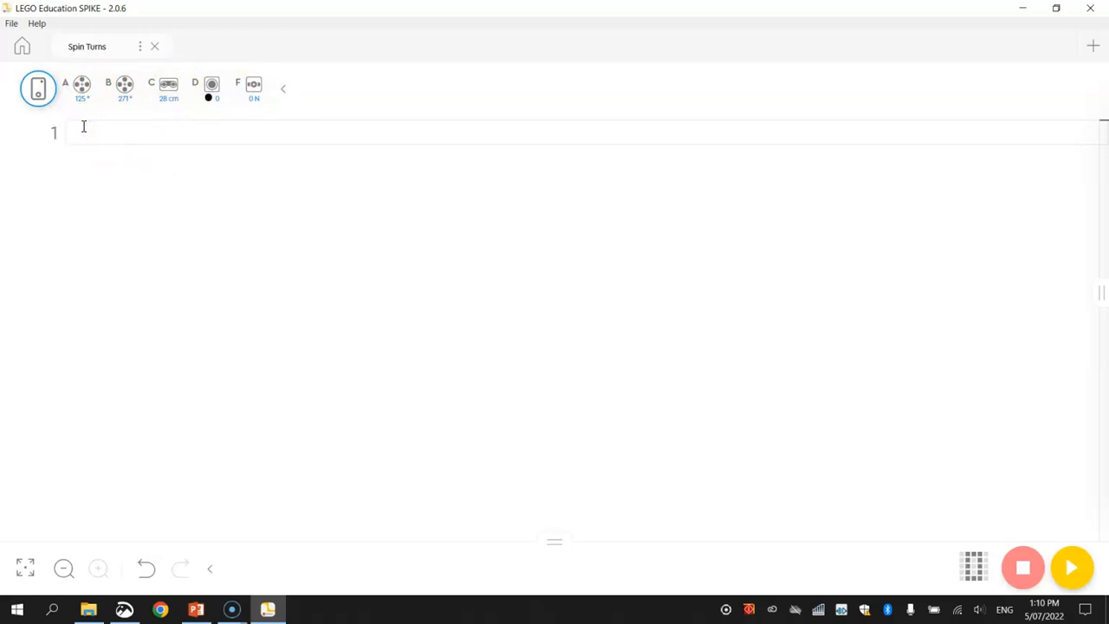
# - Write 'from spike import MotorPair' on line 1 and highlight the word spike
pyautogui.write('f')
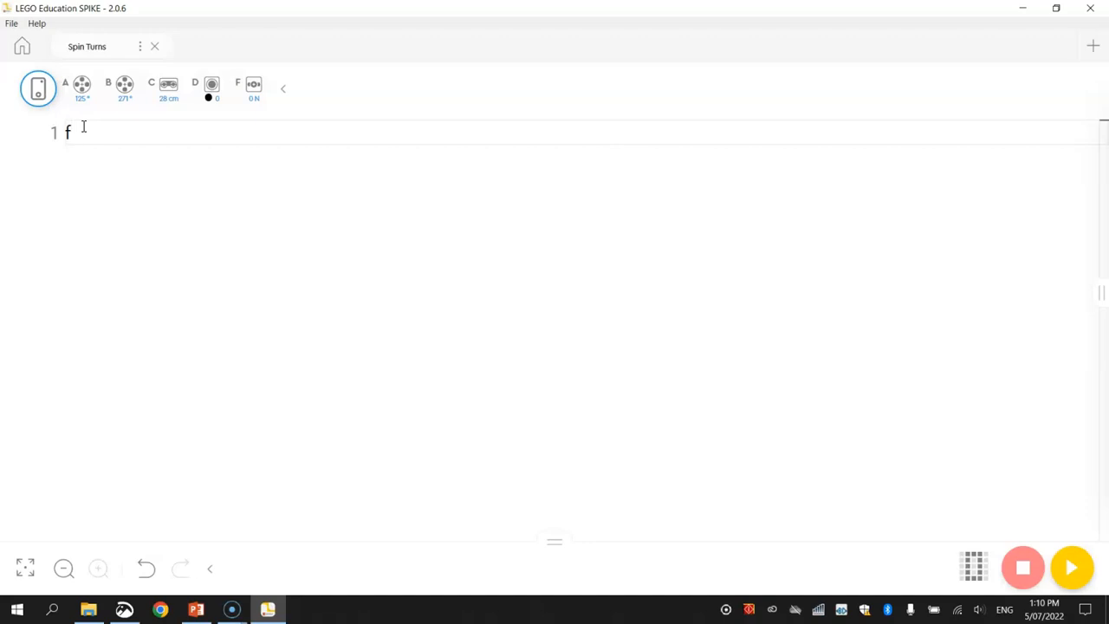
pyautogui.write('rom spik')
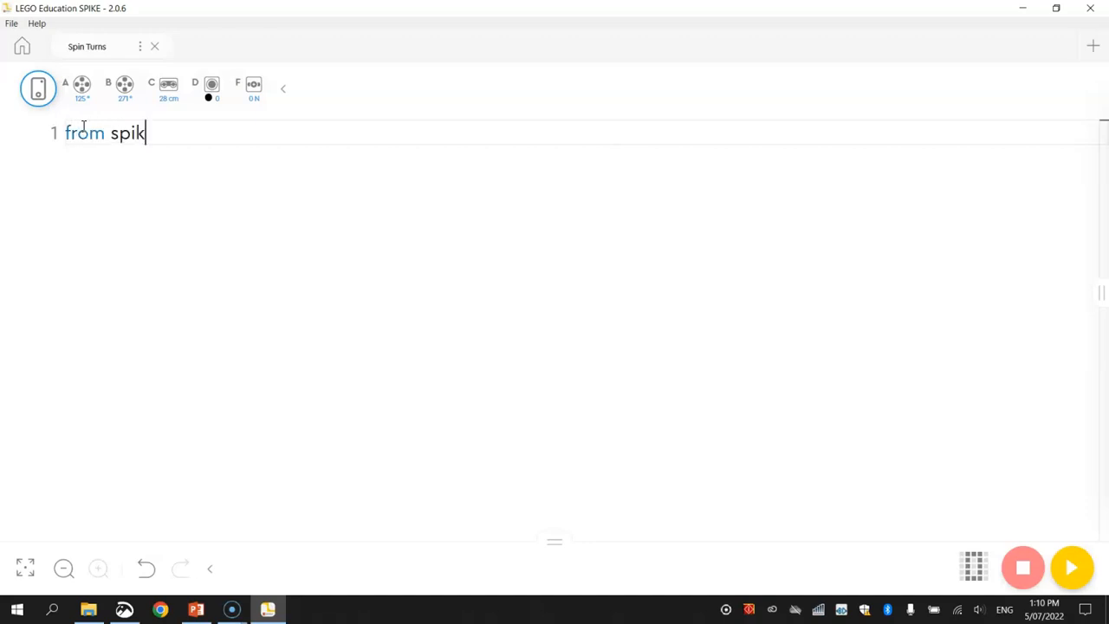
pyautogui.write('e import MotorP')
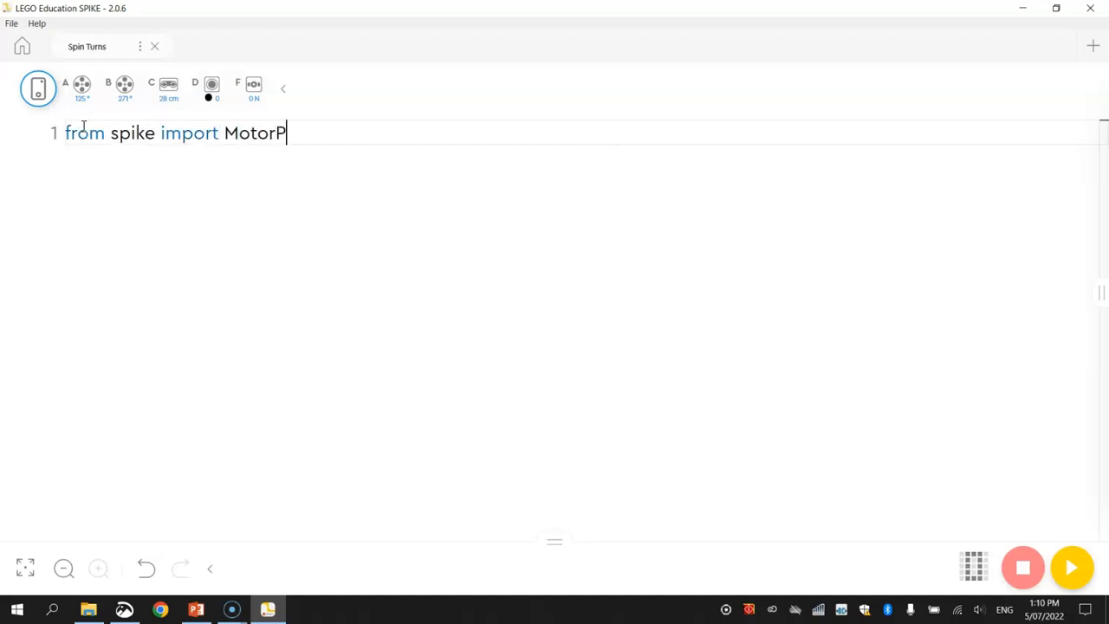
pyautogui.write('air')
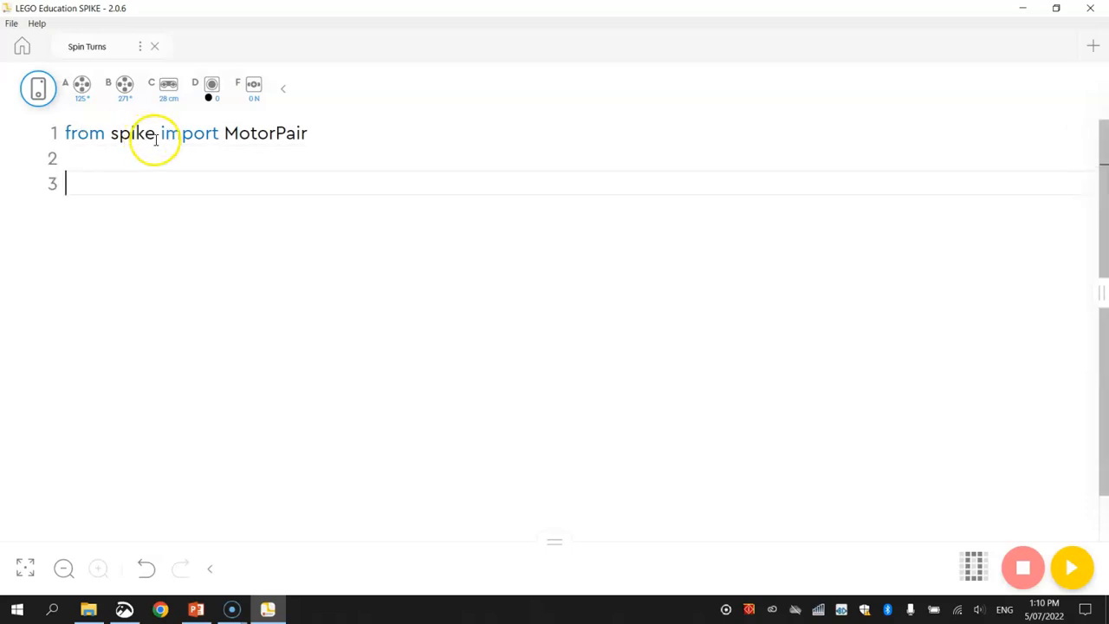
pyautogui.doubleClick(132, 132)
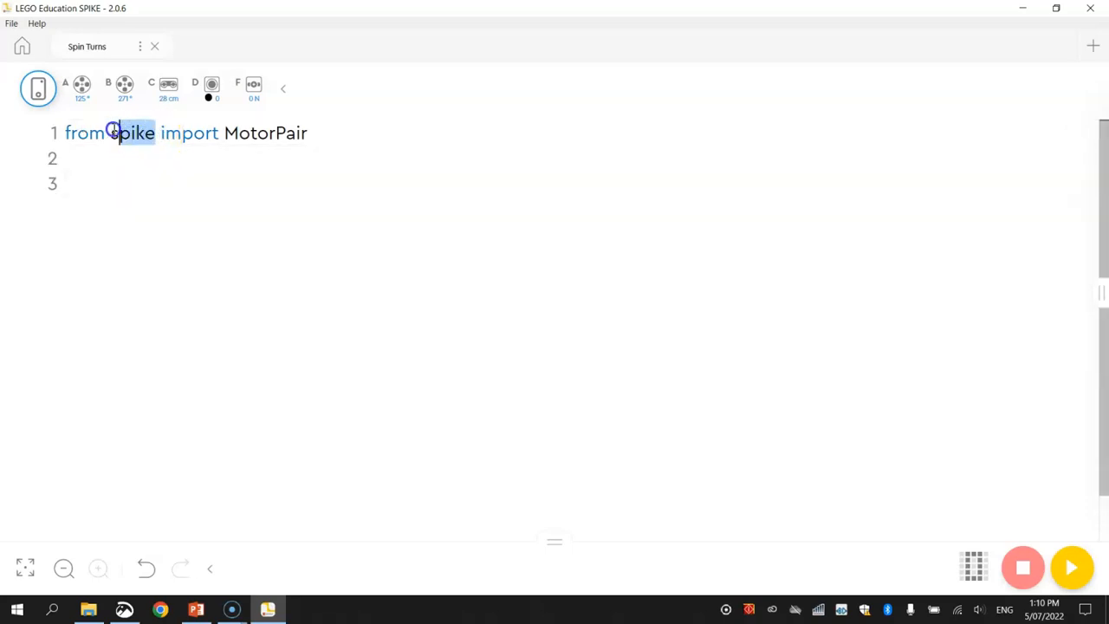
pyautogui.doubleClick(131, 131)
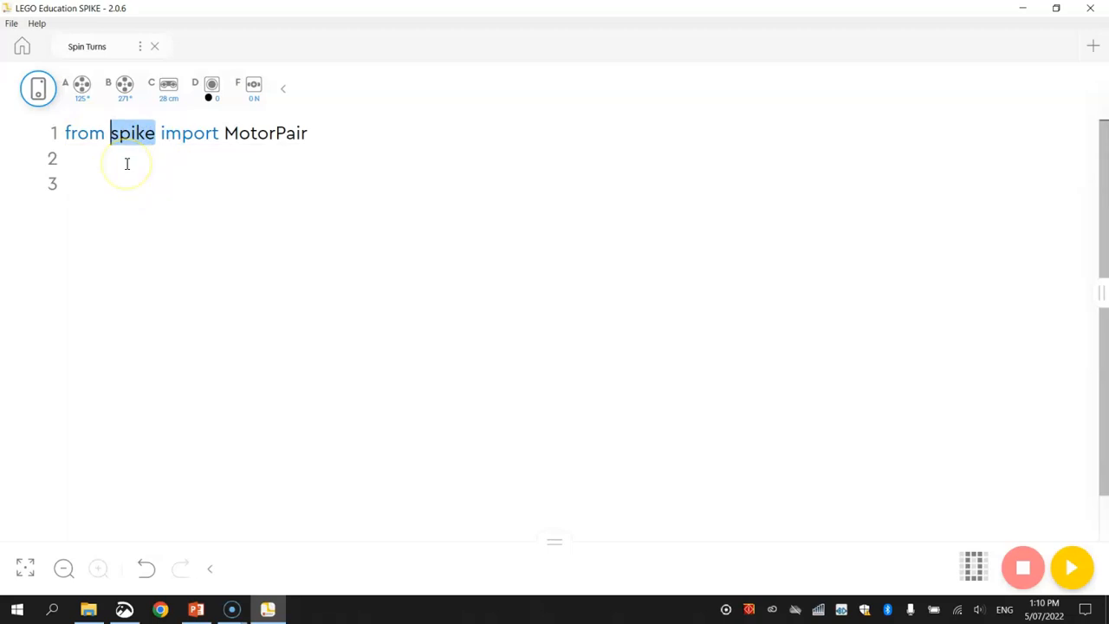
pyautogui.moveTo(219, 147)
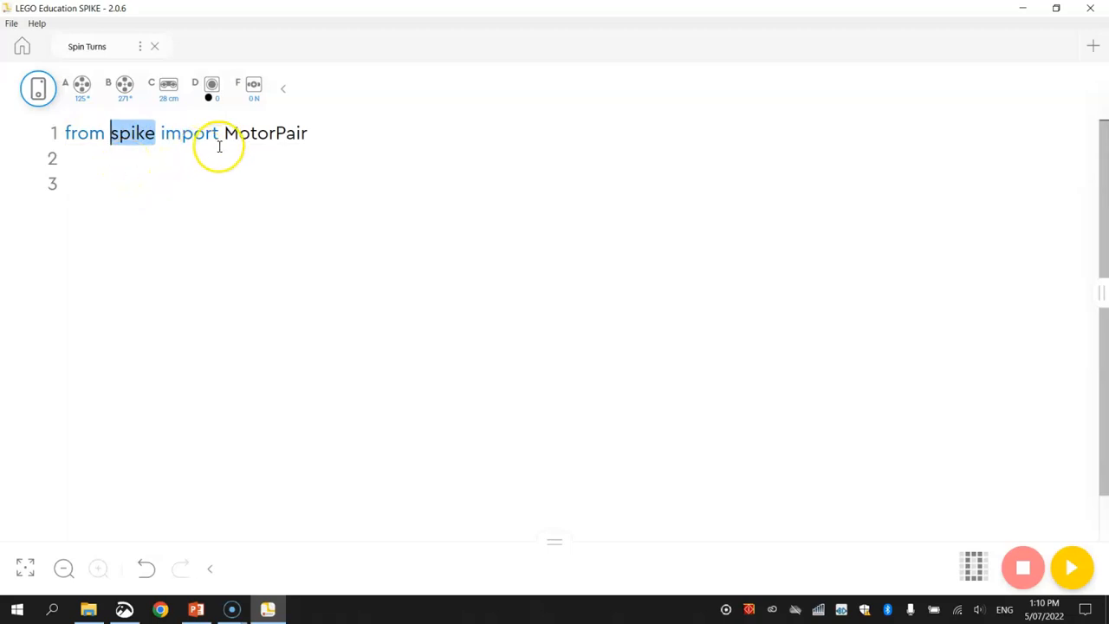
pyautogui.moveTo(221, 132)
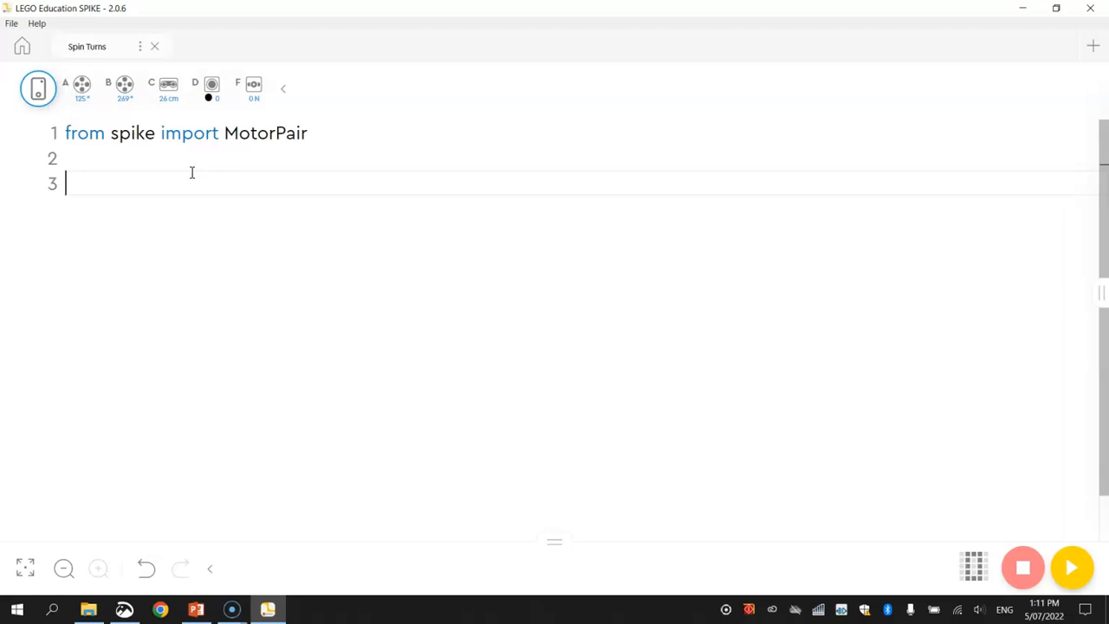
# - Start line 3 with the variable name movement_motors and highlight it
pyautogui.write('movement')
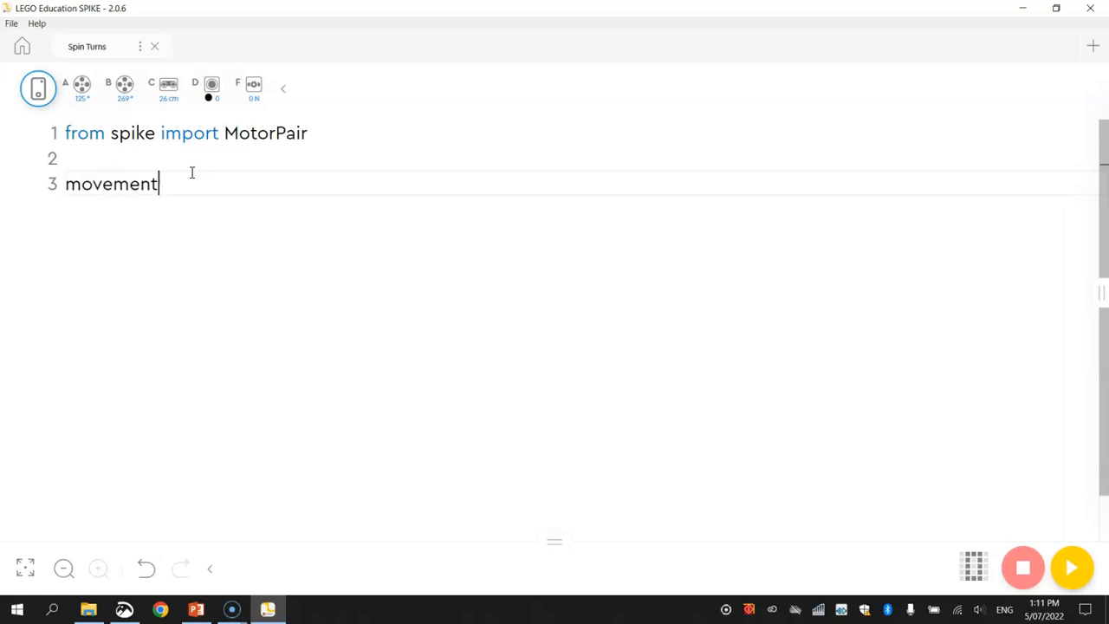
pyautogui.write('_m')
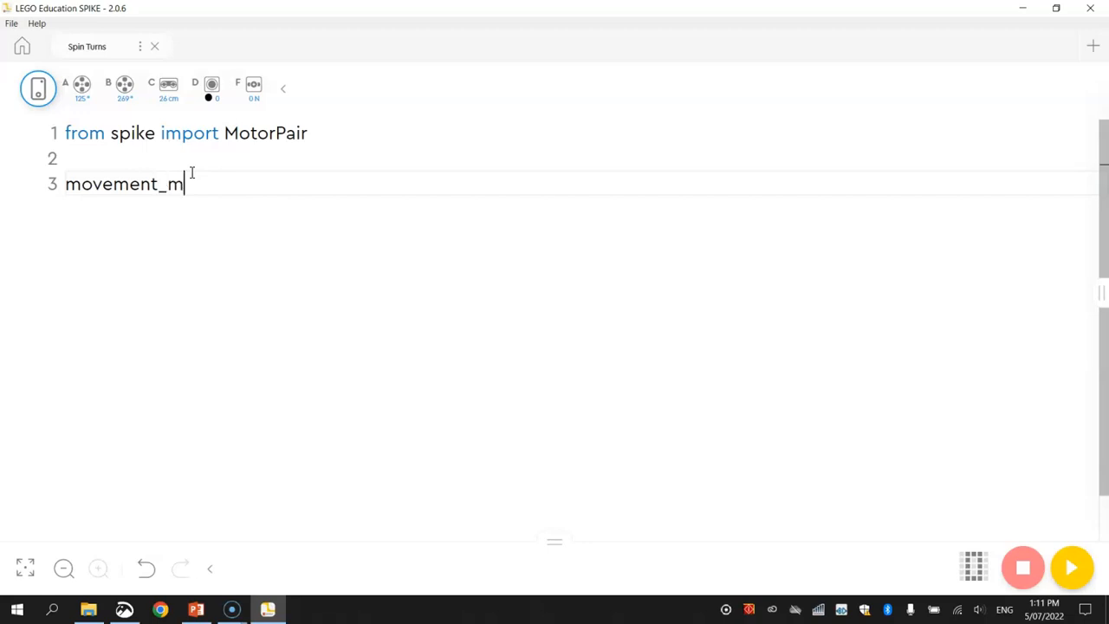
pyautogui.write('otors')
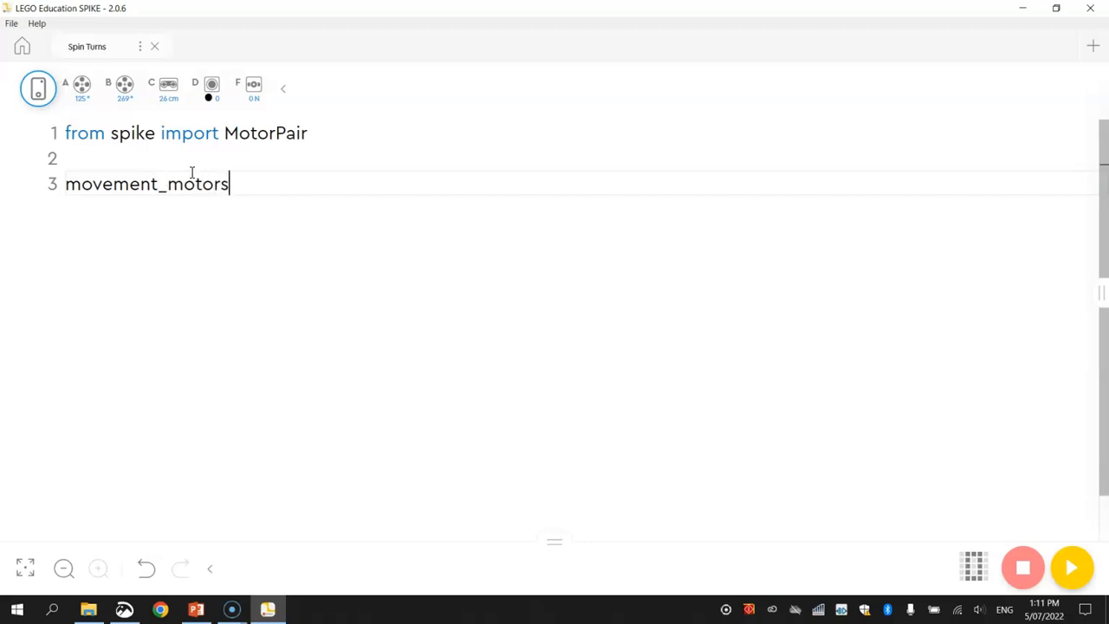
pyautogui.doubleClick(145, 183)
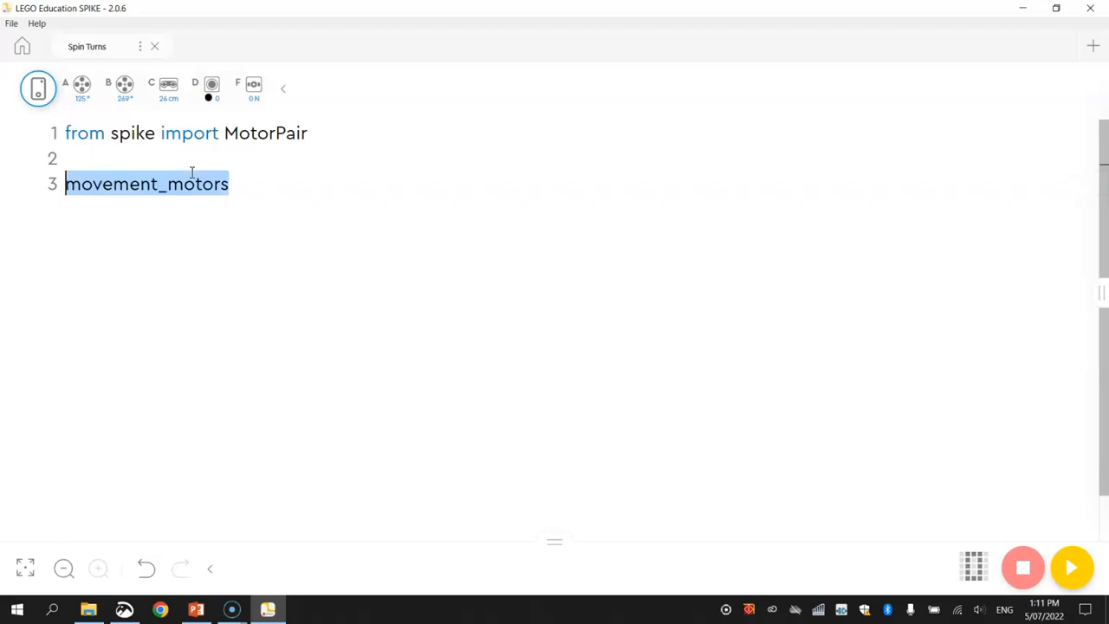
pyautogui.click(230, 184)
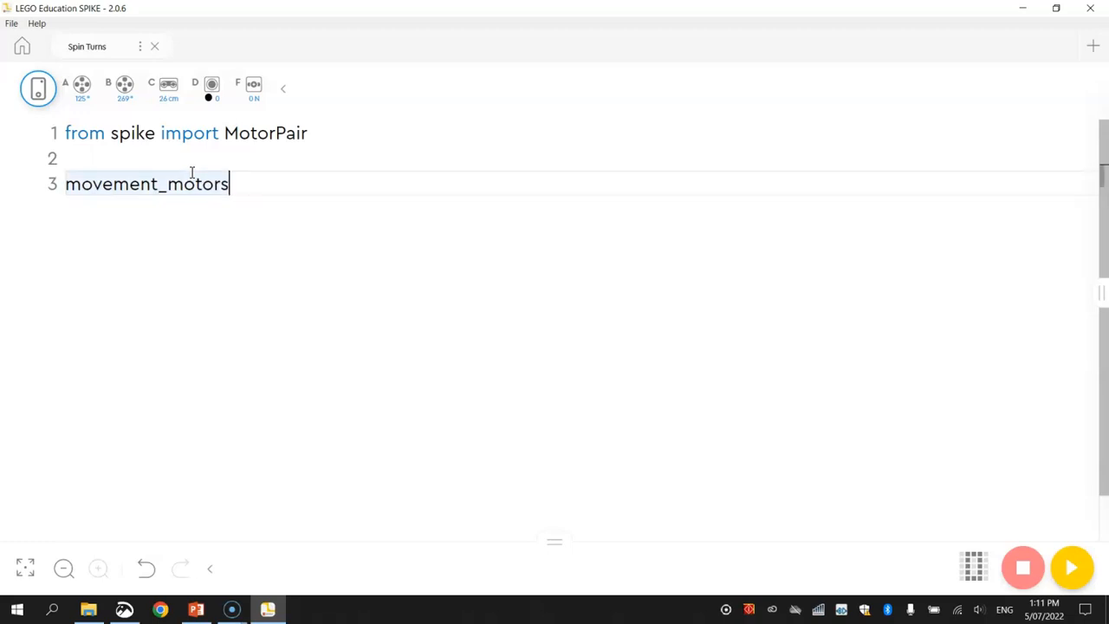
# - Complete line 3 as movement_motors = MotorPair('B', 'A')
pyautogui.write('=')
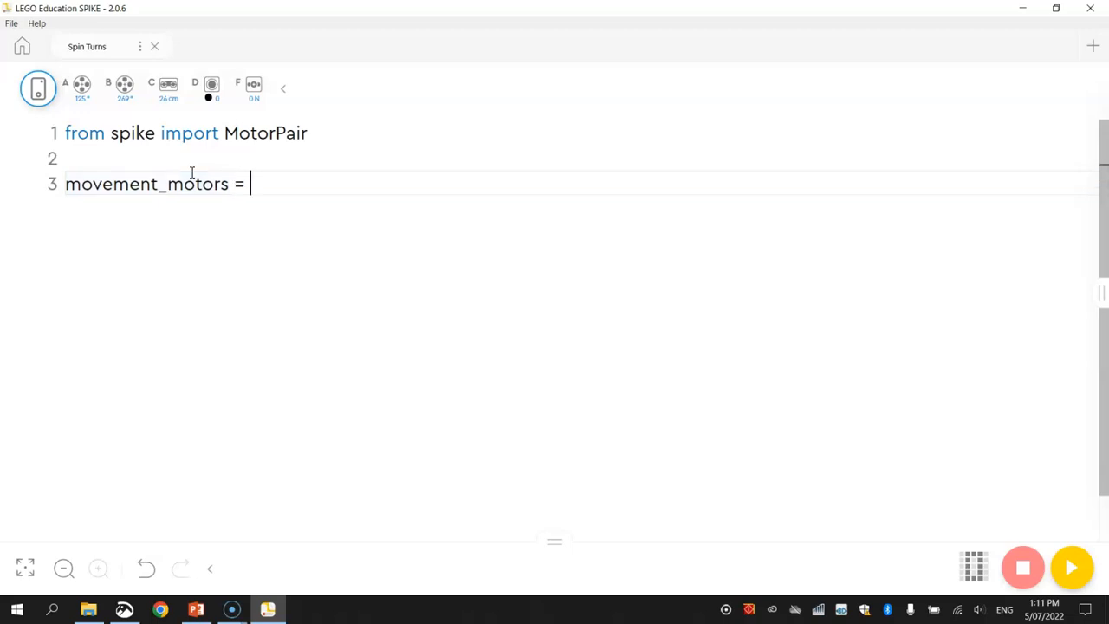
pyautogui.write('M')
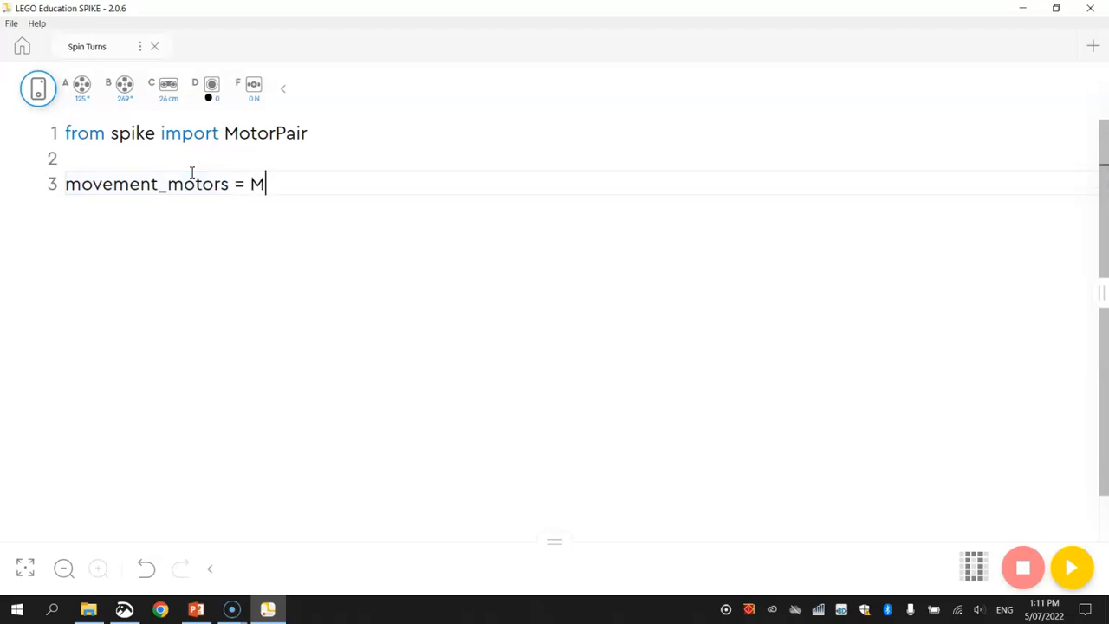
pyautogui.write("otorPair('")
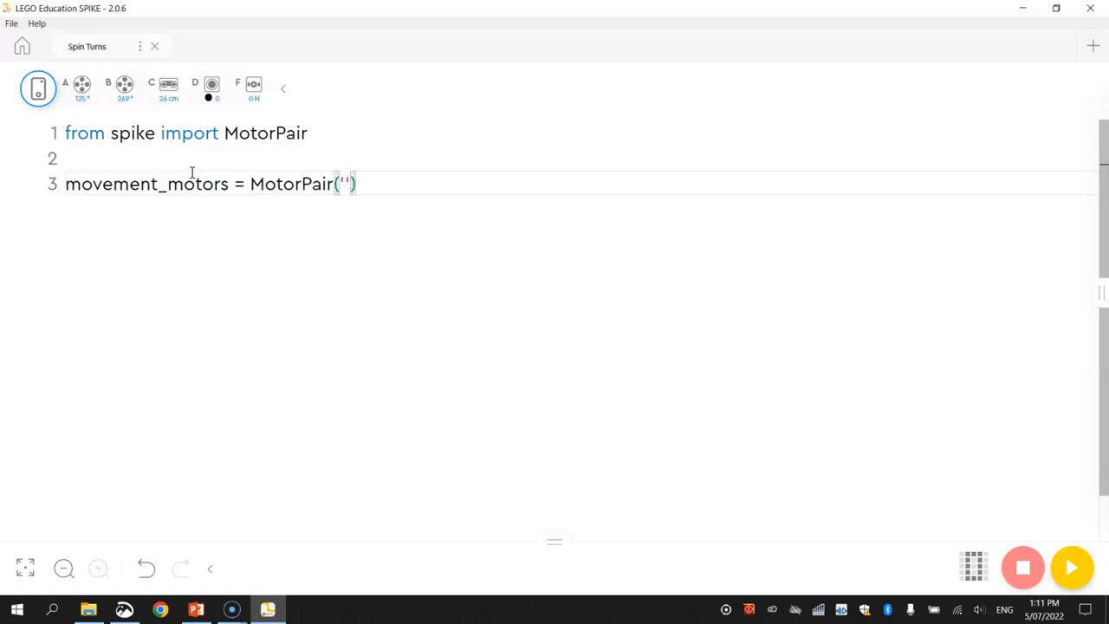
pyautogui.write("B',")
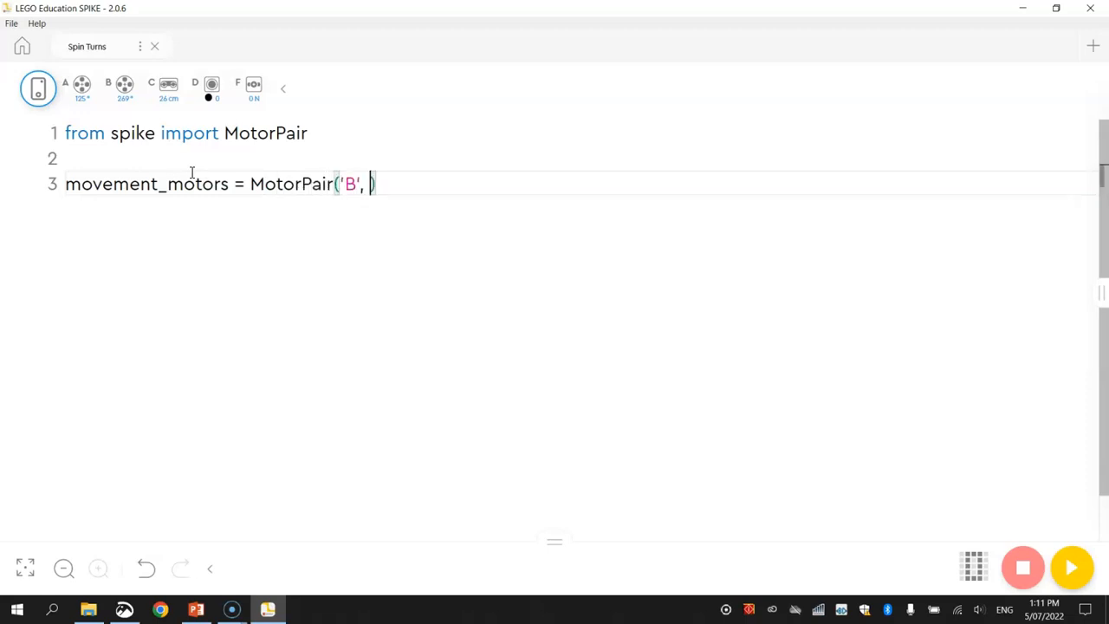
pyautogui.write("'A'")
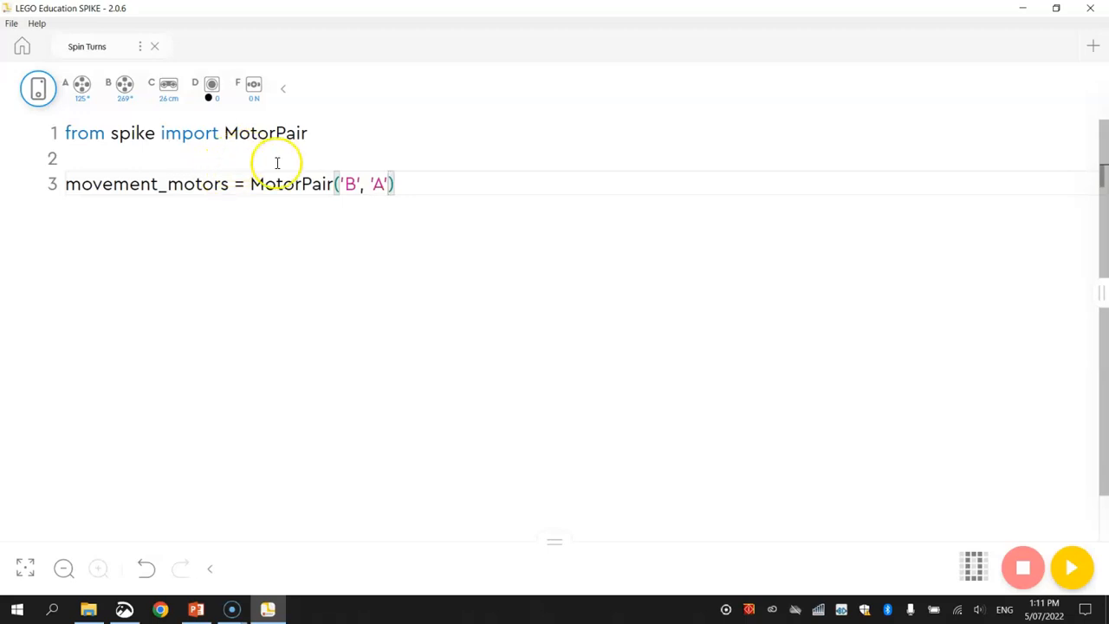
pyautogui.doubleClick(381, 183)
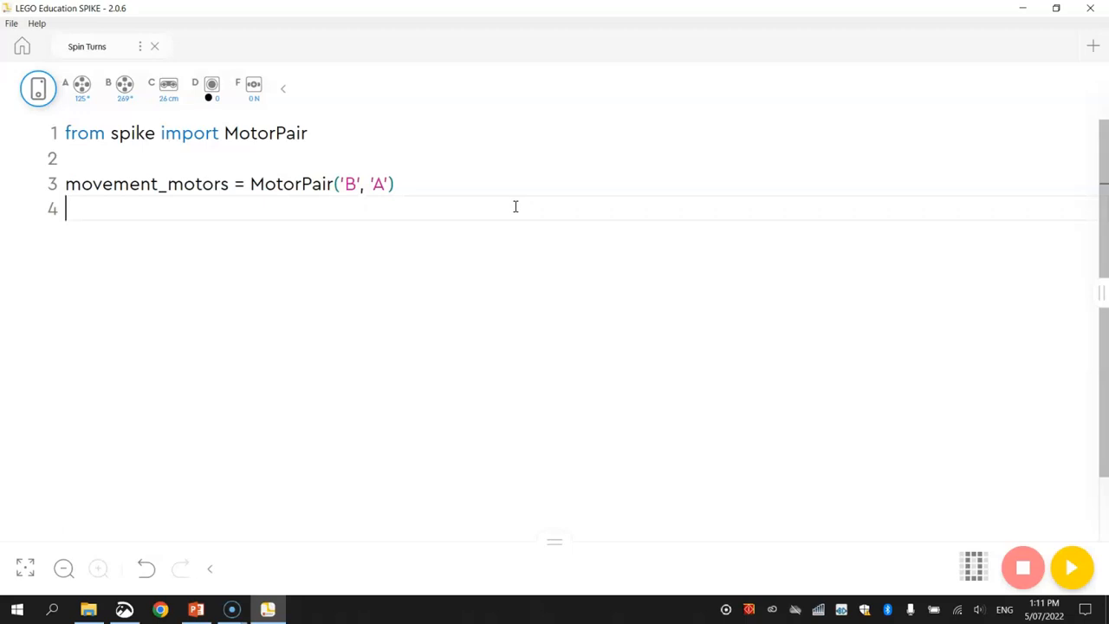
# - Write movement_motors.set_default_speed() on line 4 and highlight the method name
pyautogui.write('moveemn')
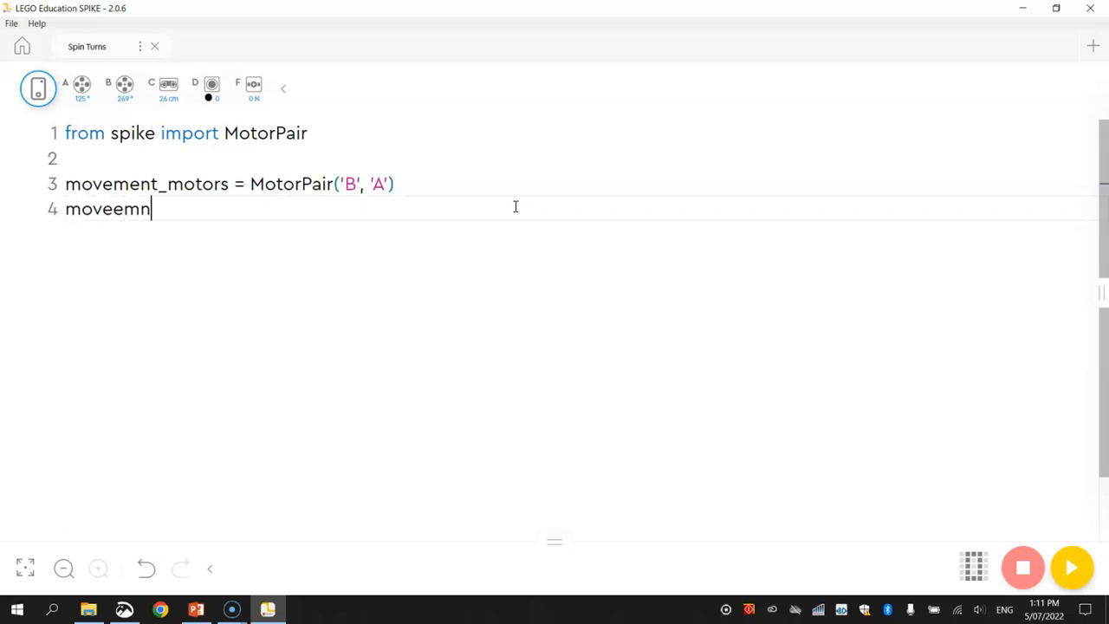
pyautogui.write('movement')
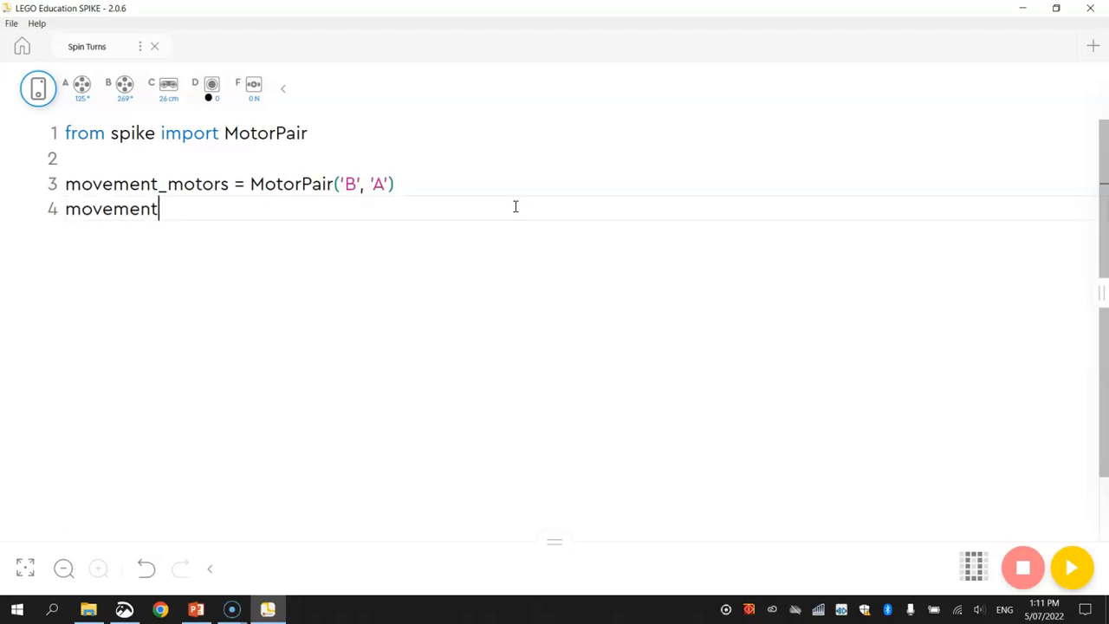
pyautogui.write('_motors.')
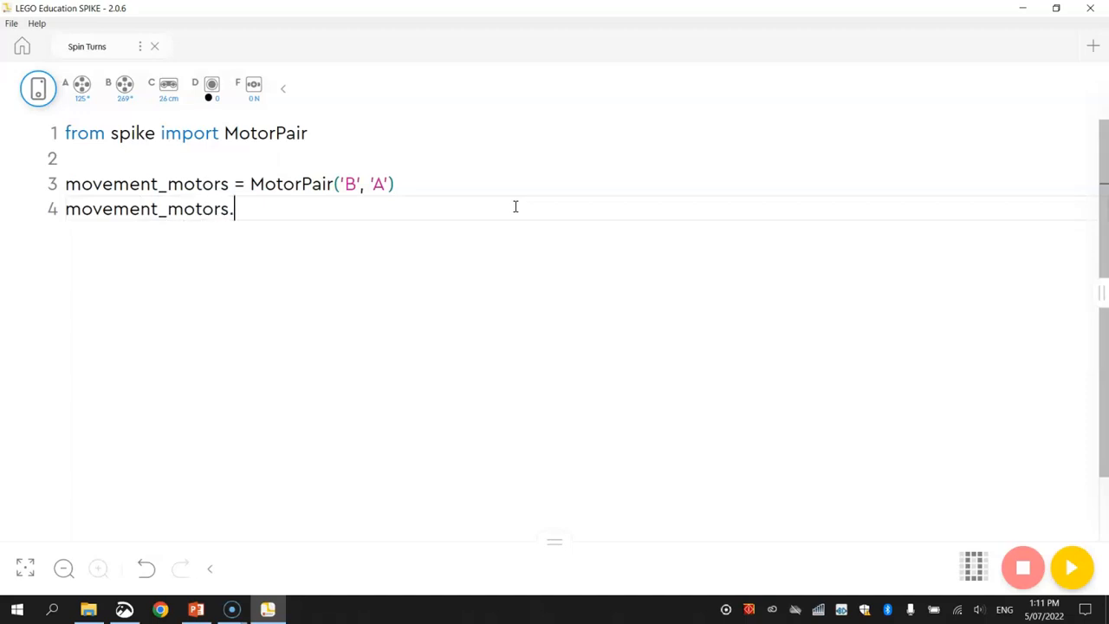
pyautogui.write('set_')
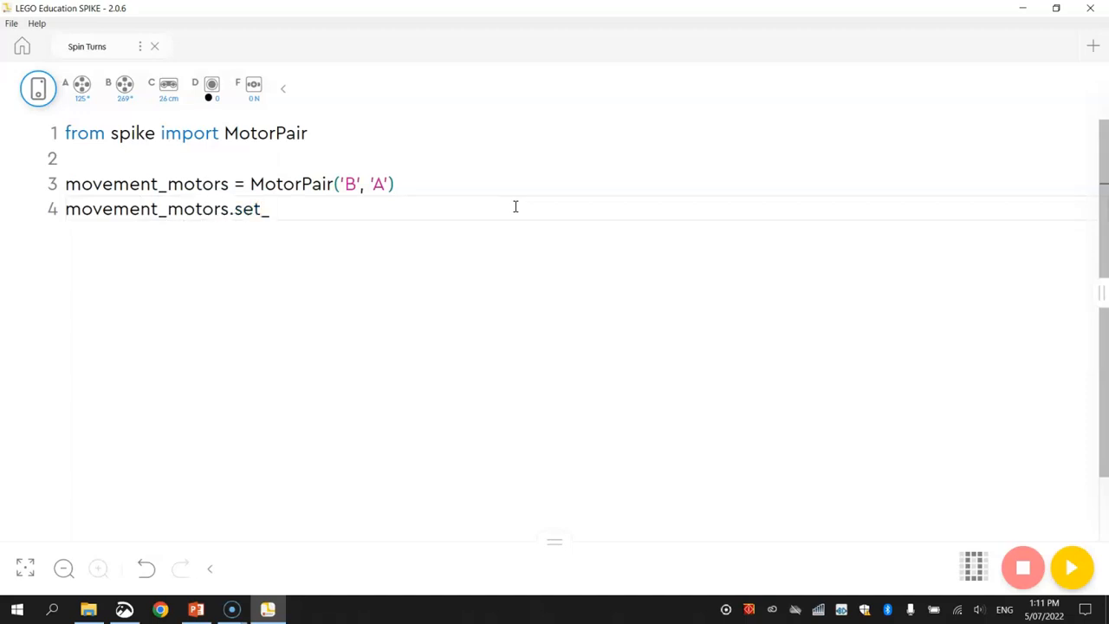
pyautogui.write('default_speed')
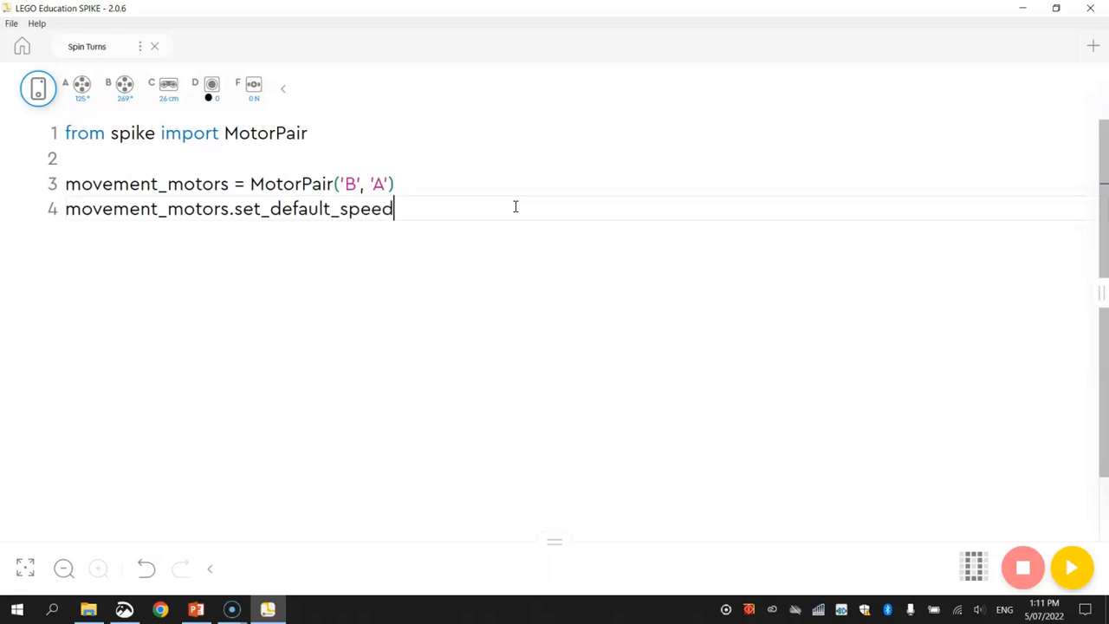
pyautogui.doubleClick(312, 208)
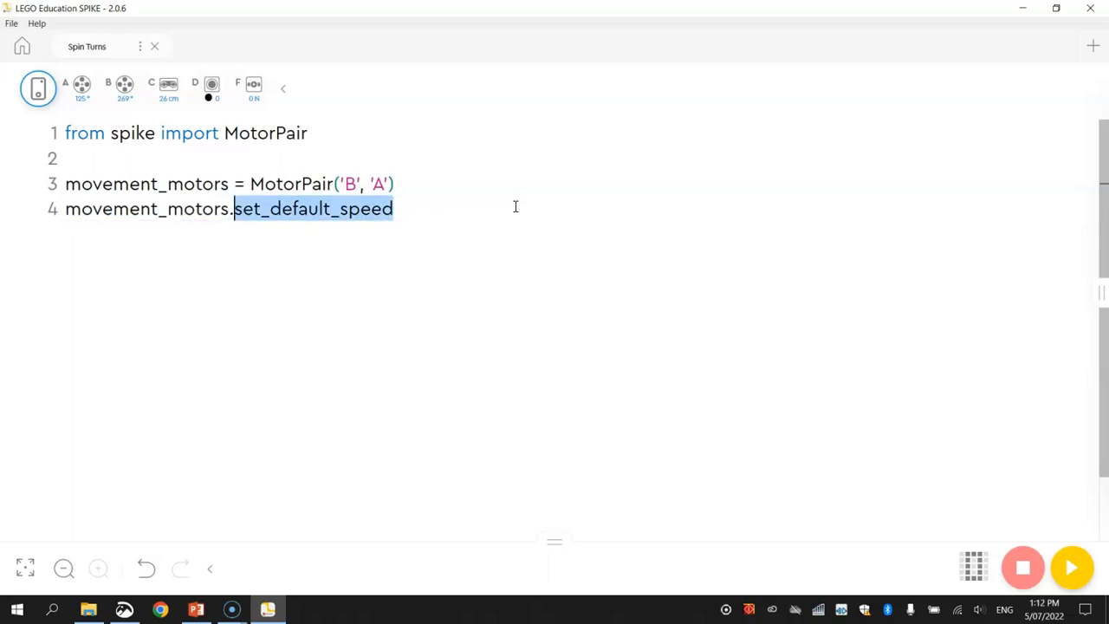
pyautogui.write('()')
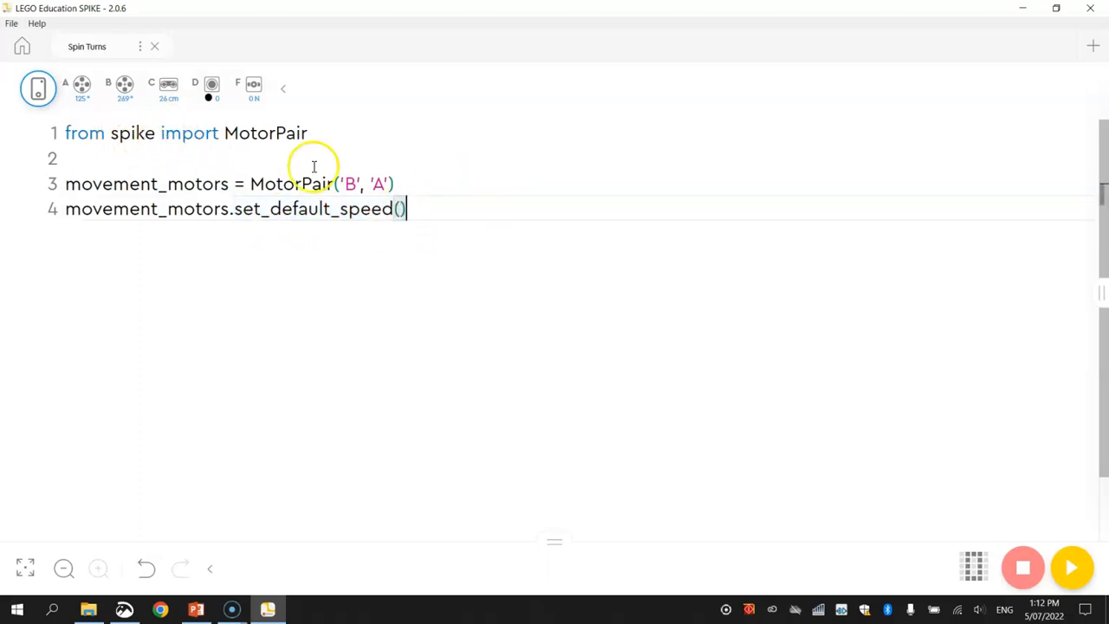
pyautogui.moveTo(491, 263)
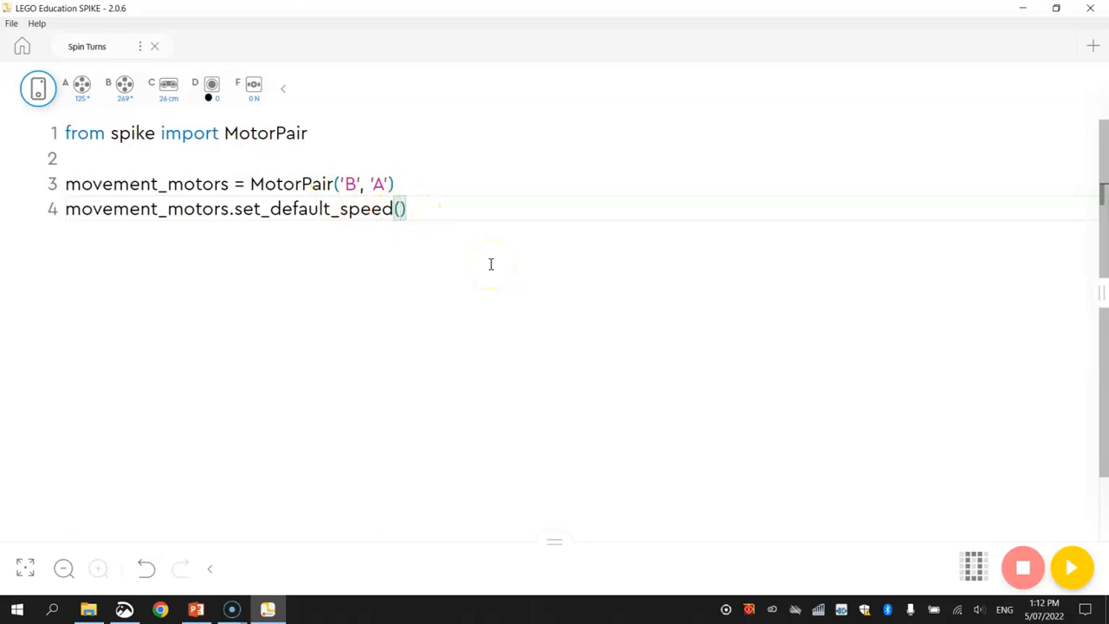
# - Set the default speed to 100 and add the comment '# Set up the movement motors' on line 3
pyautogui.write('100')
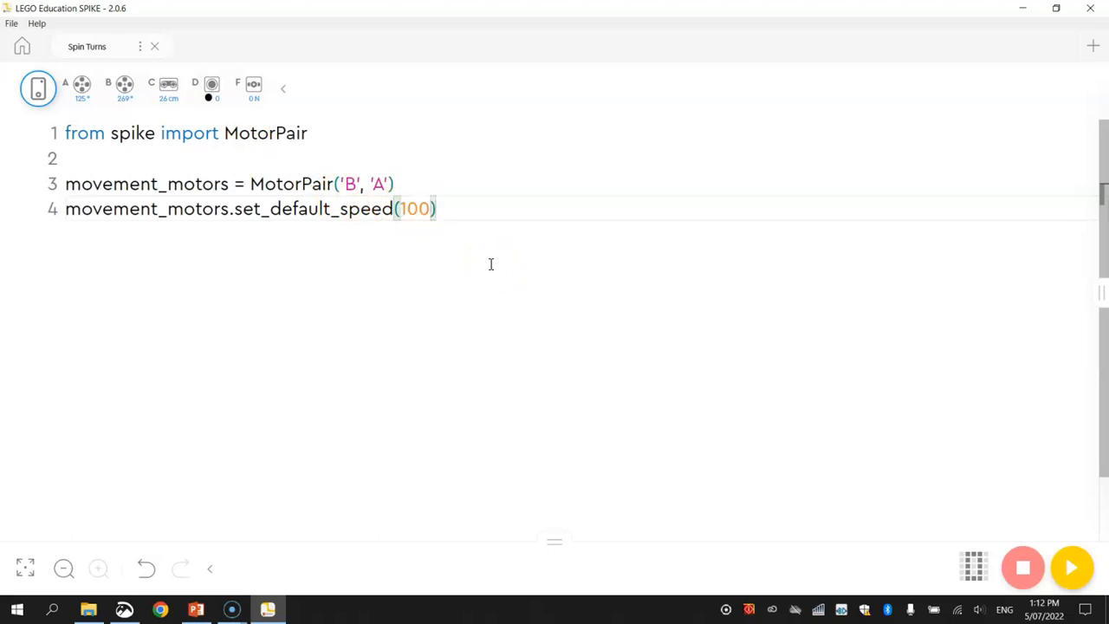
pyautogui.doubleClick(416, 208)
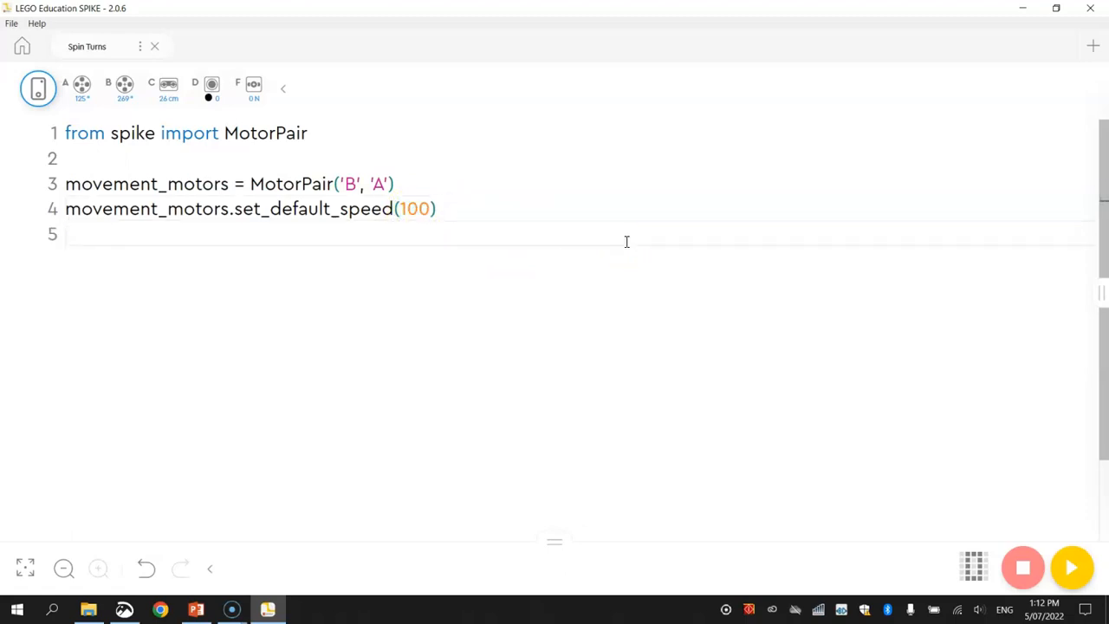
pyautogui.moveTo(569, 205)
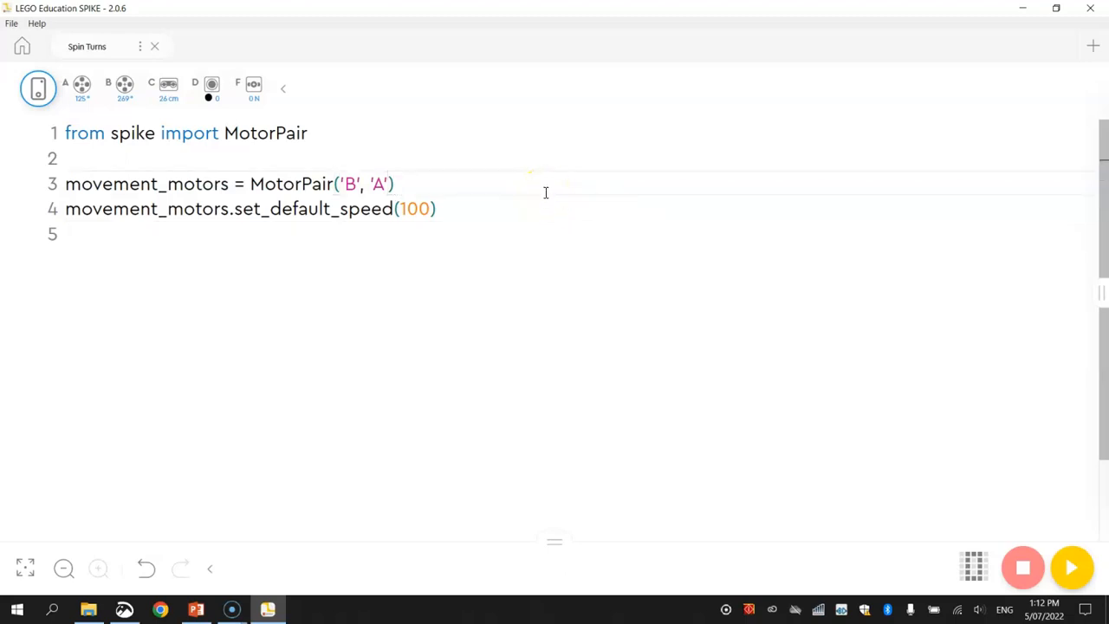
pyautogui.write('# Set up the movement motors')
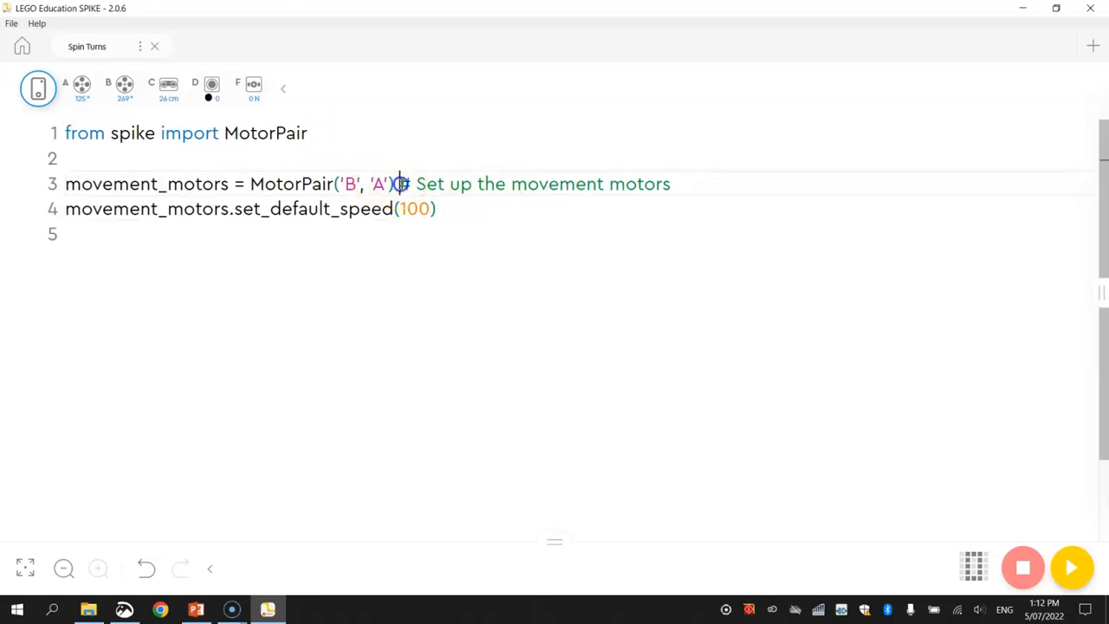
pyautogui.moveTo(399, 184); pyautogui.dragTo(673, 184)
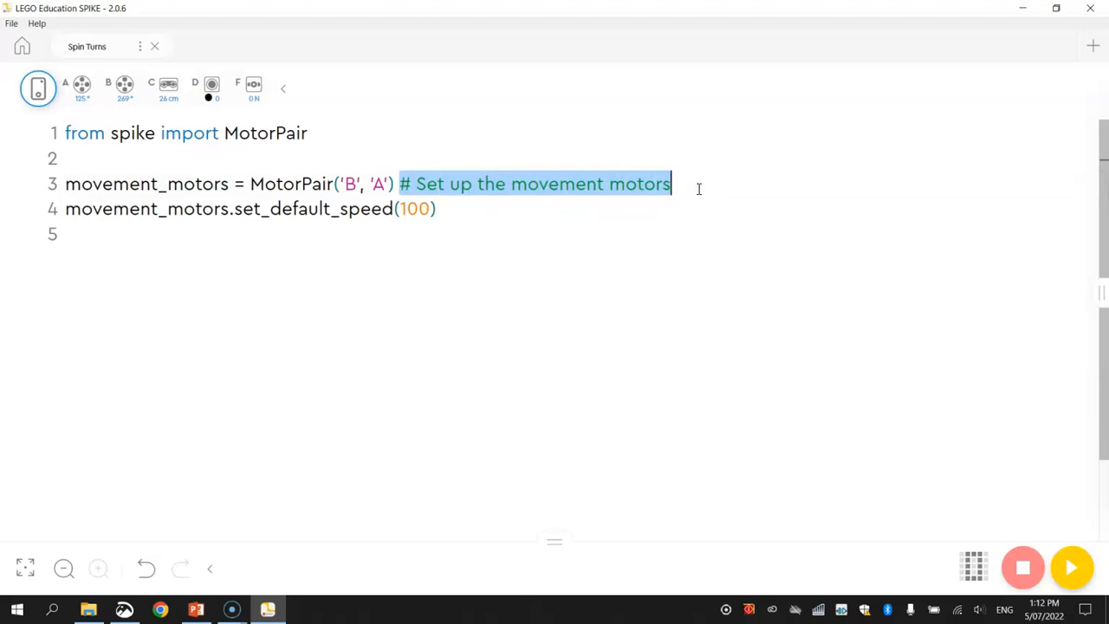
# - Add the comment '# Set the movement motor speed' on line 4
pyautogui.write('#')
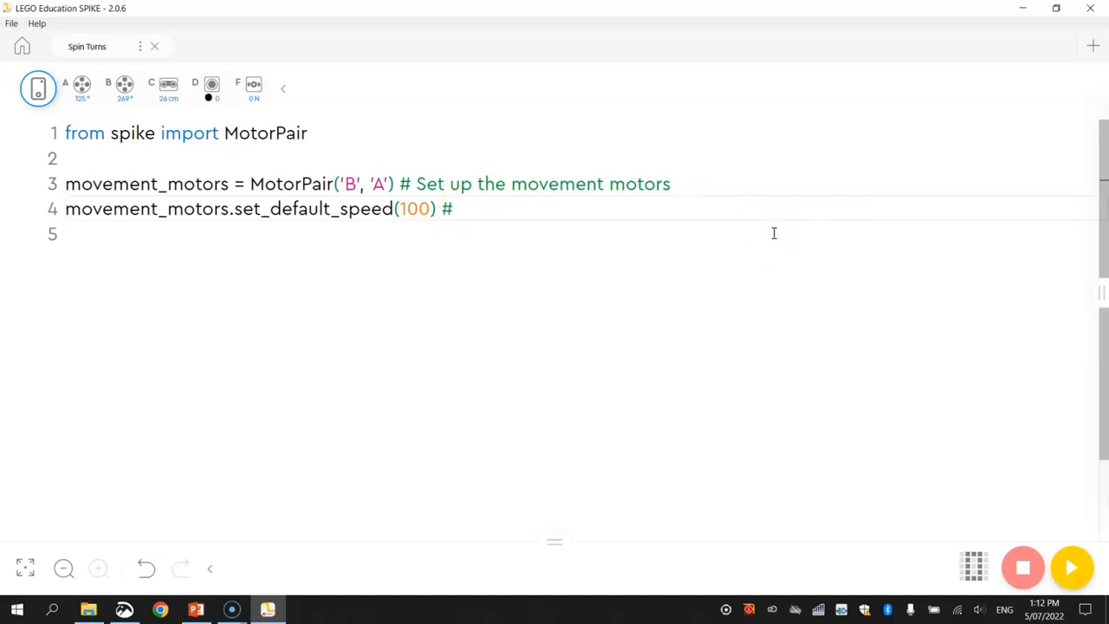
pyautogui.write('Set the move')
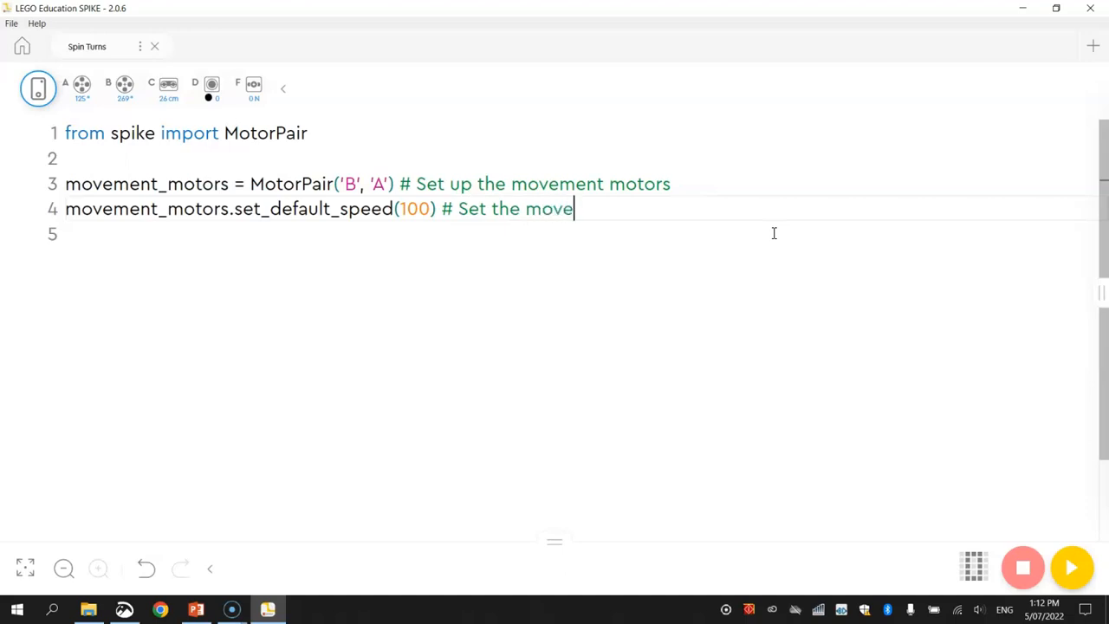
pyautogui.write('ment')
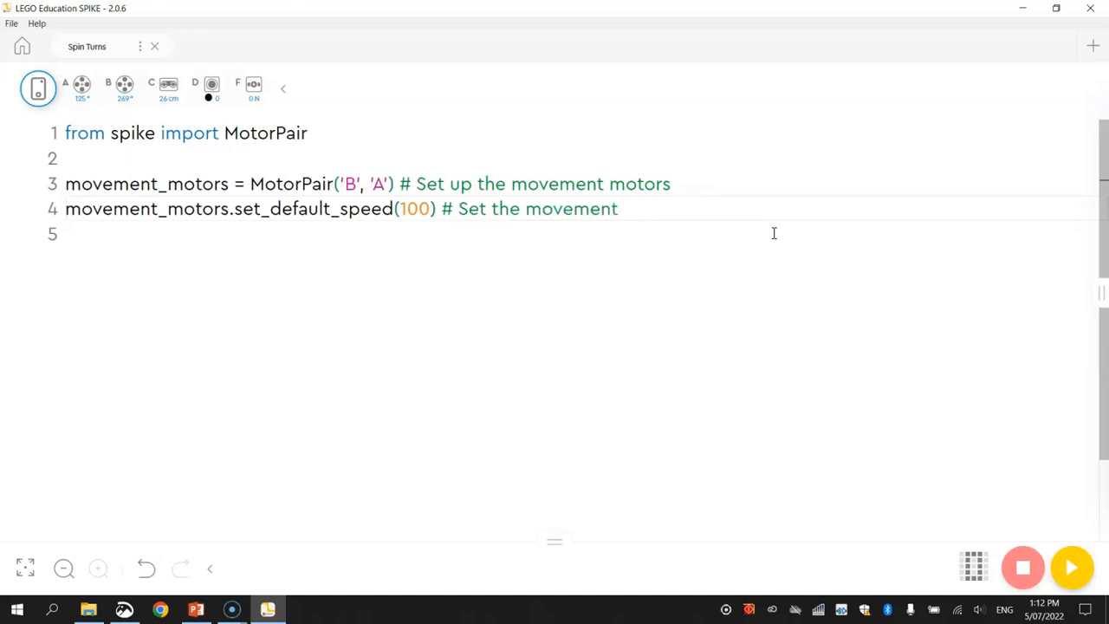
pyautogui.write('motor speed')
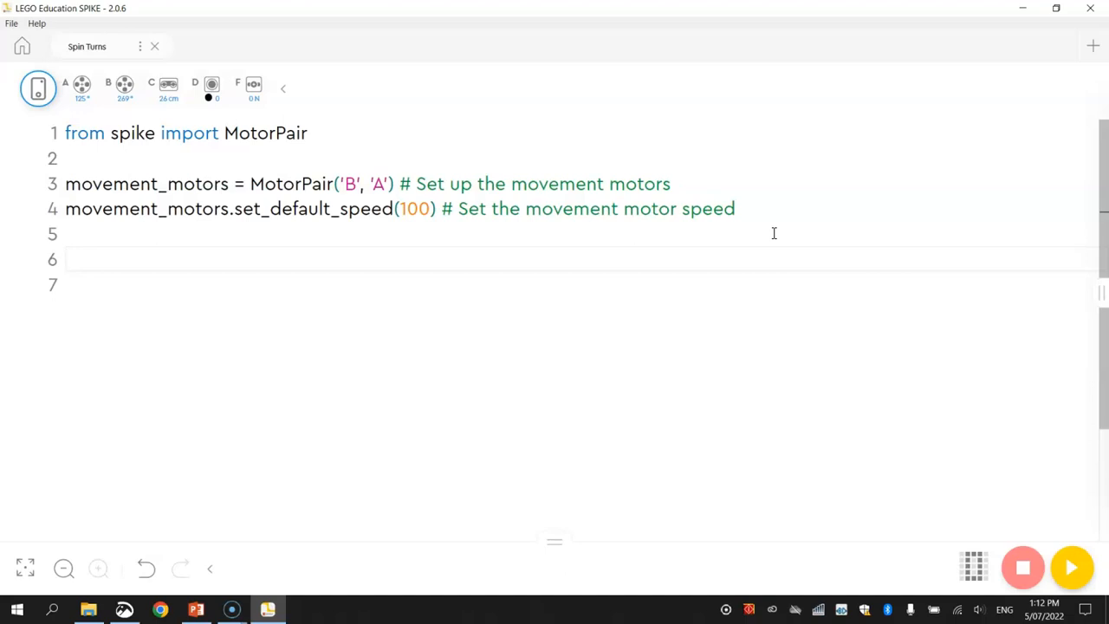
# - Write the comment '# Spin the robot on the spot' on line 6
pyautogui.write('#')
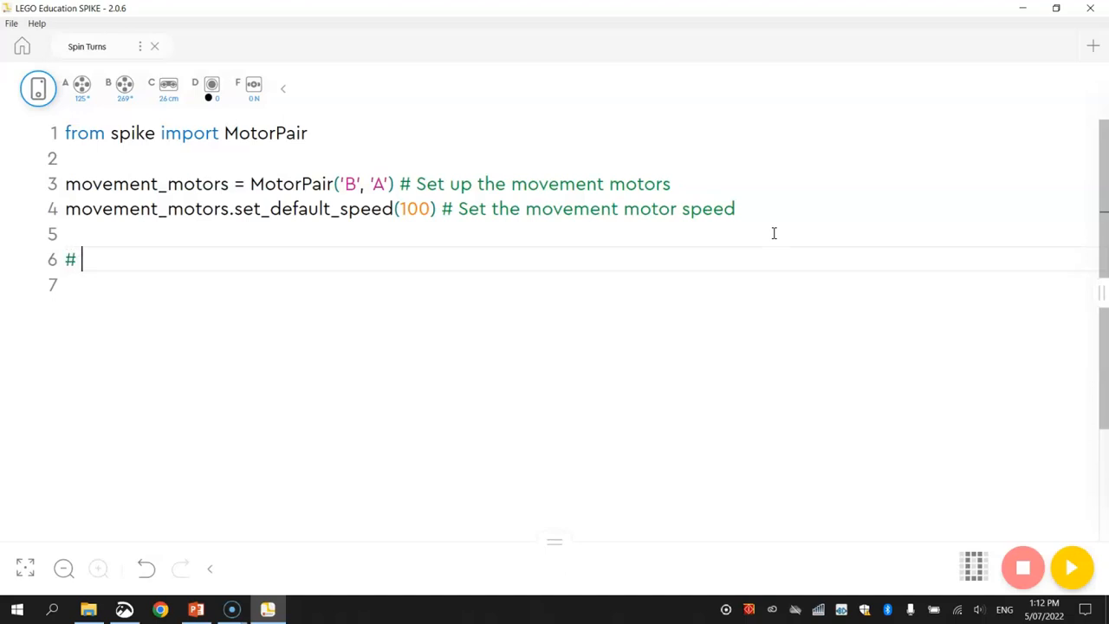
pyautogui.write('Spin')
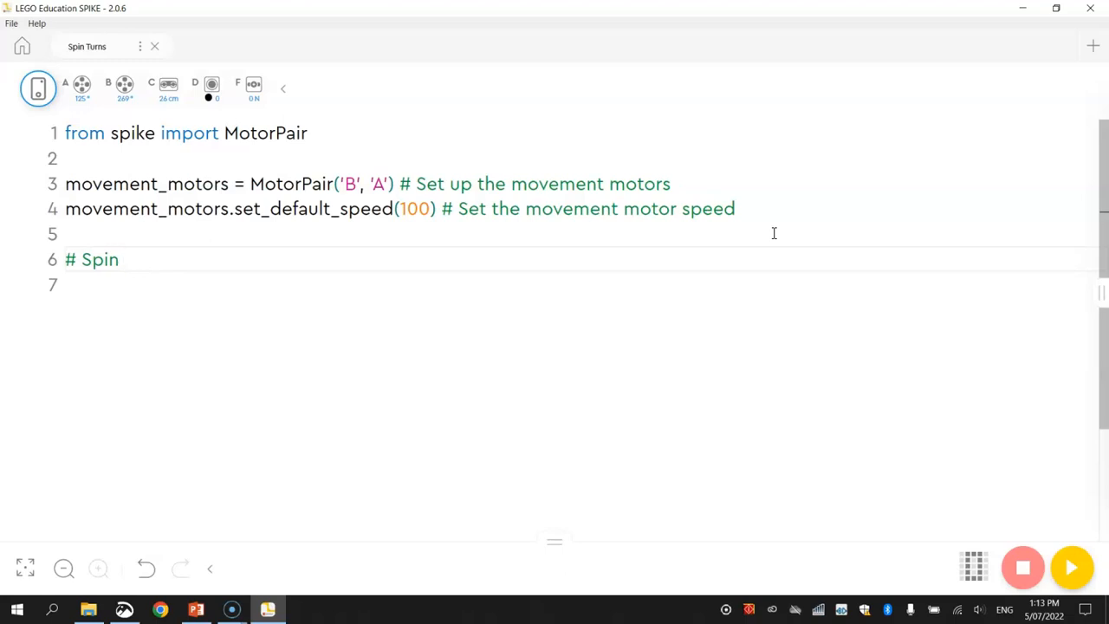
pyautogui.write('the robot on the spot')
pyautogui.click(581, 286)
pyautogui.write('m')
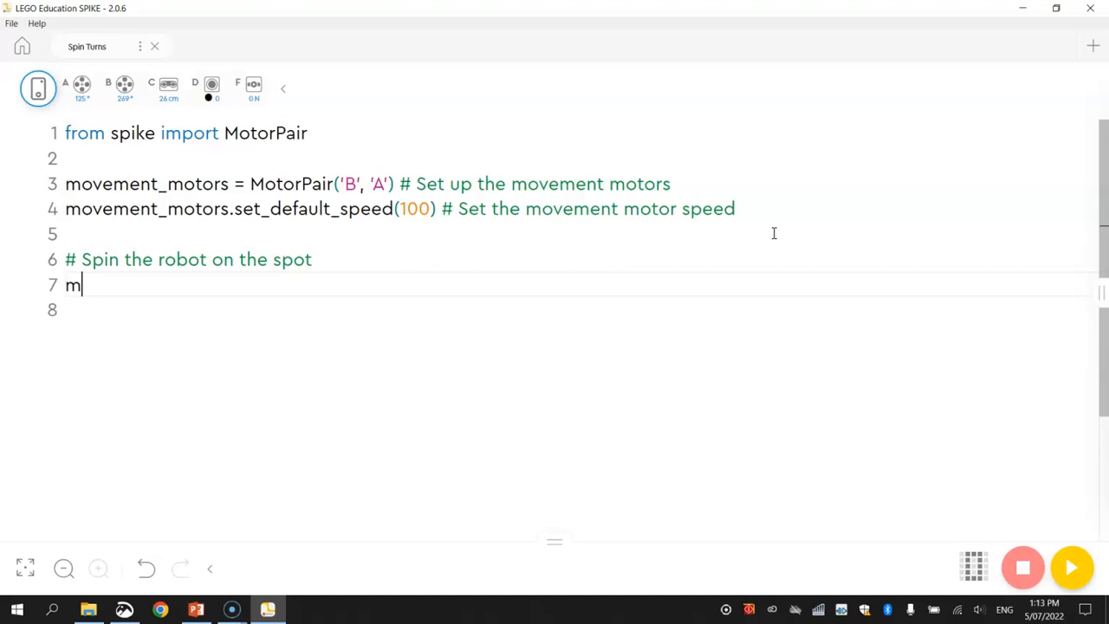
# - Write movement_motors.move_tank() on line 7 and highlight move_tank
pyautogui.write('ovemen')
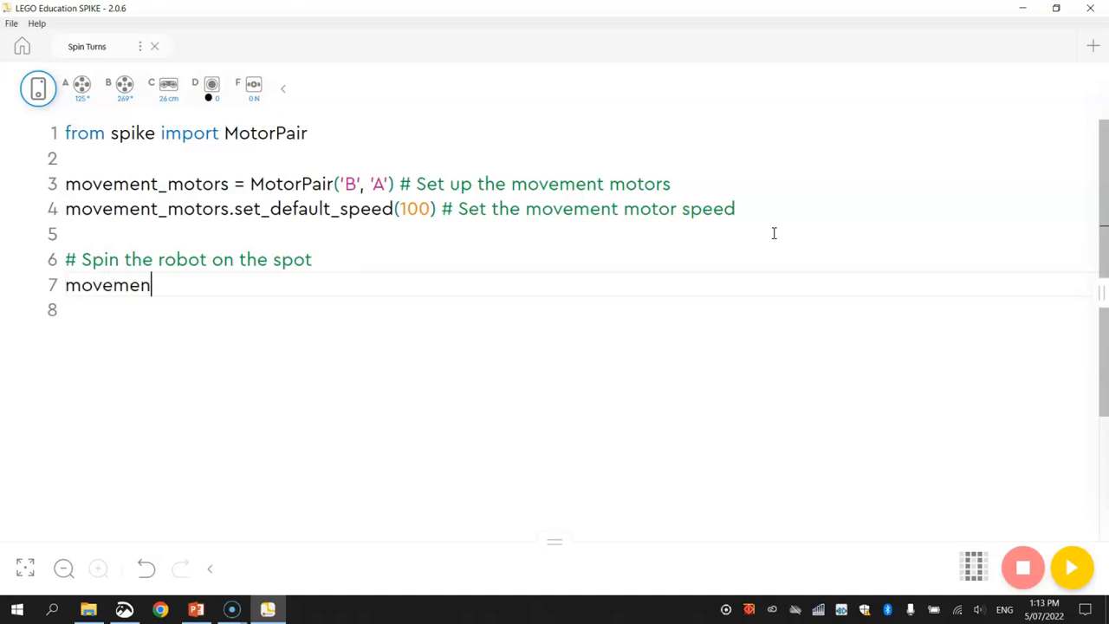
pyautogui.write('t_motors')
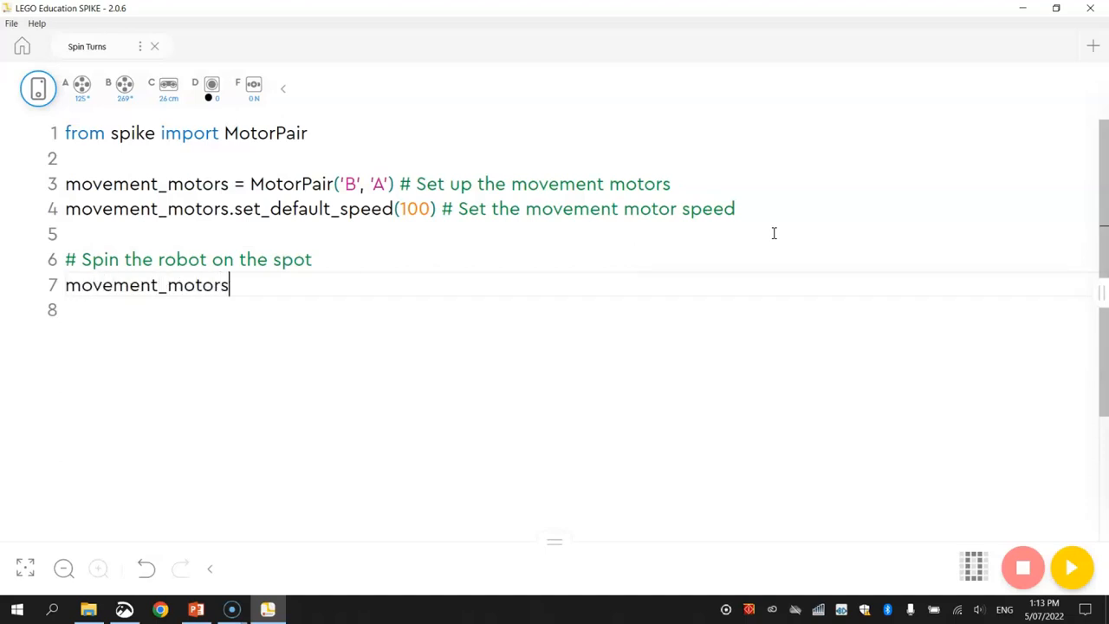
pyautogui.write('.')
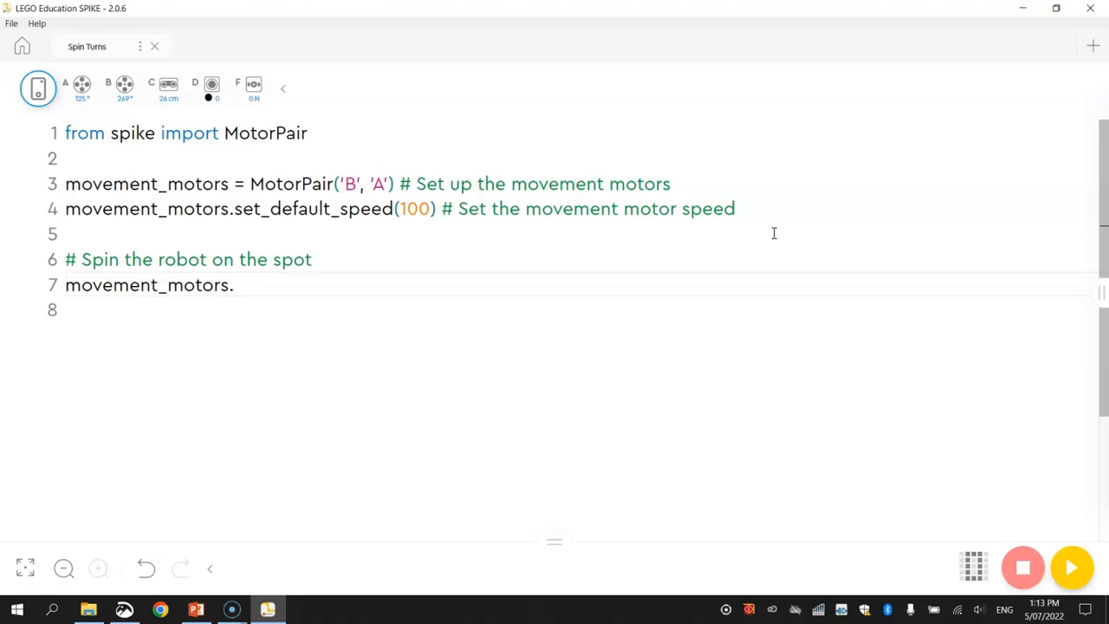
pyautogui.write('move')
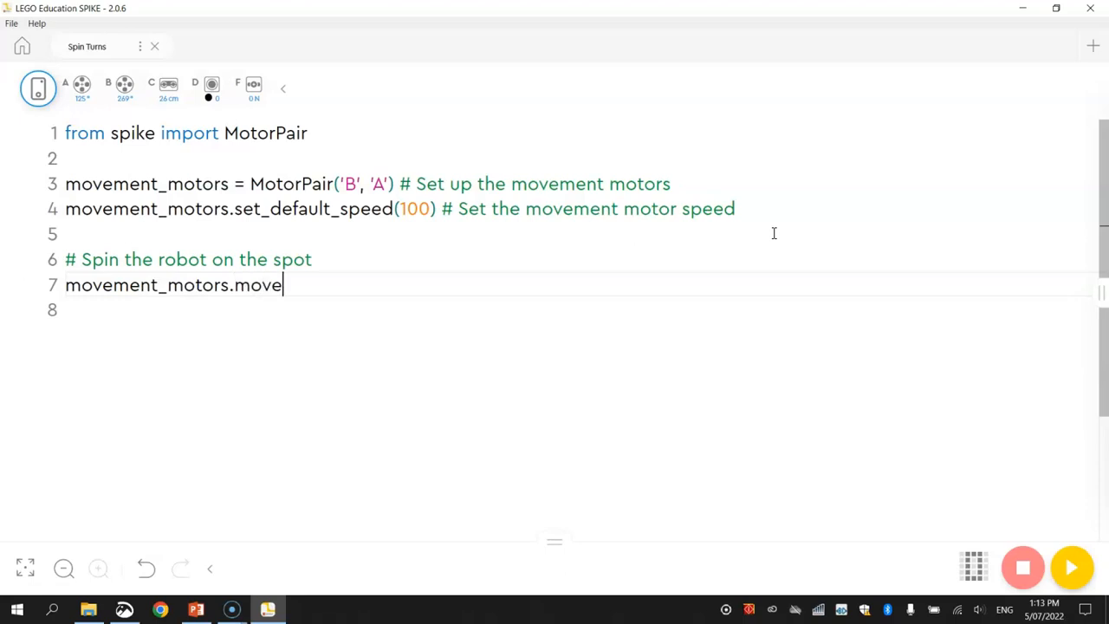
pyautogui.write('_tank()')
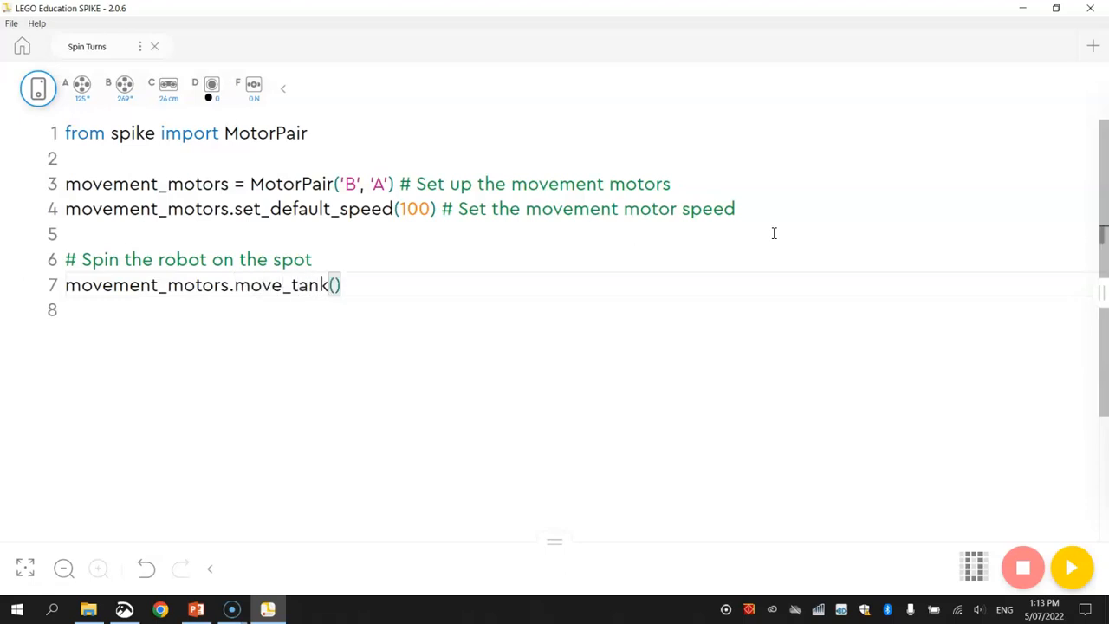
pyautogui.doubleClick(286, 285)
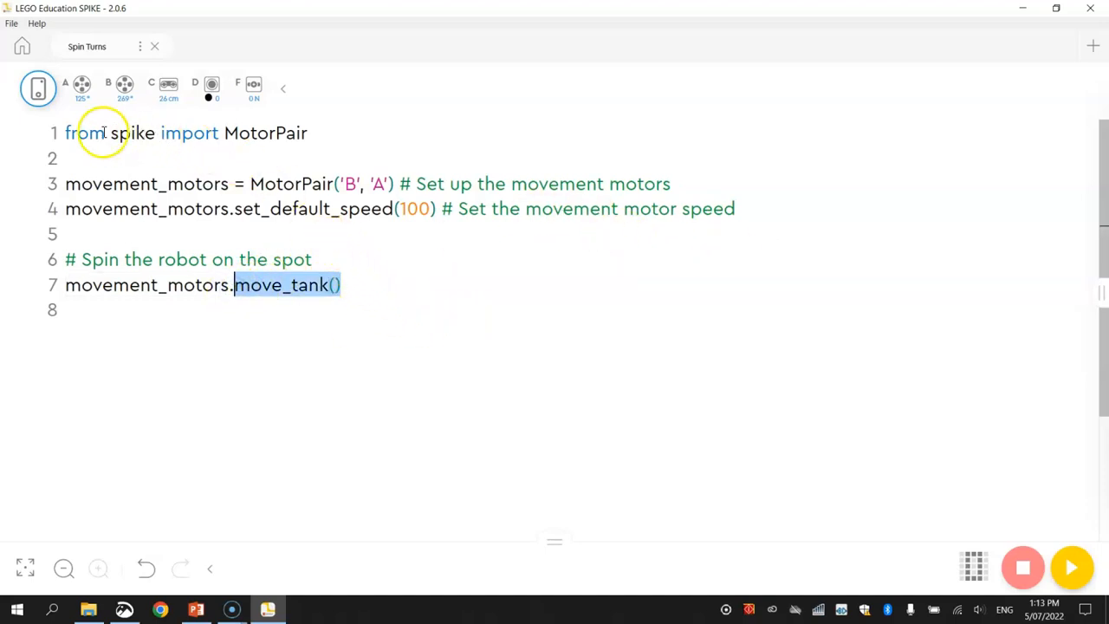
pyautogui.moveTo(270, 326)
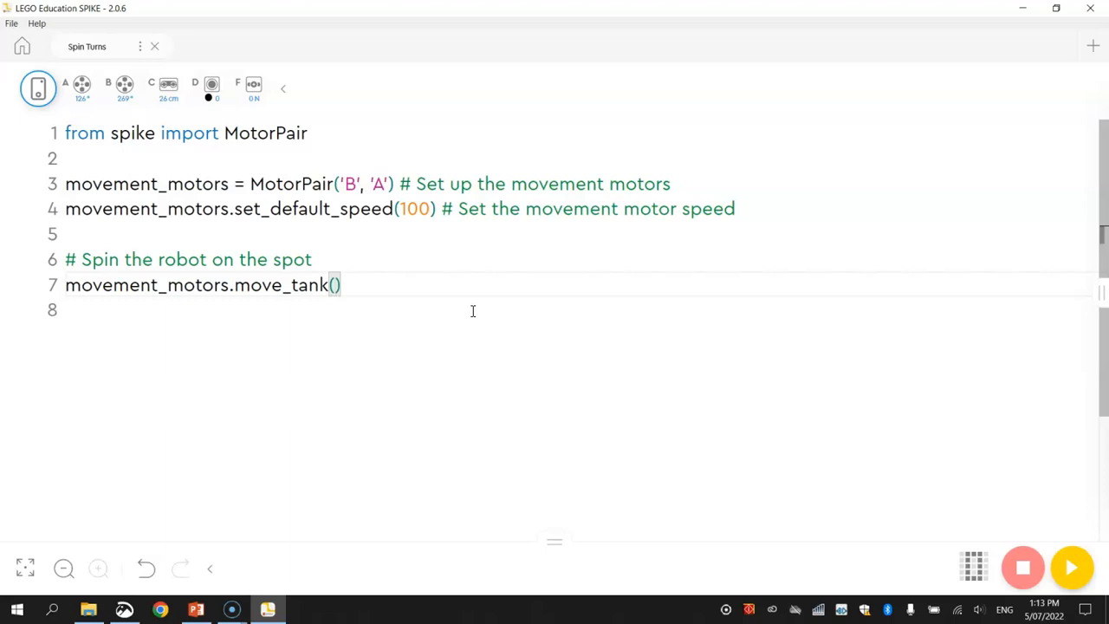
# - Fill move_tank with 60, 'cm' and left_speed = -100
pyautogui.write("60, 'cm")
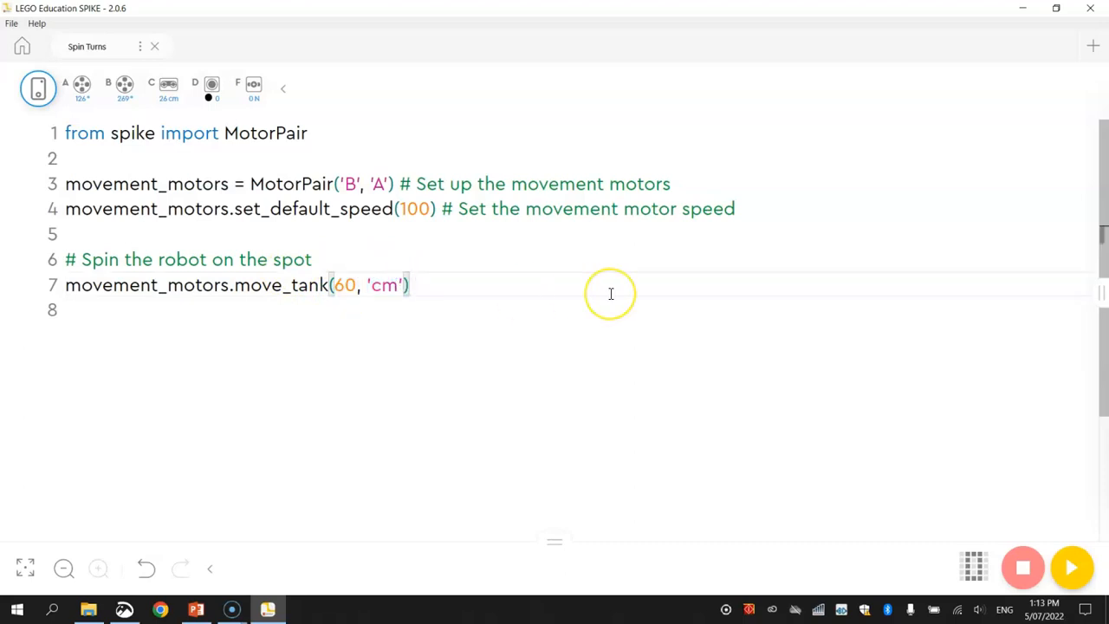
pyautogui.write(',')
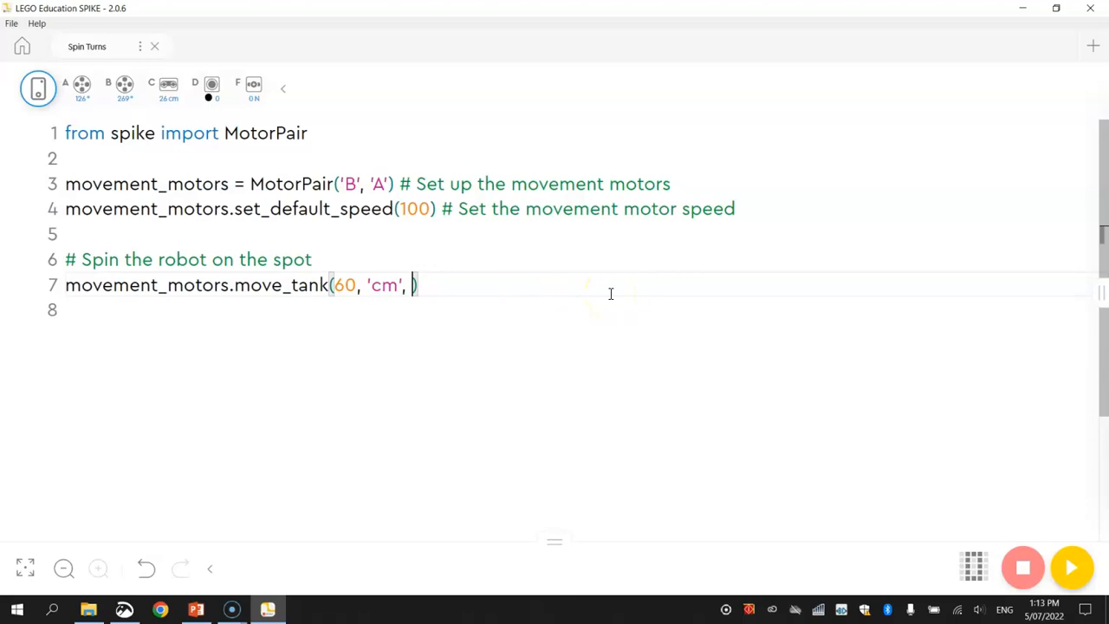
pyautogui.write('left_speed =')
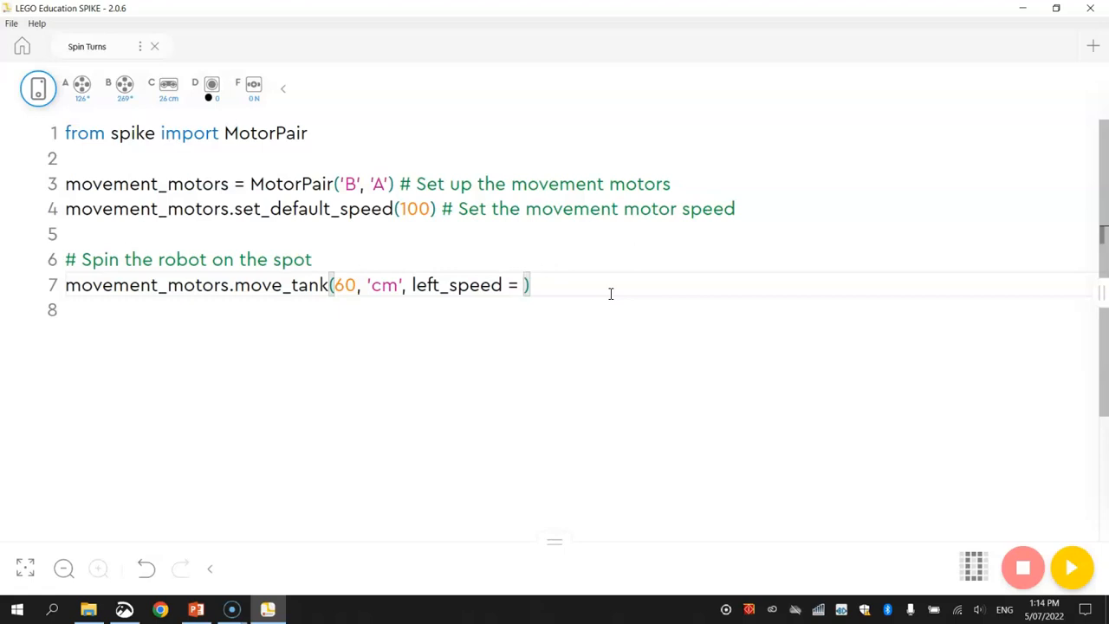
pyautogui.write('-100')
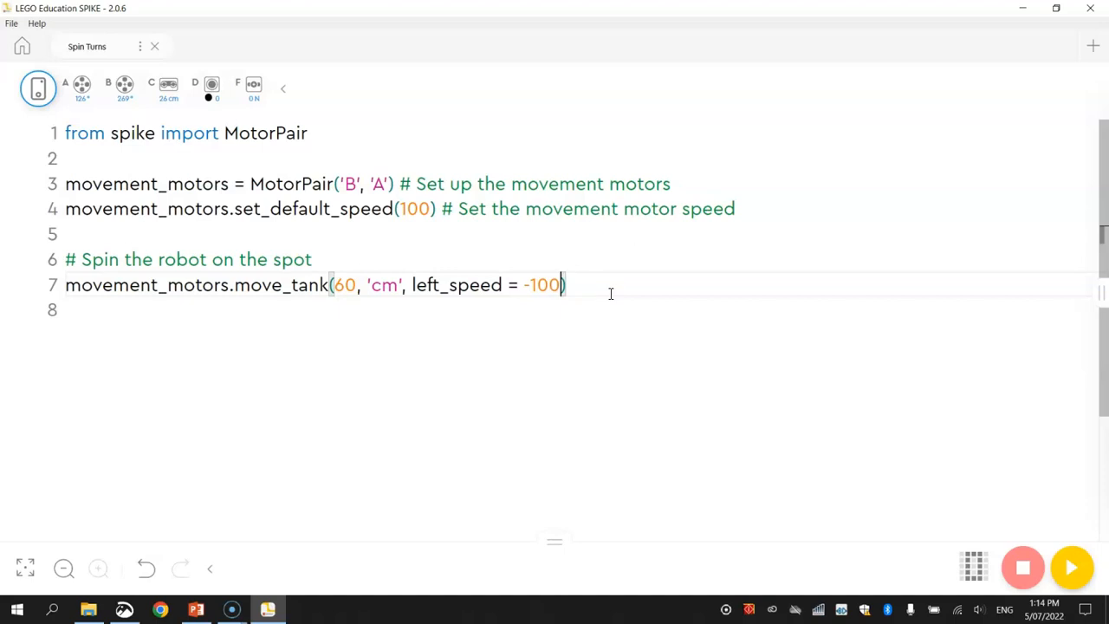
# - Add right_speed = 100 and highlight both speed arguments
pyautogui.write(',')
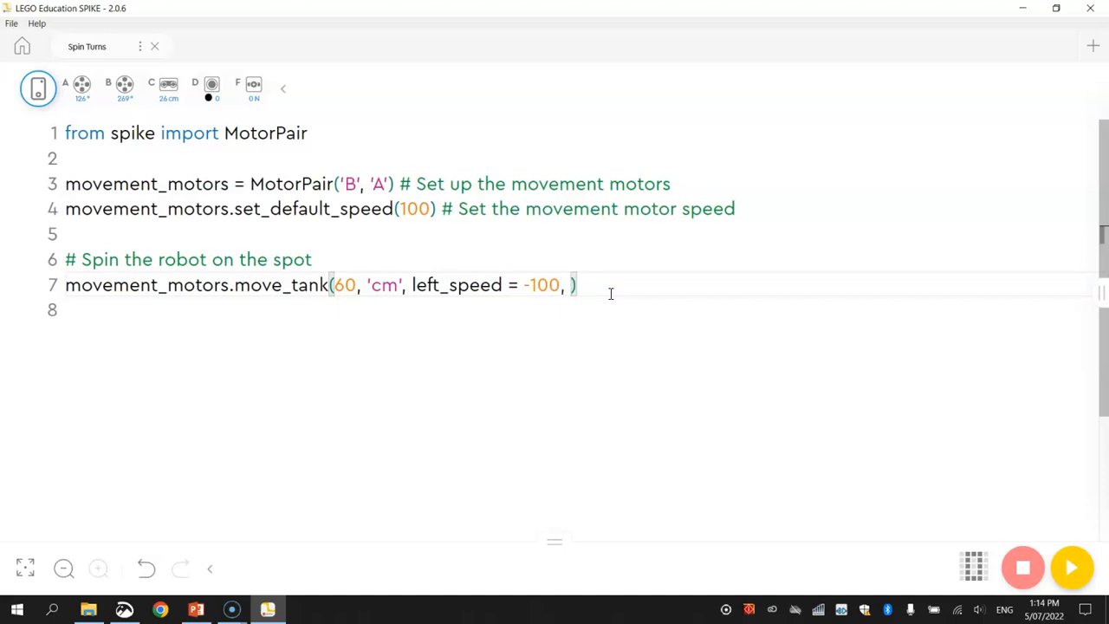
pyautogui.write('right')
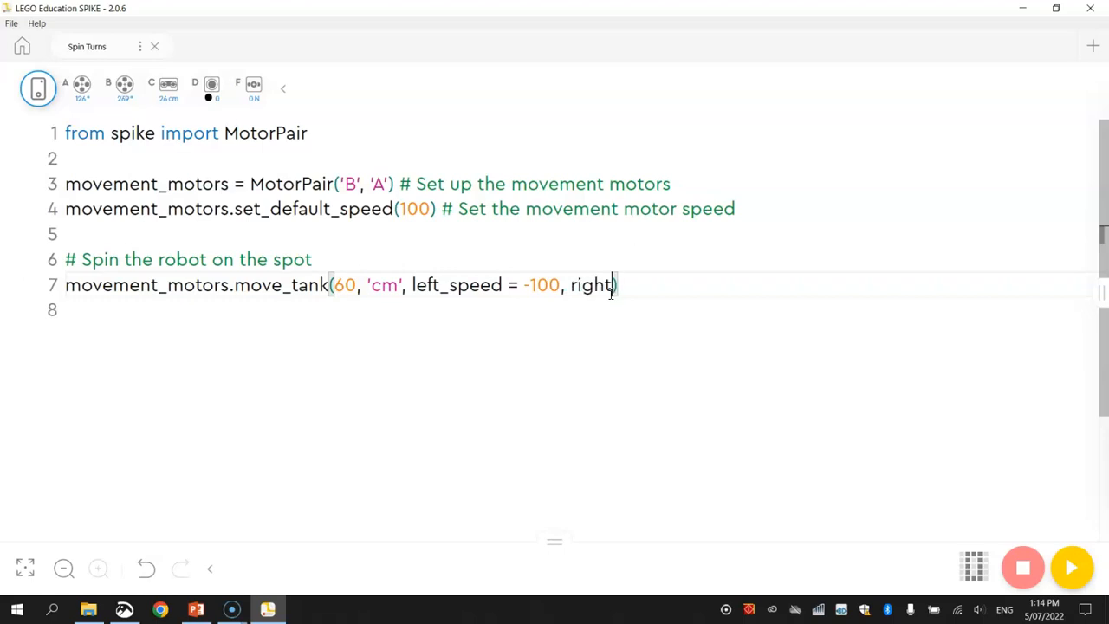
pyautogui.write('_speed = 1')
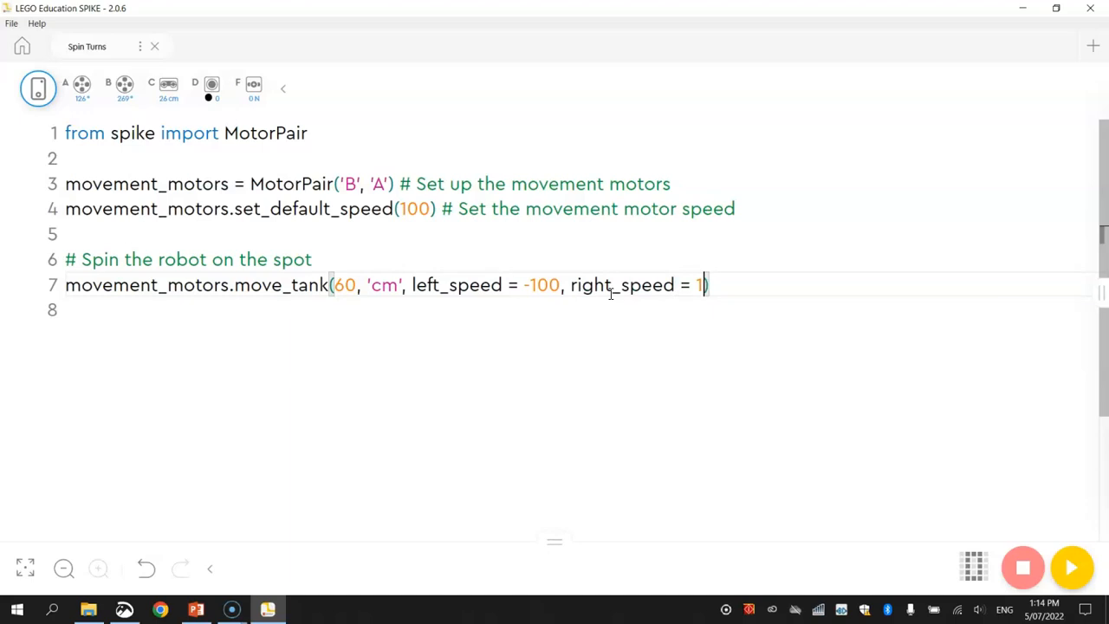
pyautogui.write('00')
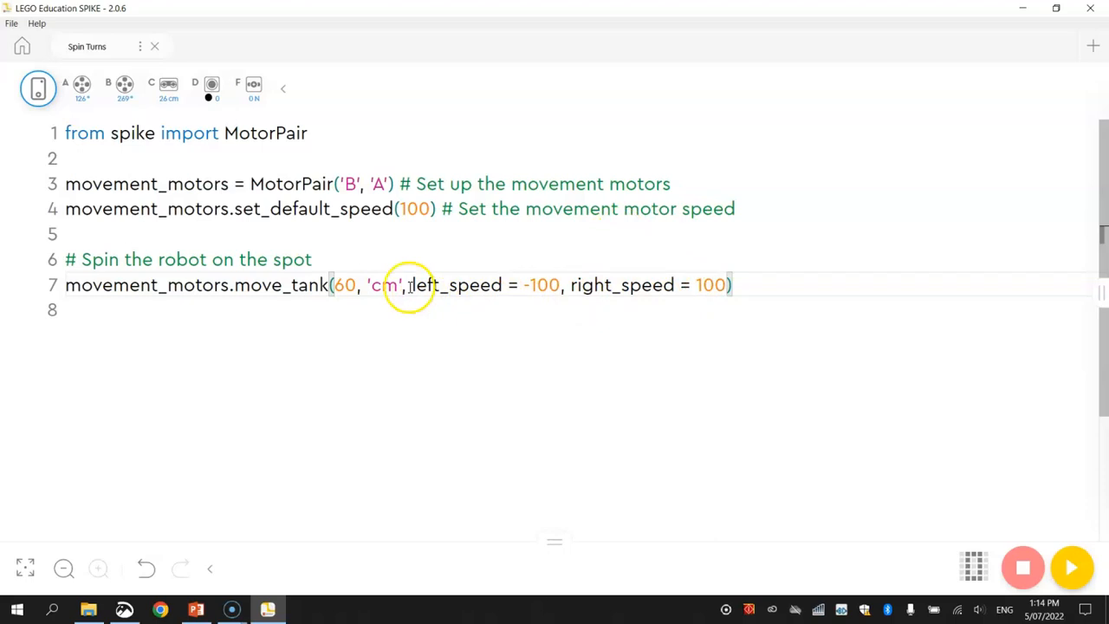
pyautogui.moveTo(412, 284); pyautogui.dragTo(726, 285)
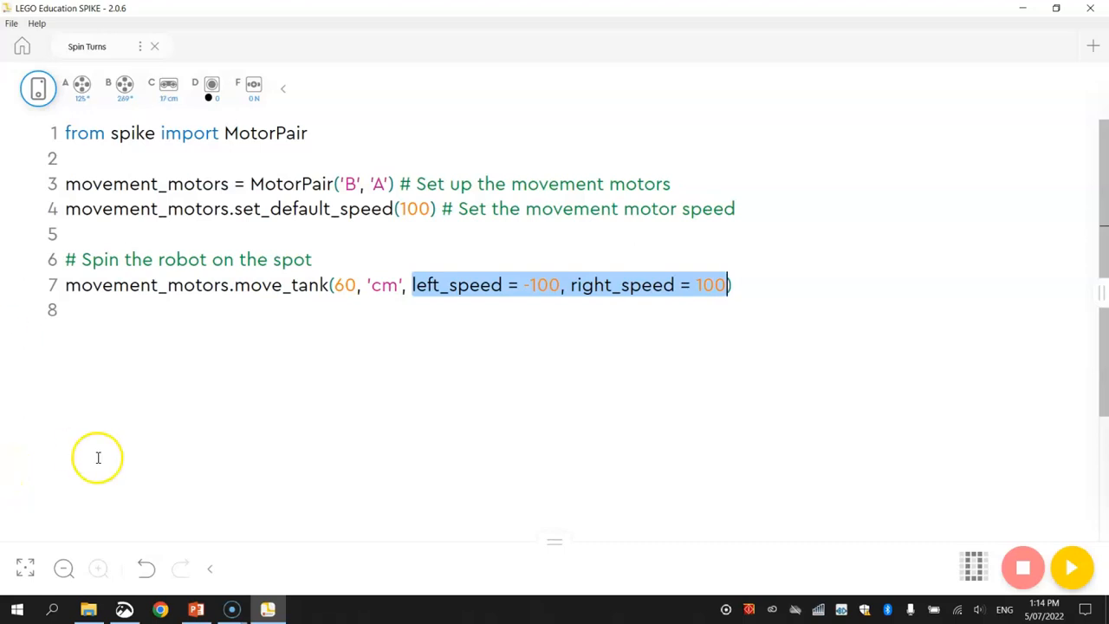
pyautogui.click(811, 281)
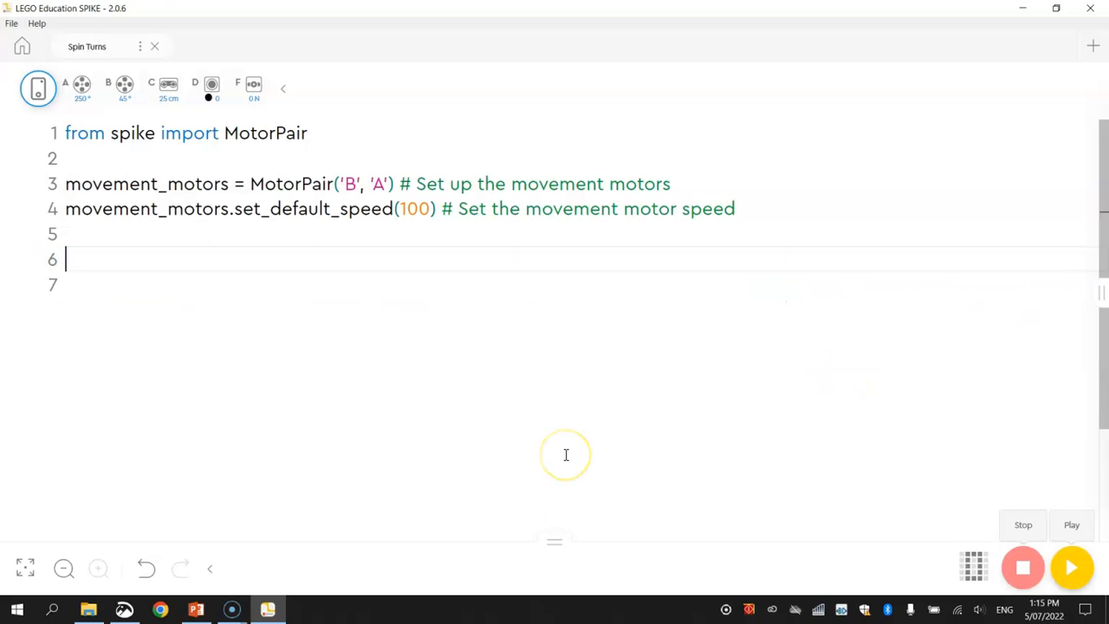
# - Write movement_motors.move(50, 'cm') # Move forward on line 6 and start a new line
pyautogui.write('m')
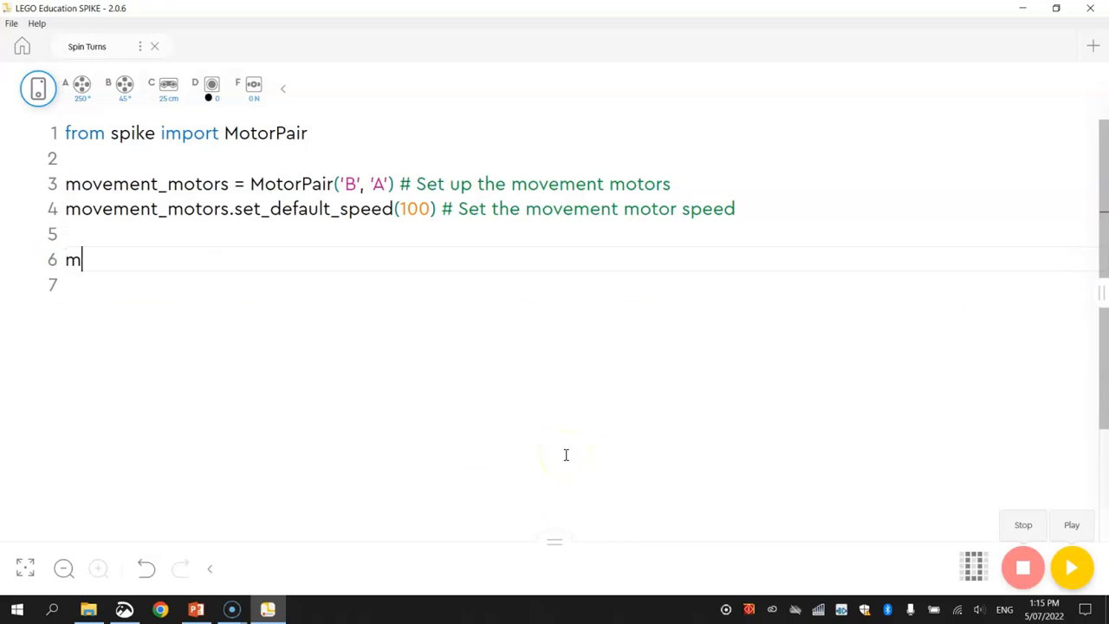
pyautogui.write('ovement')
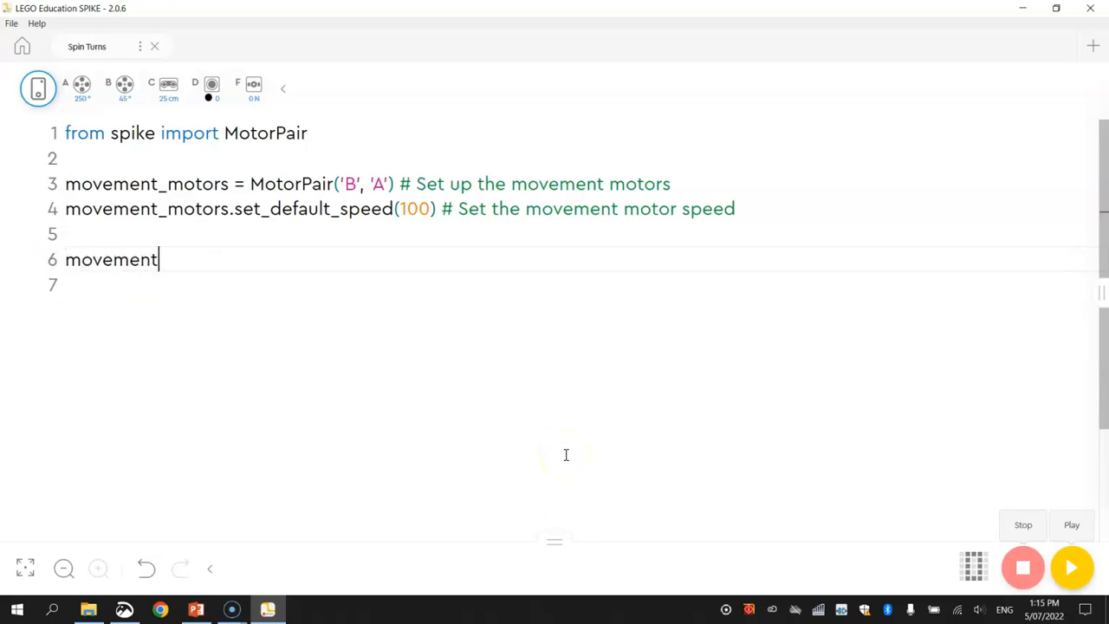
pyautogui.write('_motors')
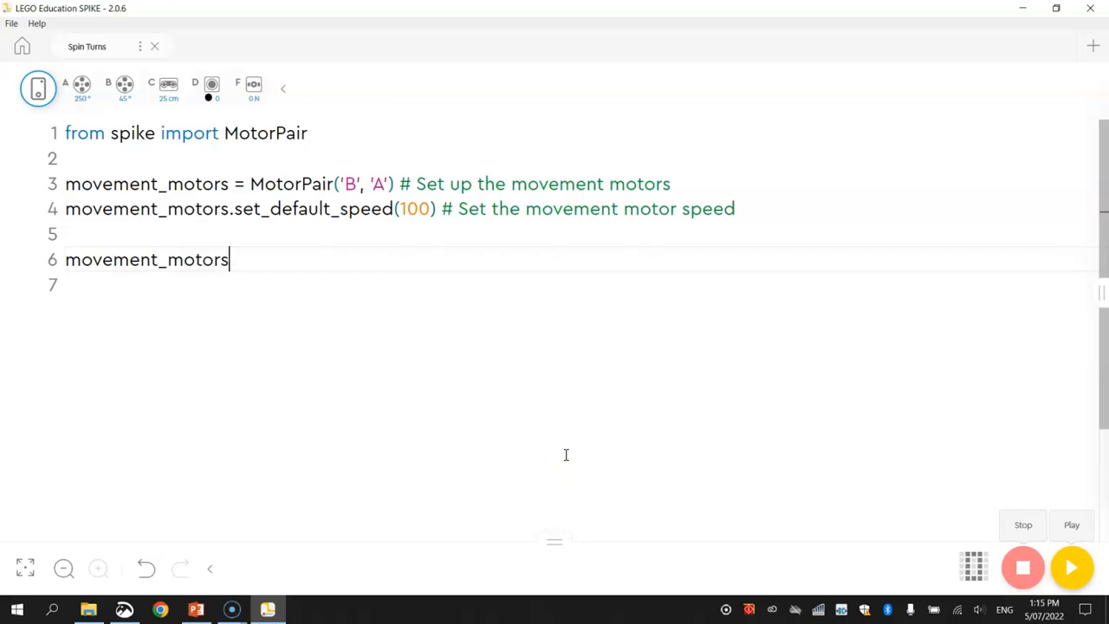
pyautogui.write('.move')
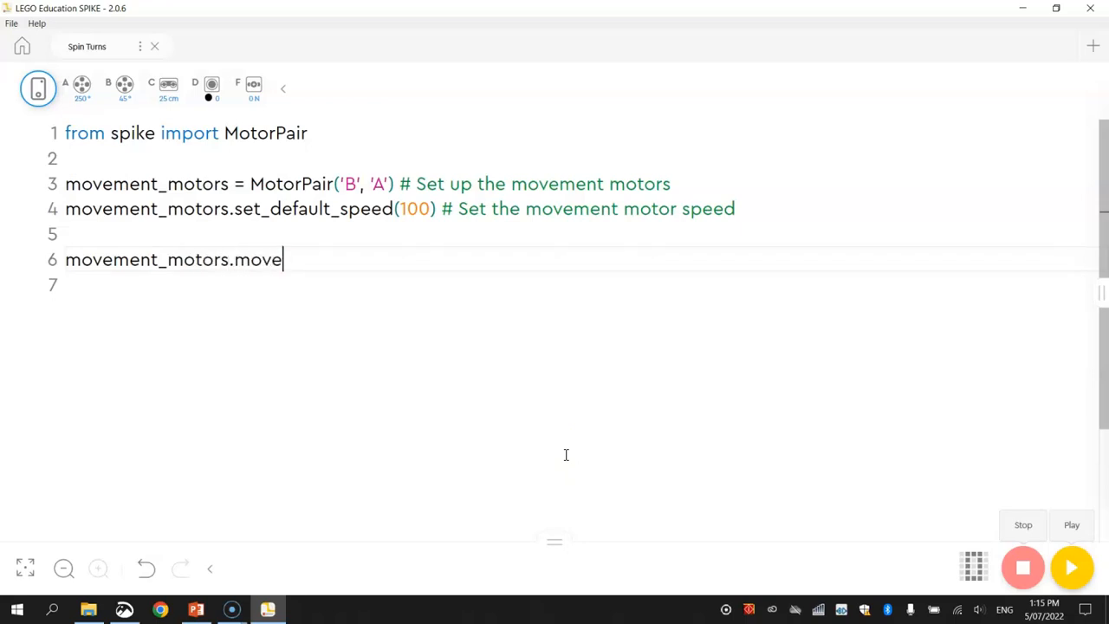
pyautogui.write('()')
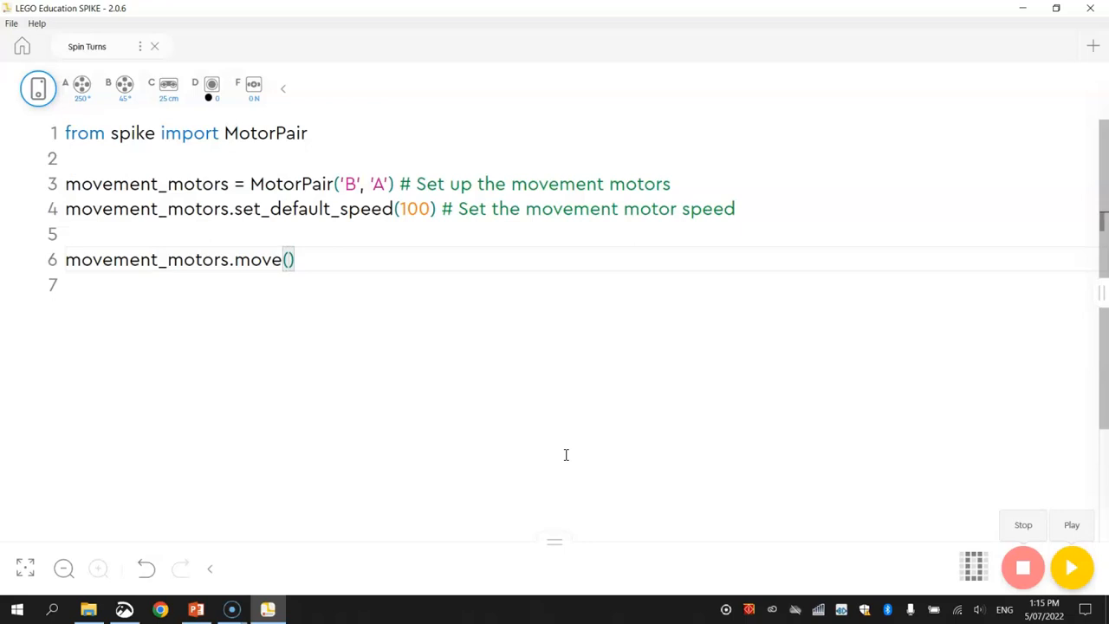
pyautogui.write('50')
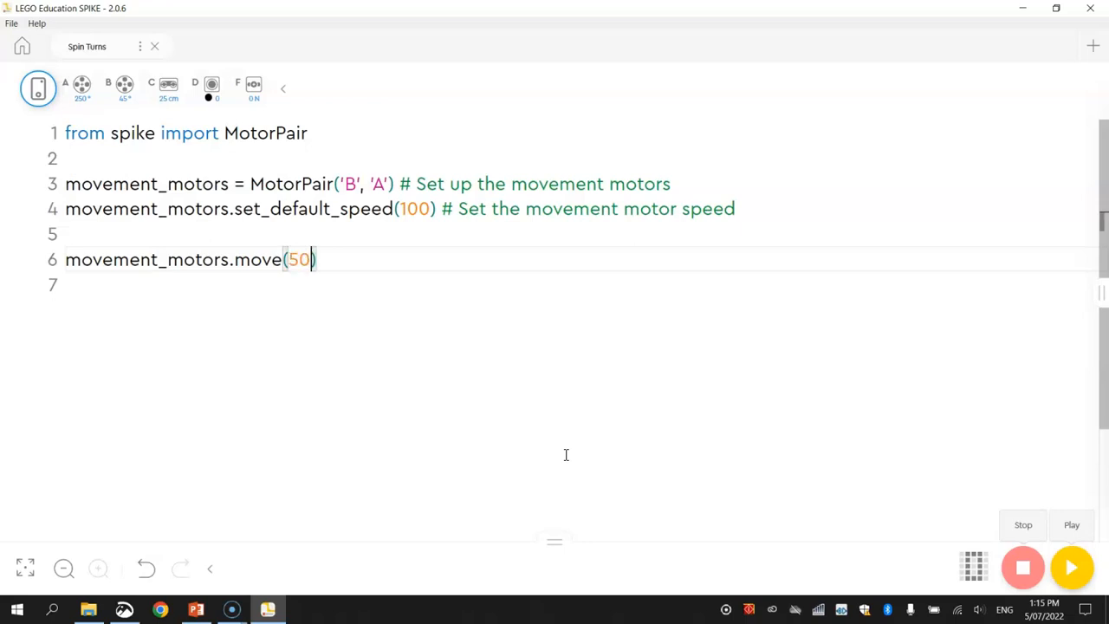
pyautogui.write(", 'cm'")
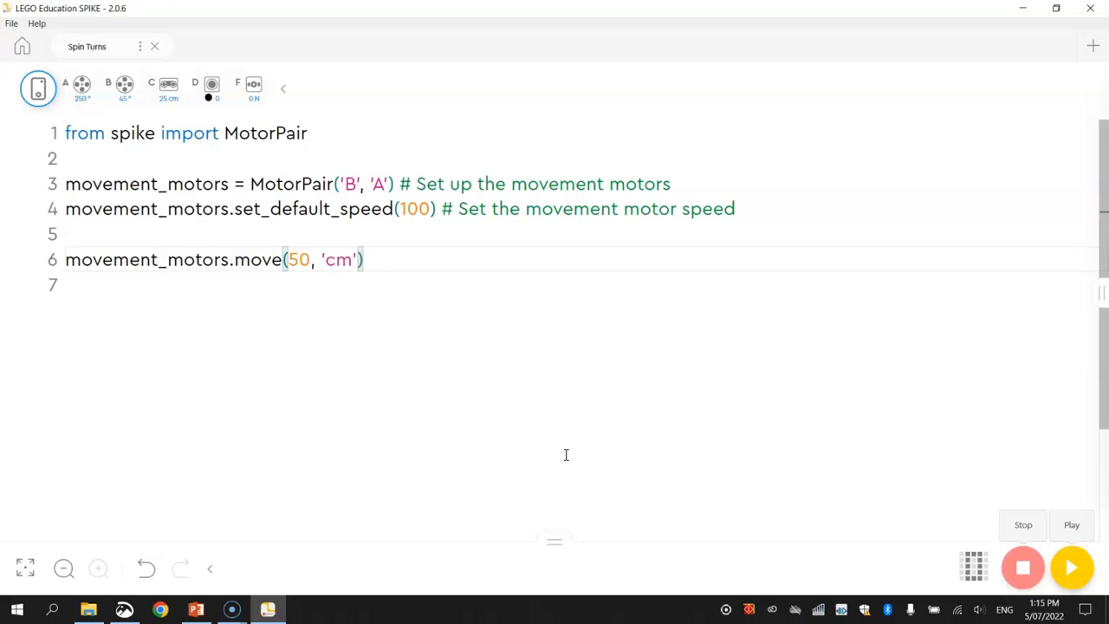
pyautogui.write('#')
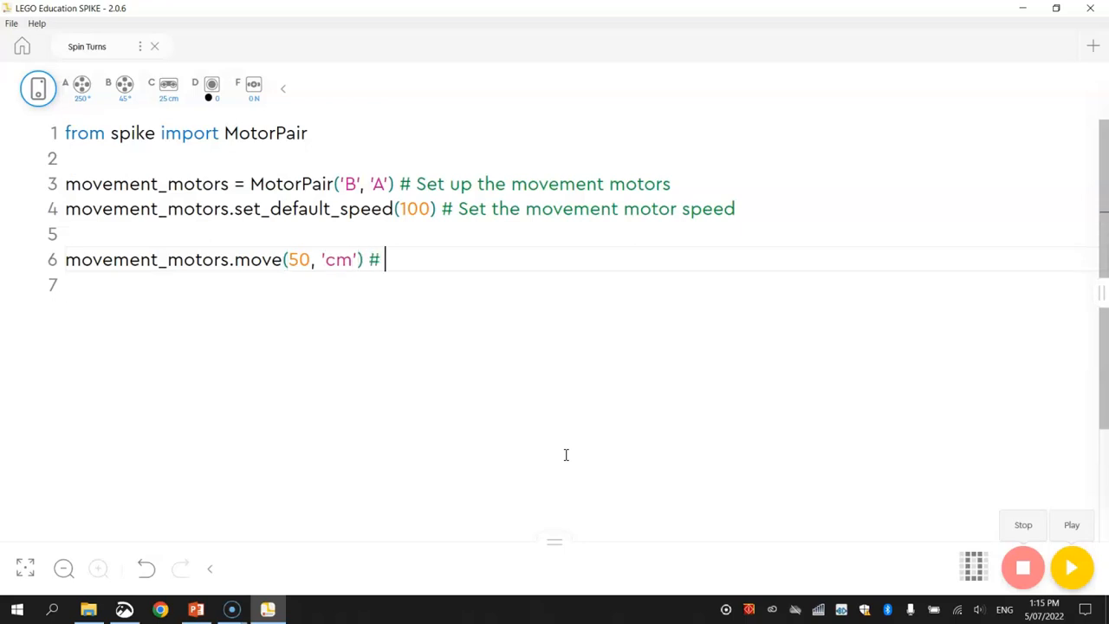
pyautogui.write('Move forward')
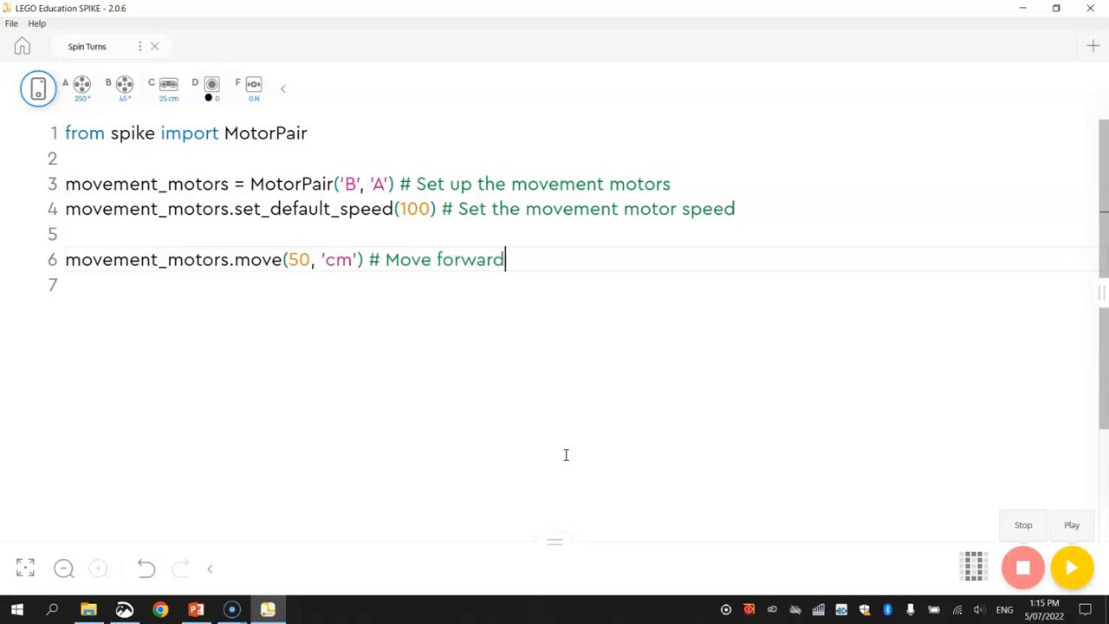
pyautogui.press('Enter')
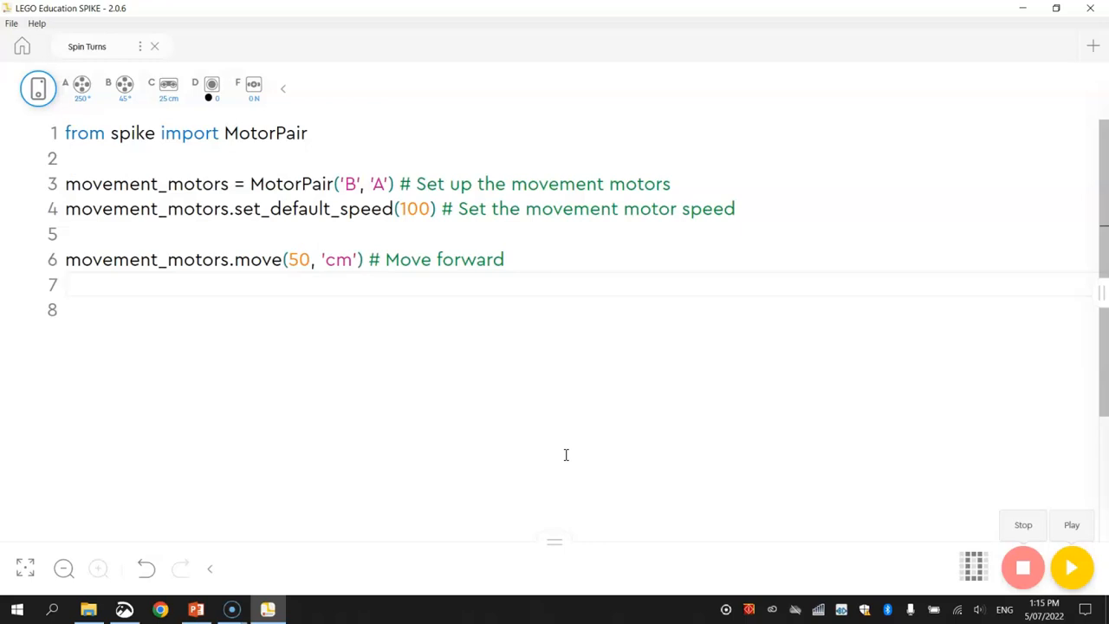
# - Start line 7 with movement_motors.move_tank(15, 'cm')
pyautogui.write('movement')
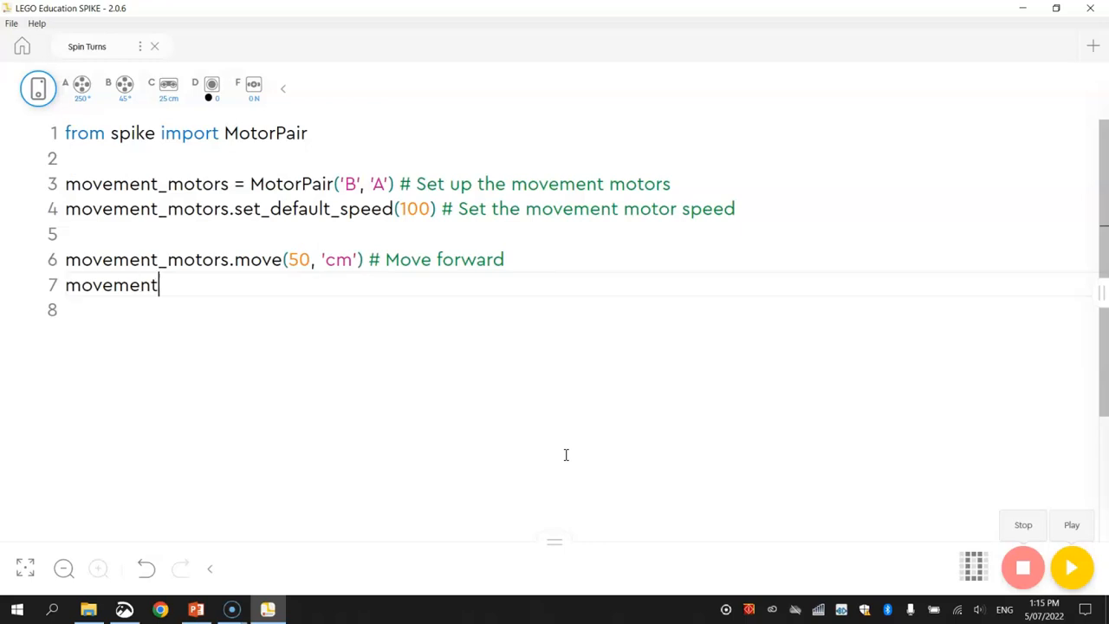
pyautogui.write('_mot')
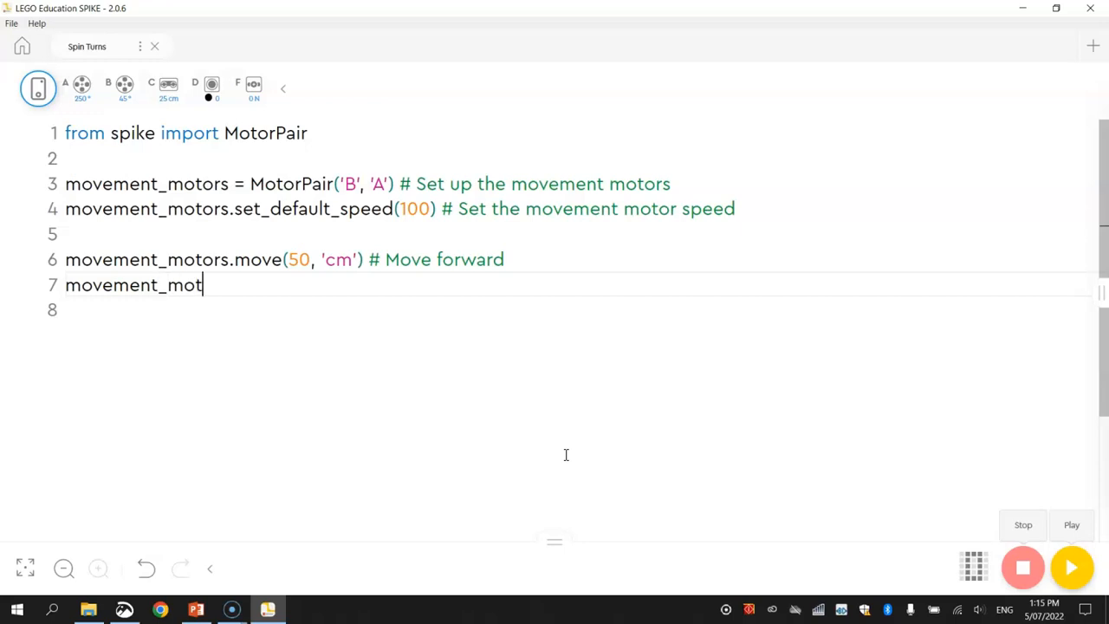
pyautogui.write('ors.move_tank')
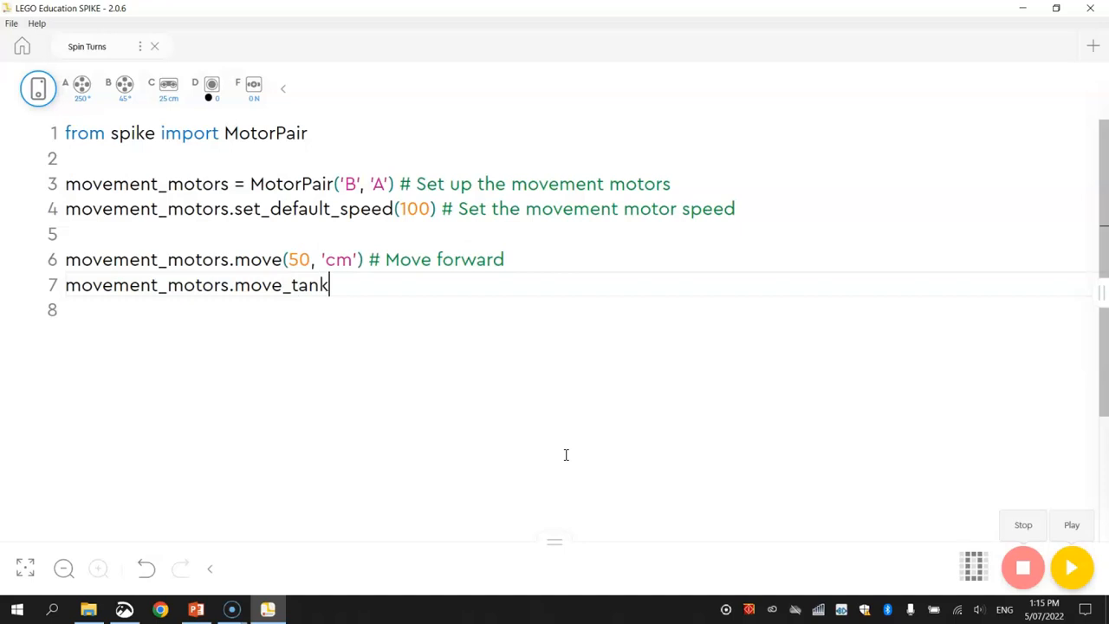
pyautogui.write('()')
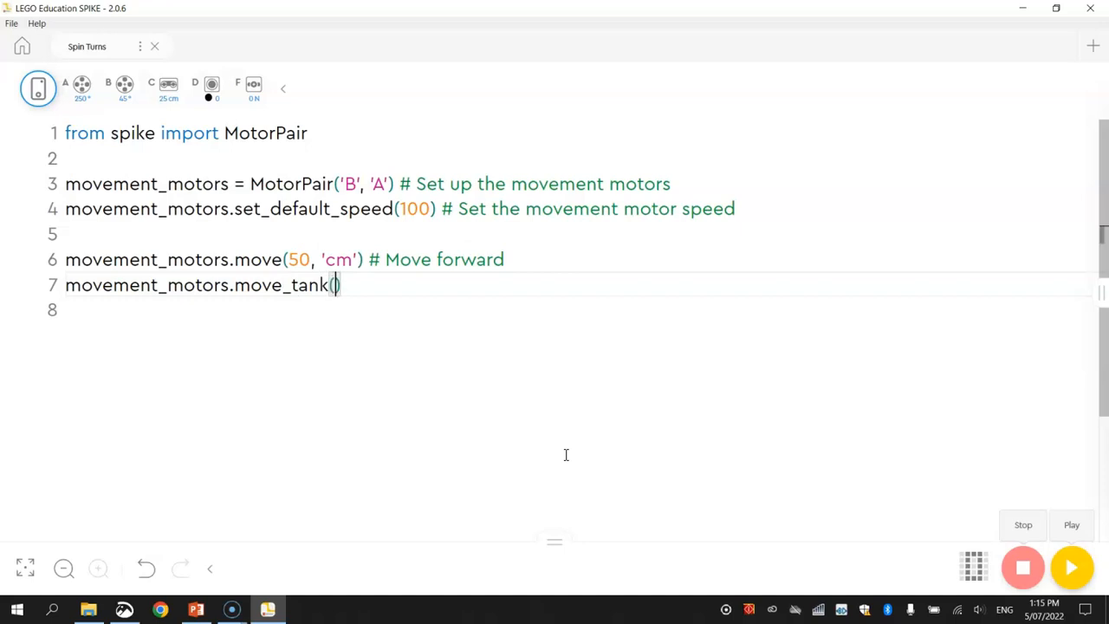
pyautogui.write('15')
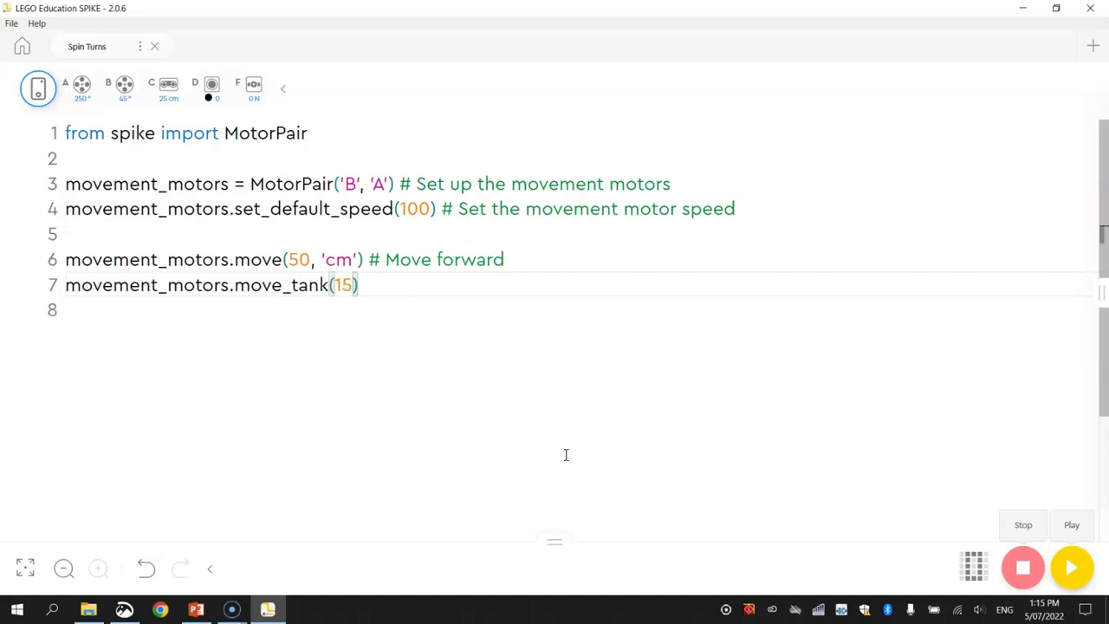
pyautogui.write(", 'cm'")
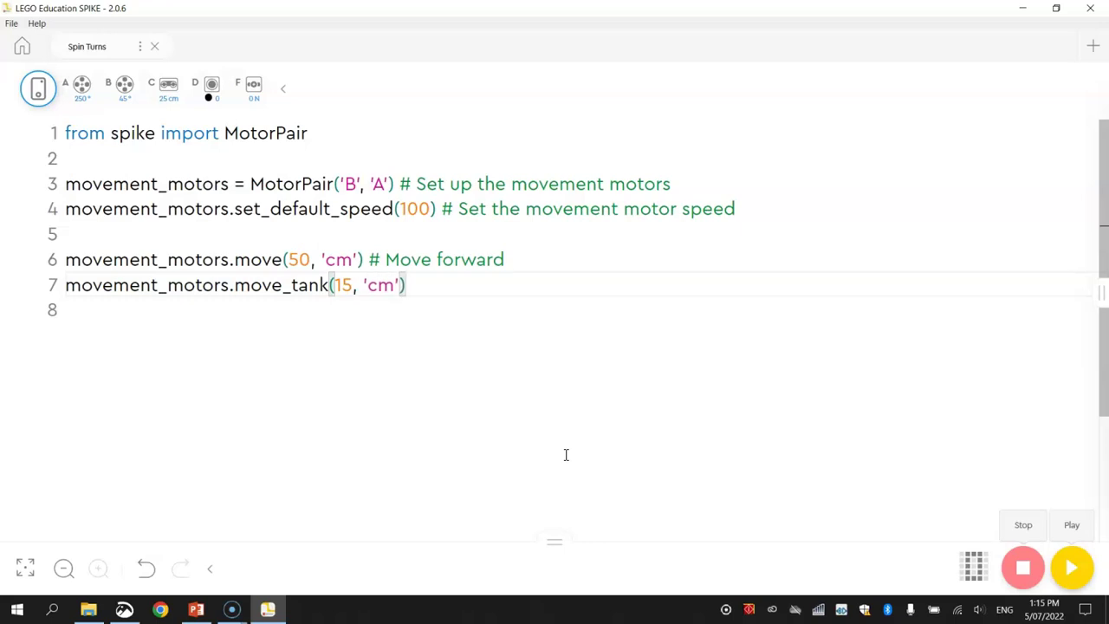
# - Add left_speed = -100 and right_speed = 100 to the move_tank call
pyautogui.write(',')
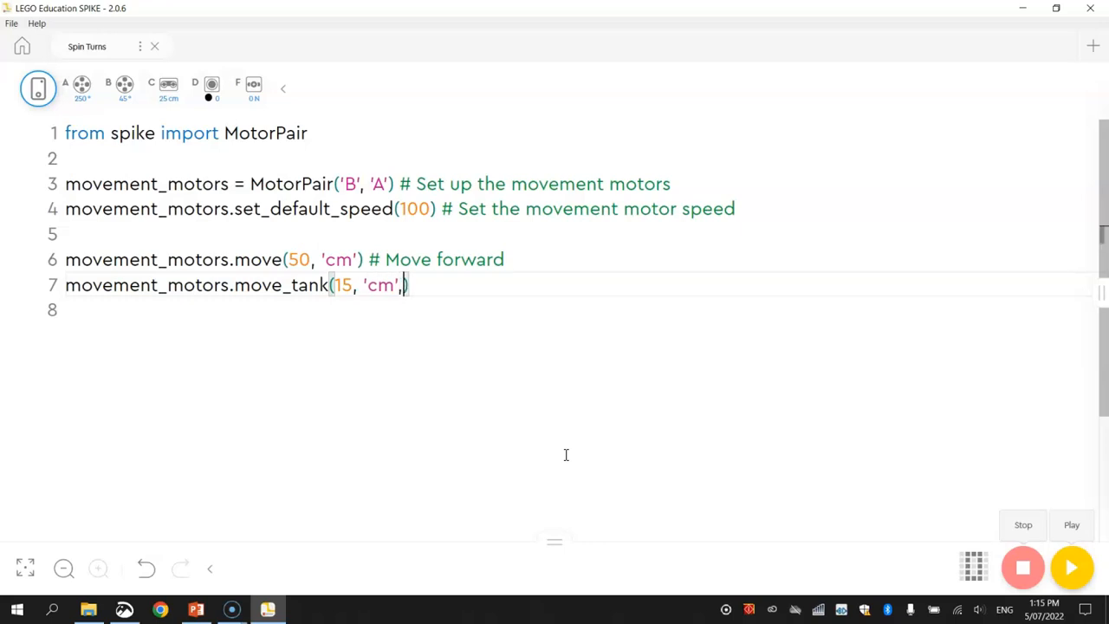
pyautogui.write('" "')
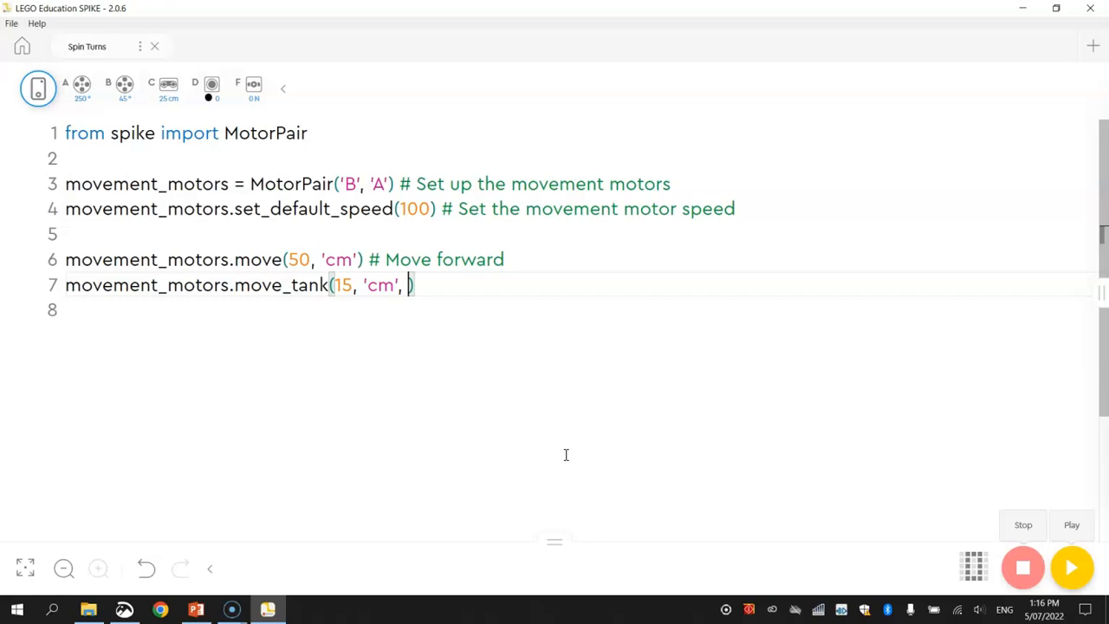
pyautogui.write('left_speed')
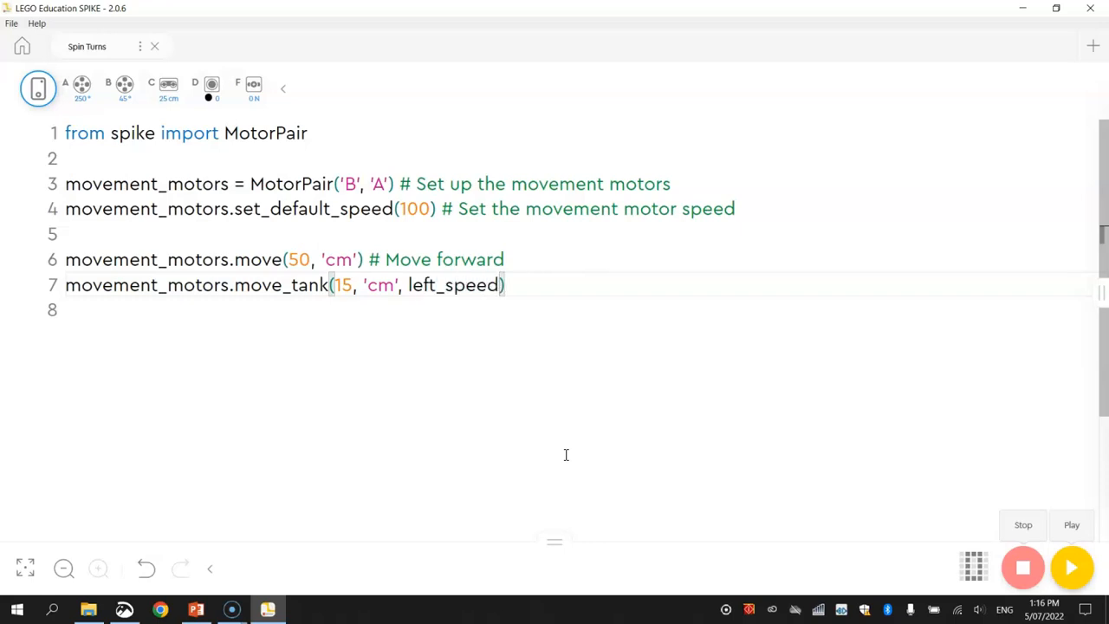
pyautogui.write('= -100')
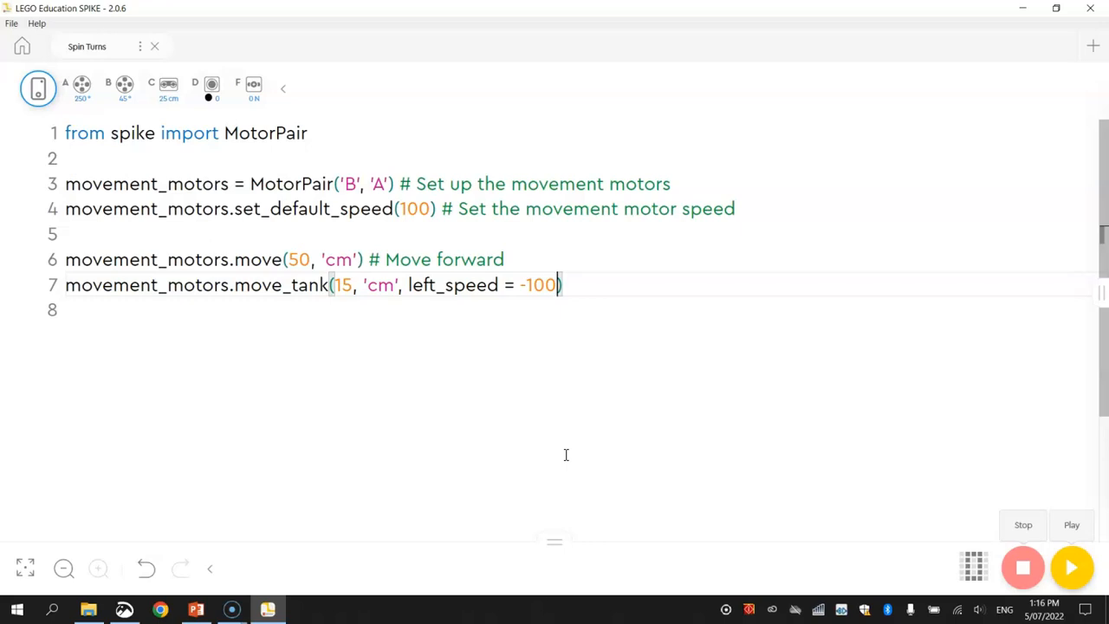
pyautogui.write(', right_speed')
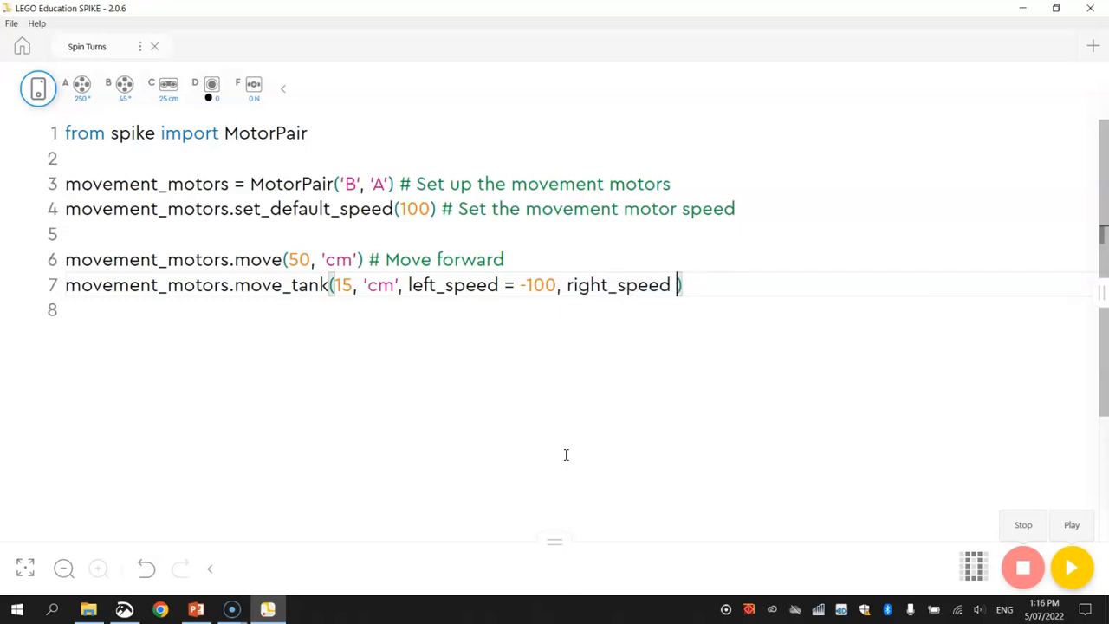
pyautogui.write('100')
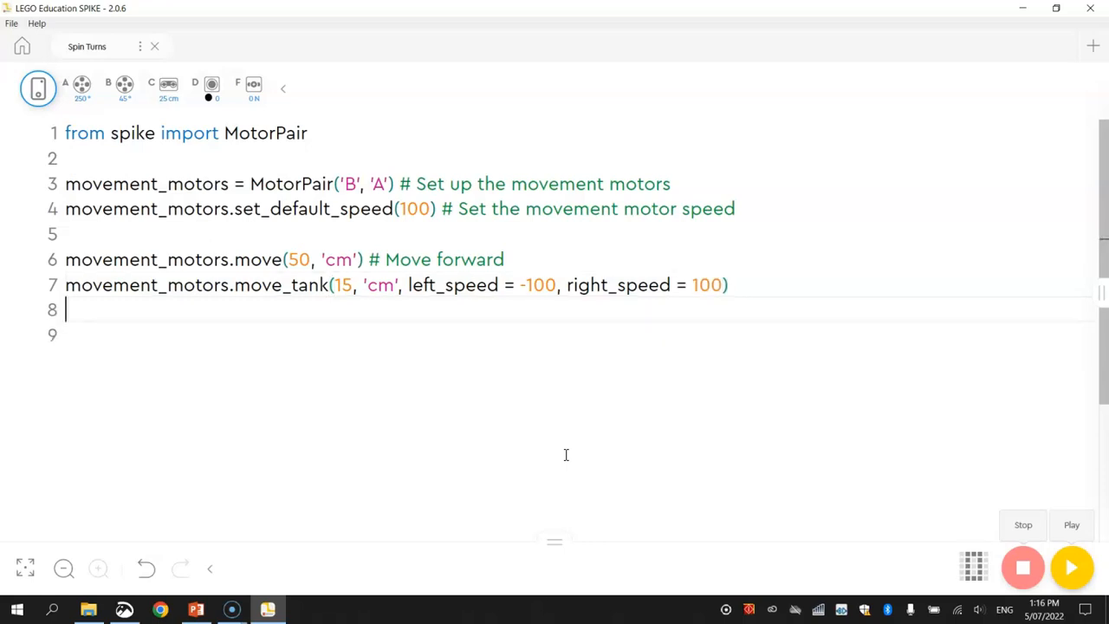
# - Write movement_motors.move(50, 'cm') on line 8 and begin its '# Move' comment
pyautogui.write('movemen')
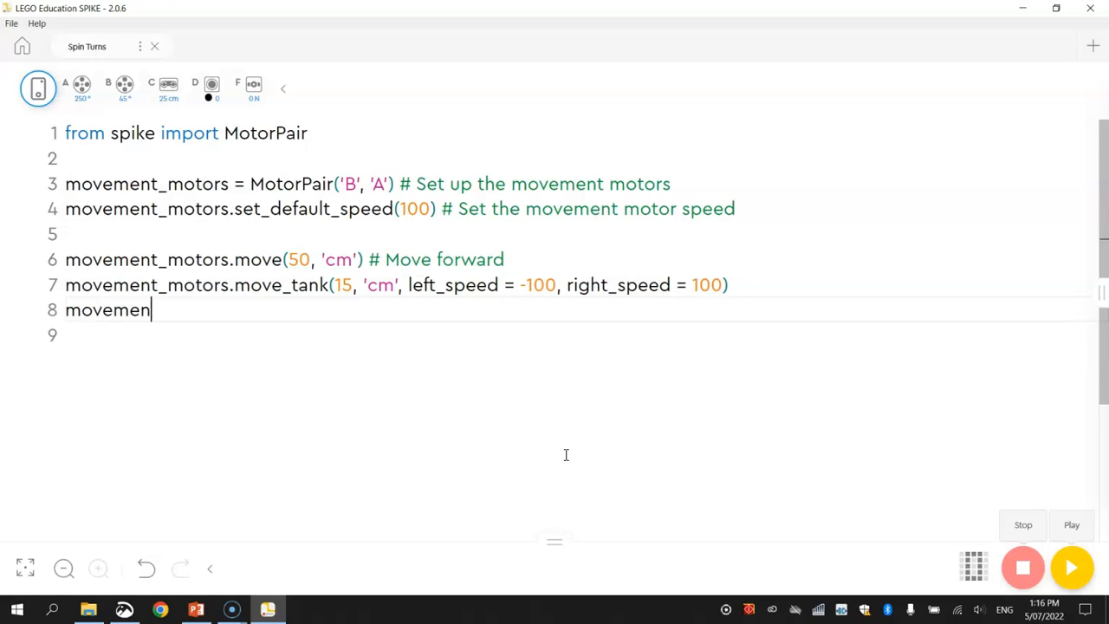
pyautogui.write('t_motor')
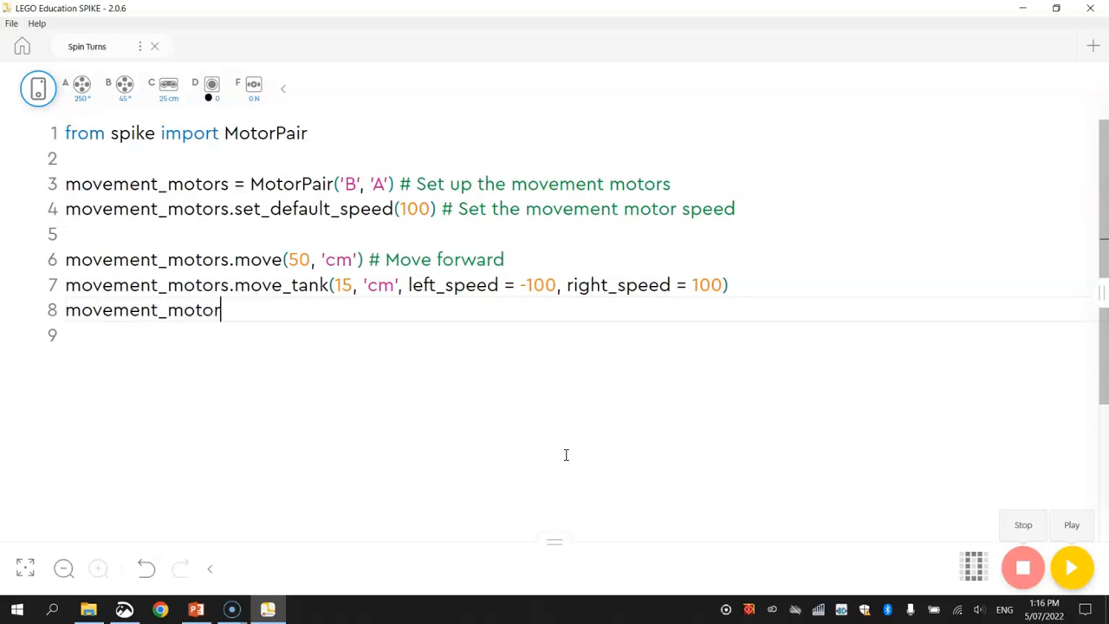
pyautogui.write('s.move')
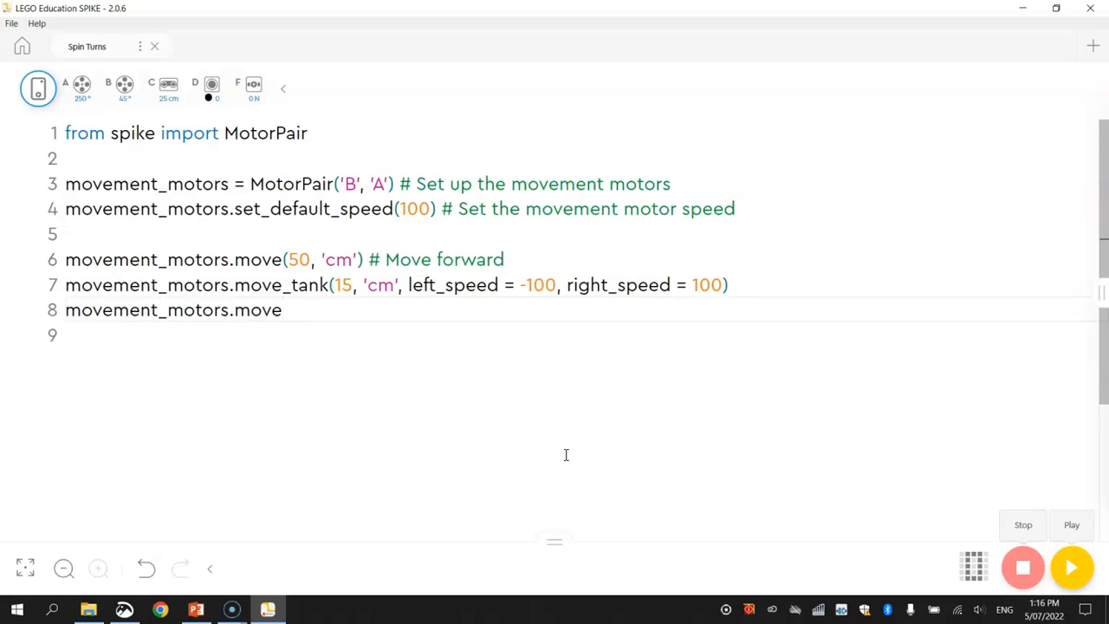
pyautogui.write('(50cm)')
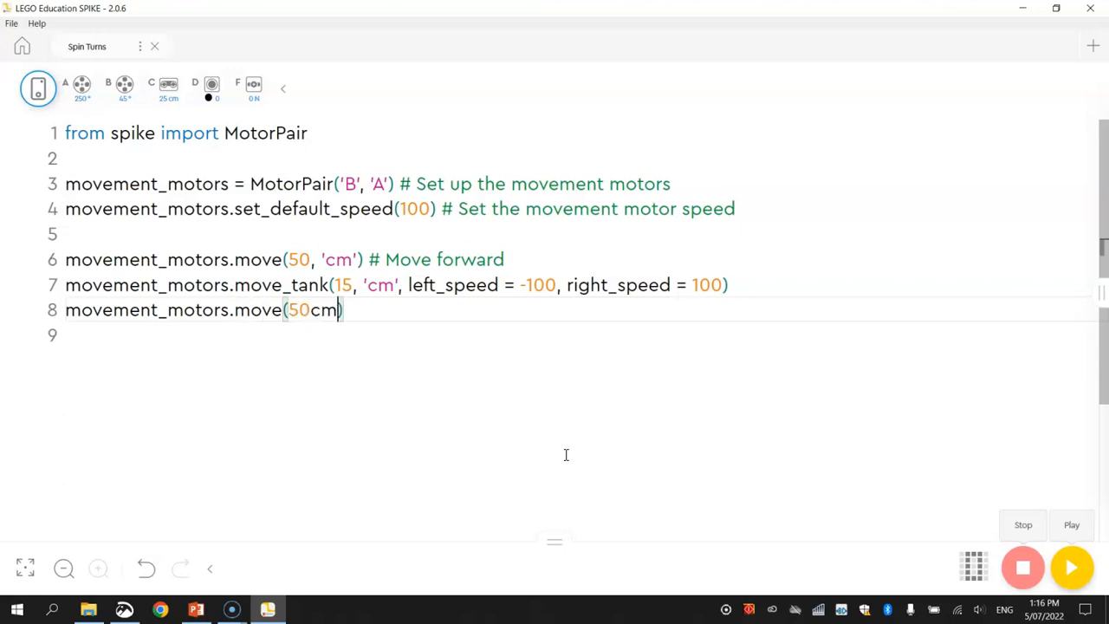
pyautogui.press('Backspace')
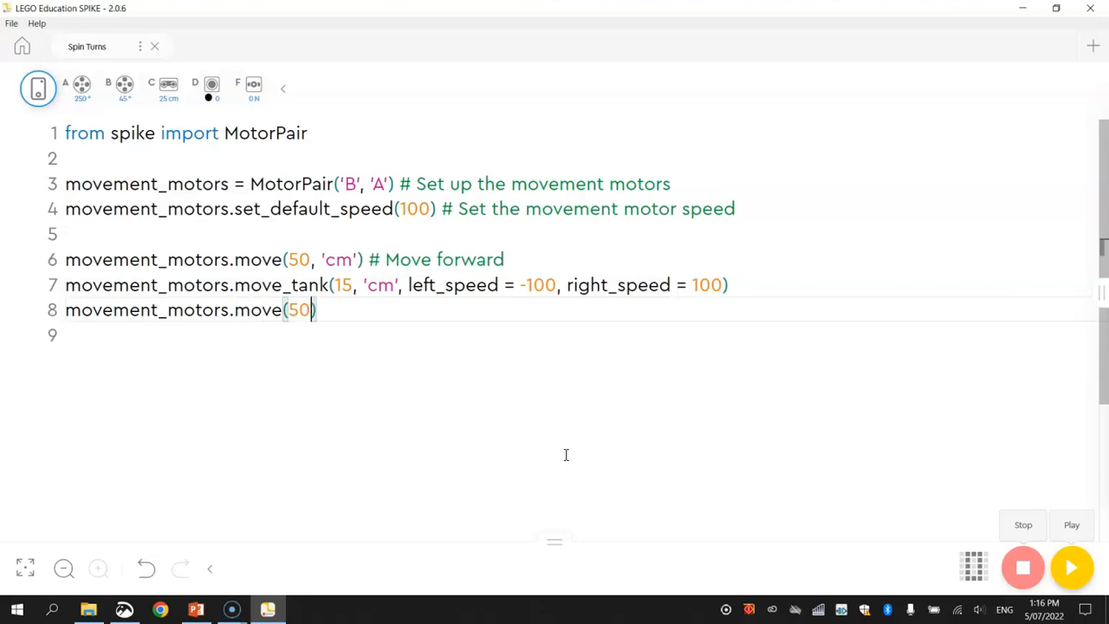
pyautogui.write(", 'c")
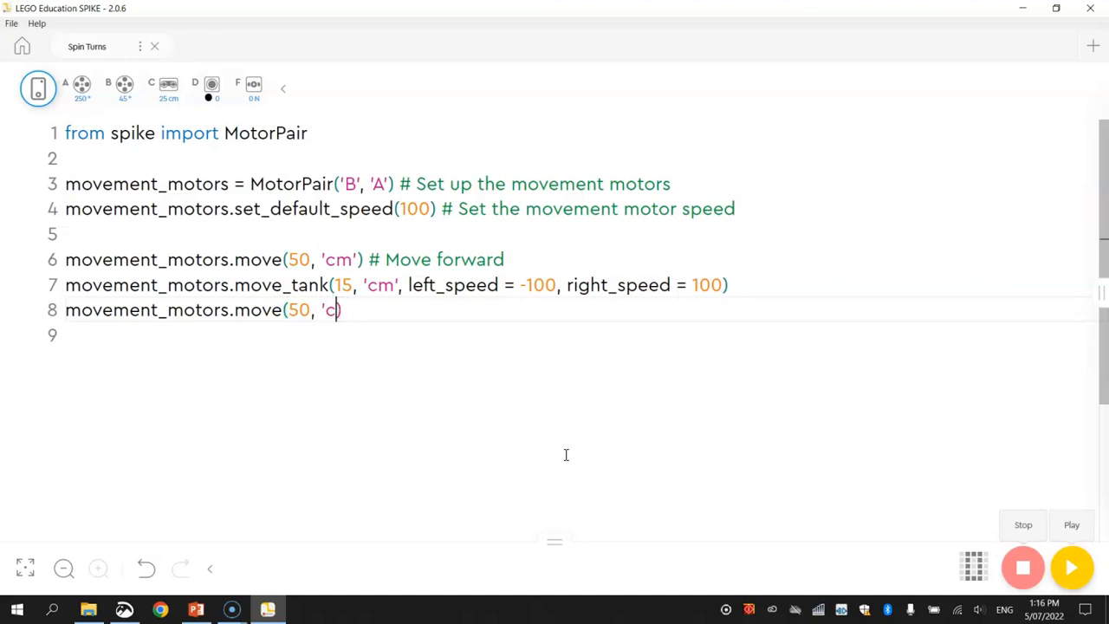
pyautogui.write("m')")
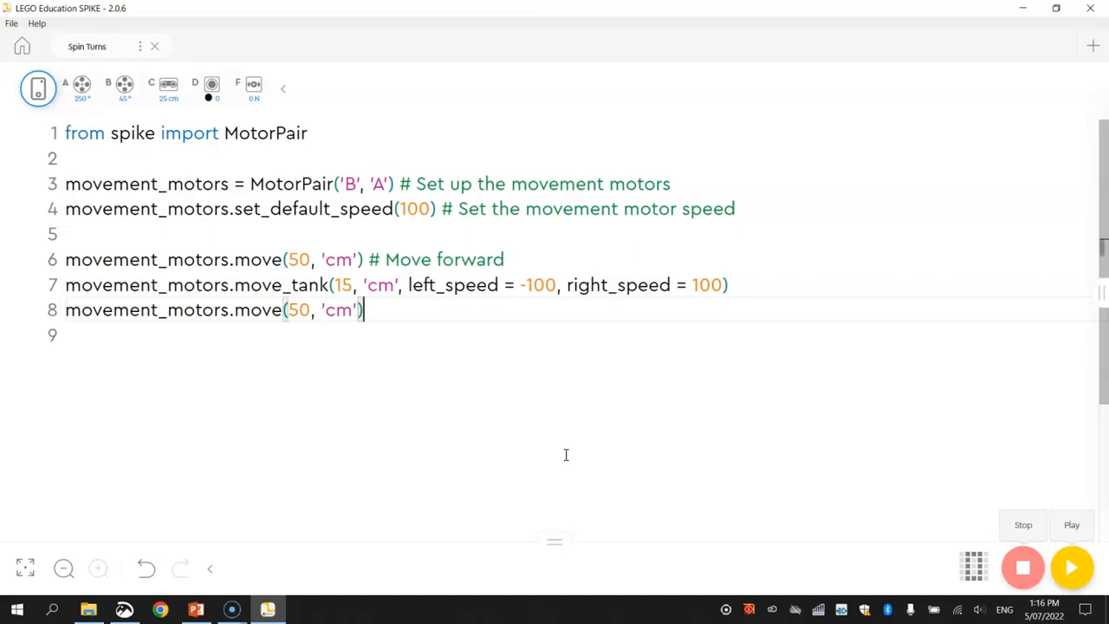
pyautogui.write('# Move back to the start')
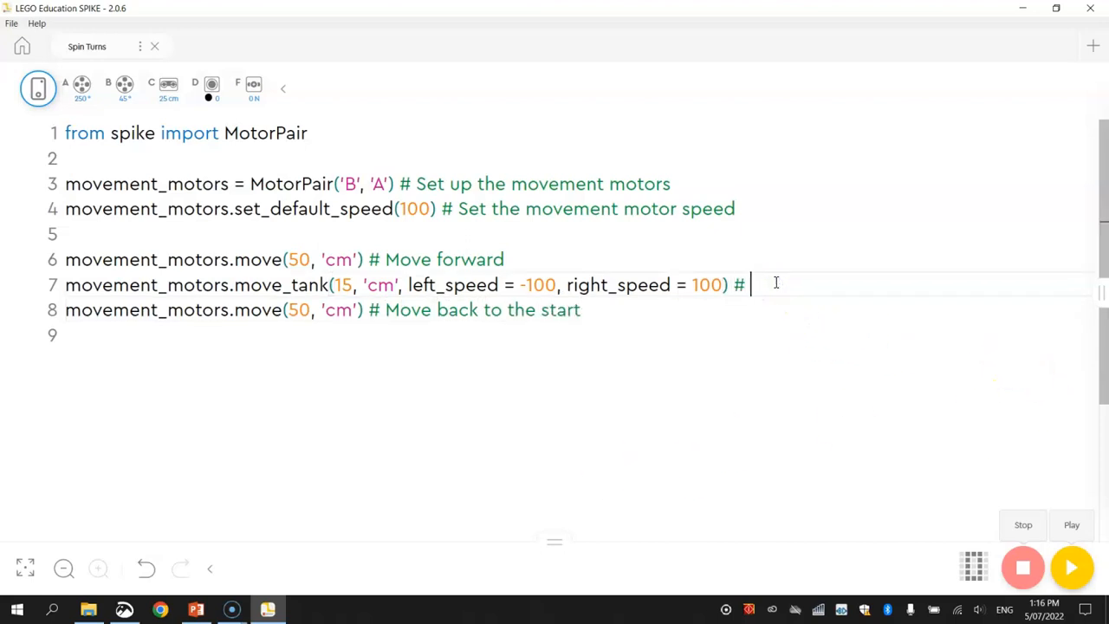
# - Comment the move_tank spin line with 'Do a 180-degree turn', correcting the typo
pyautogui.write('Do a 18')
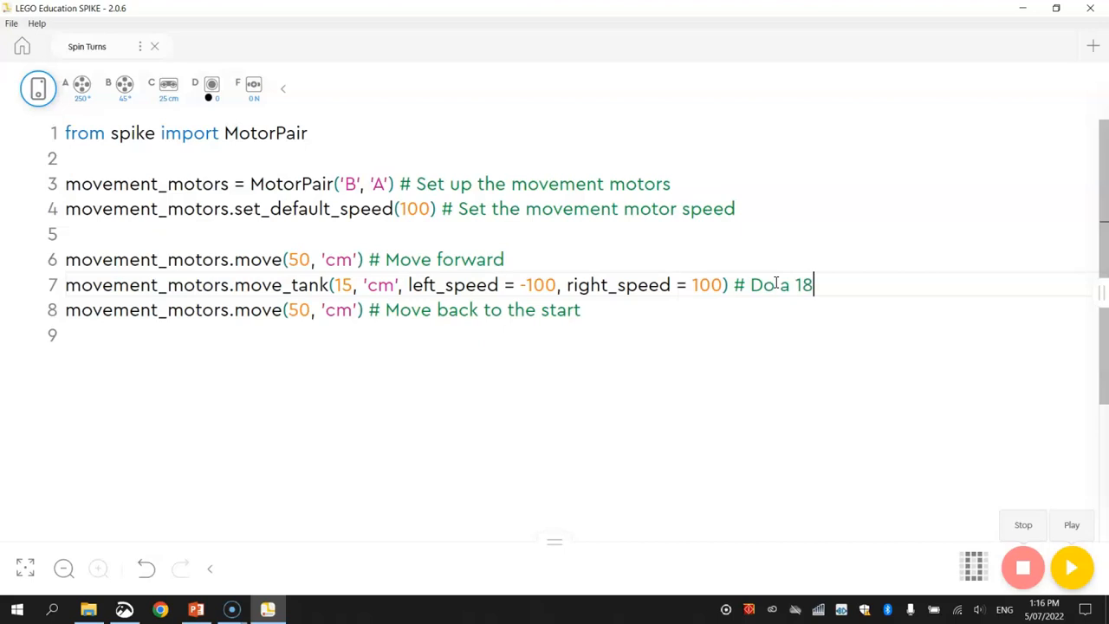
pyautogui.write('0- de')
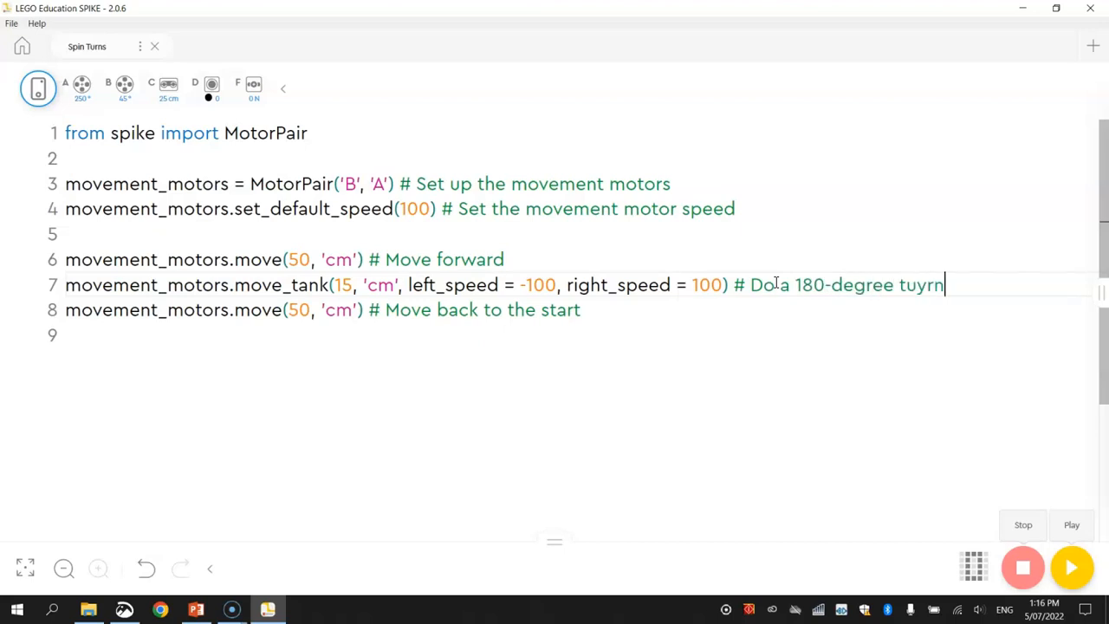
pyautogui.press('Backspace')
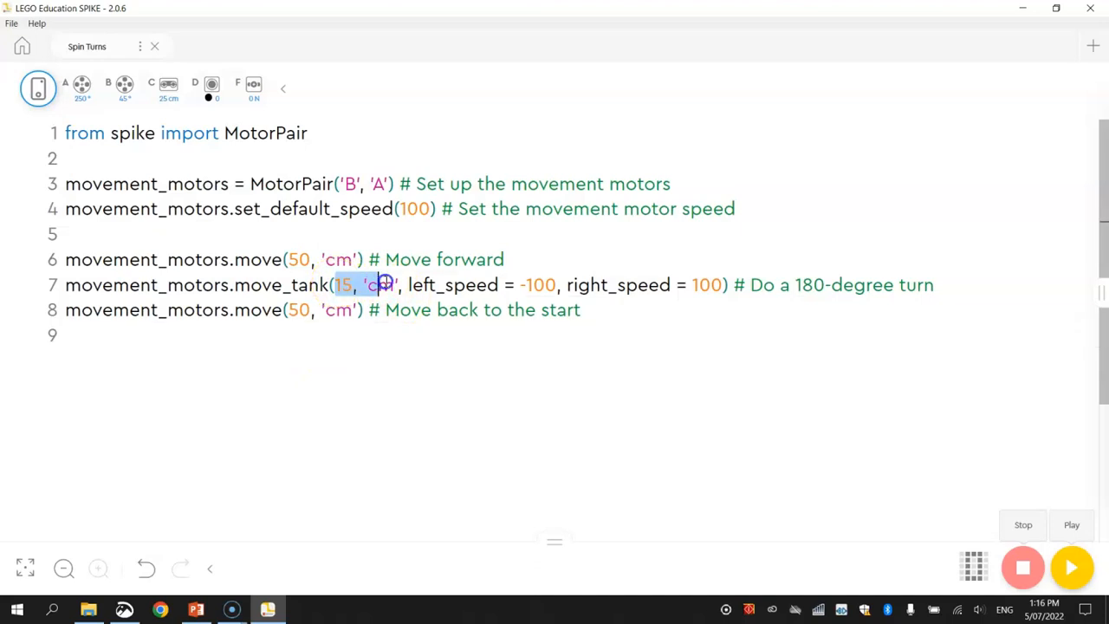
pyautogui.moveTo(333, 284); pyautogui.dragTo(724, 284)
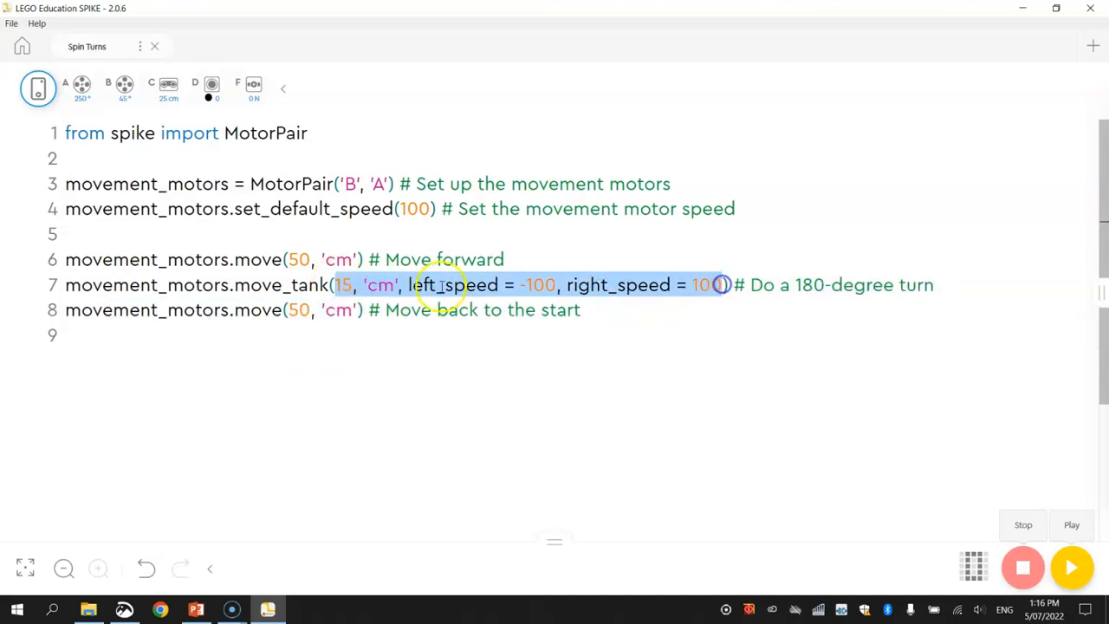
pyautogui.moveTo(565, 275)
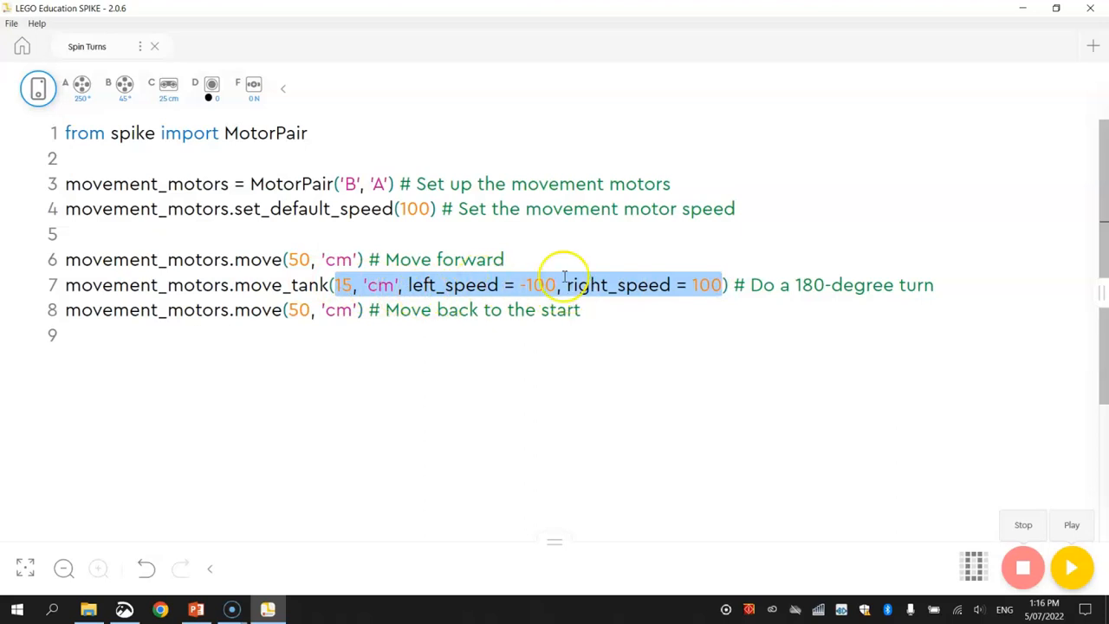
pyautogui.moveTo(405, 357)
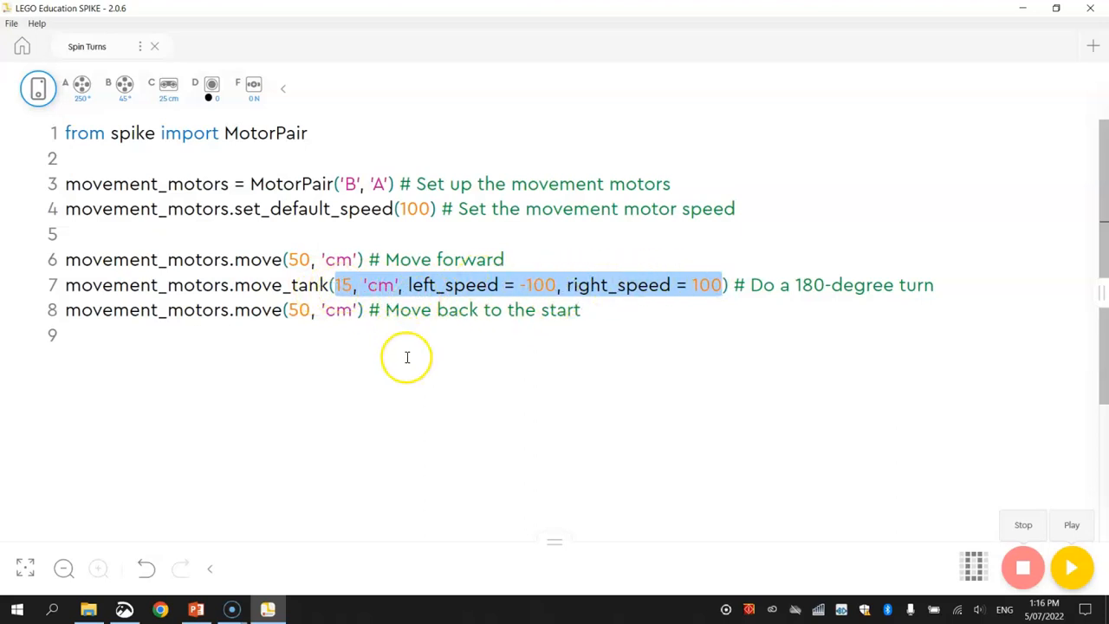
pyautogui.moveTo(456, 409)
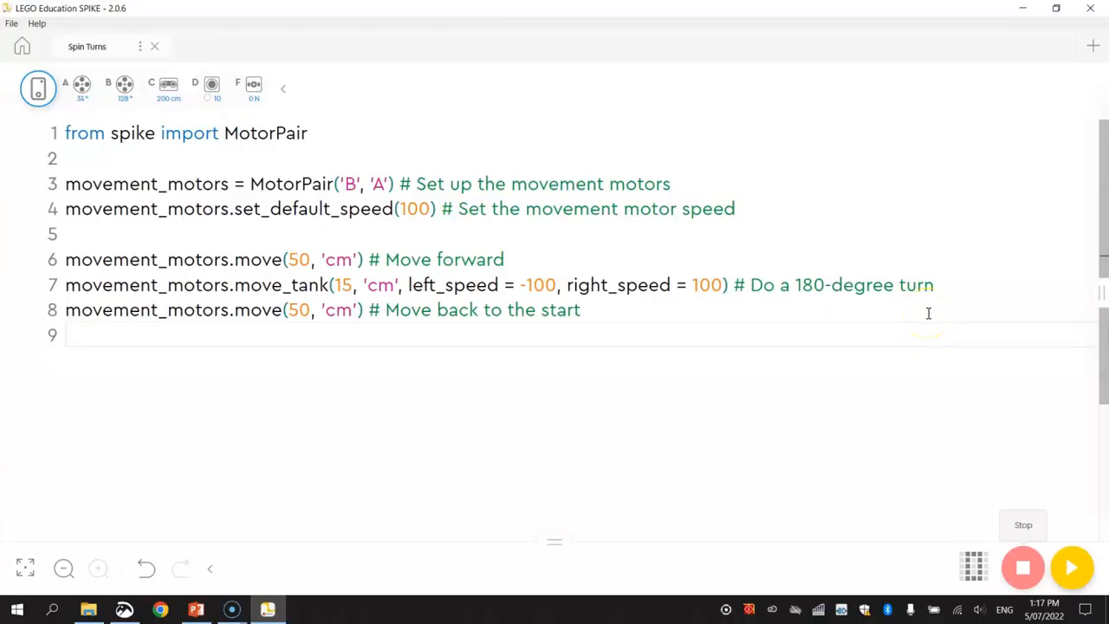
pyautogui.moveTo(250, 293)
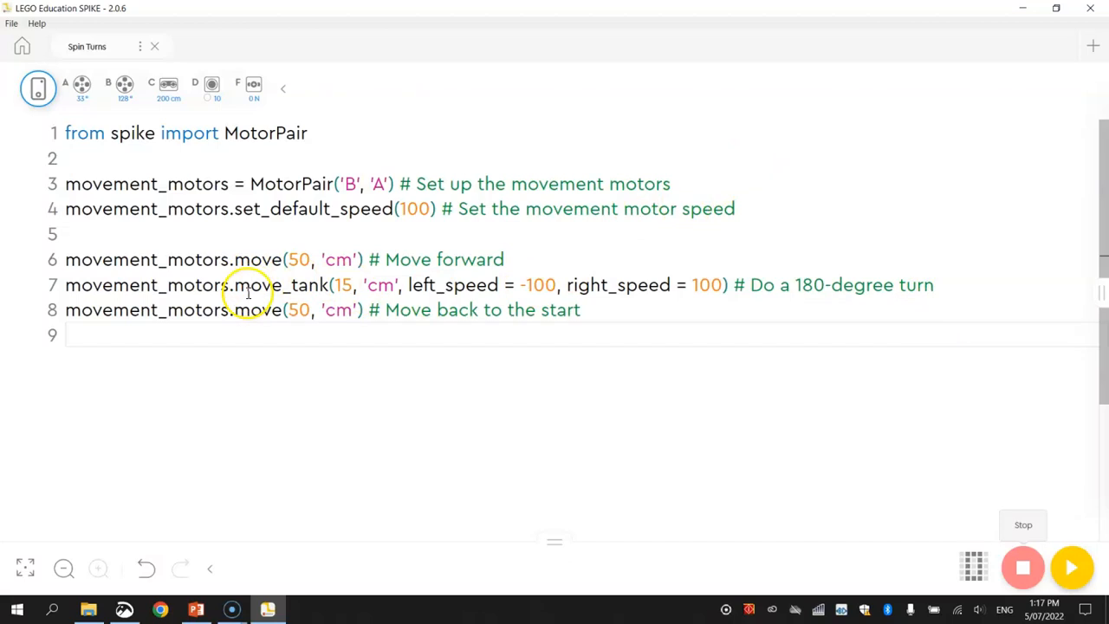
pyautogui.doubleClick(281, 284)
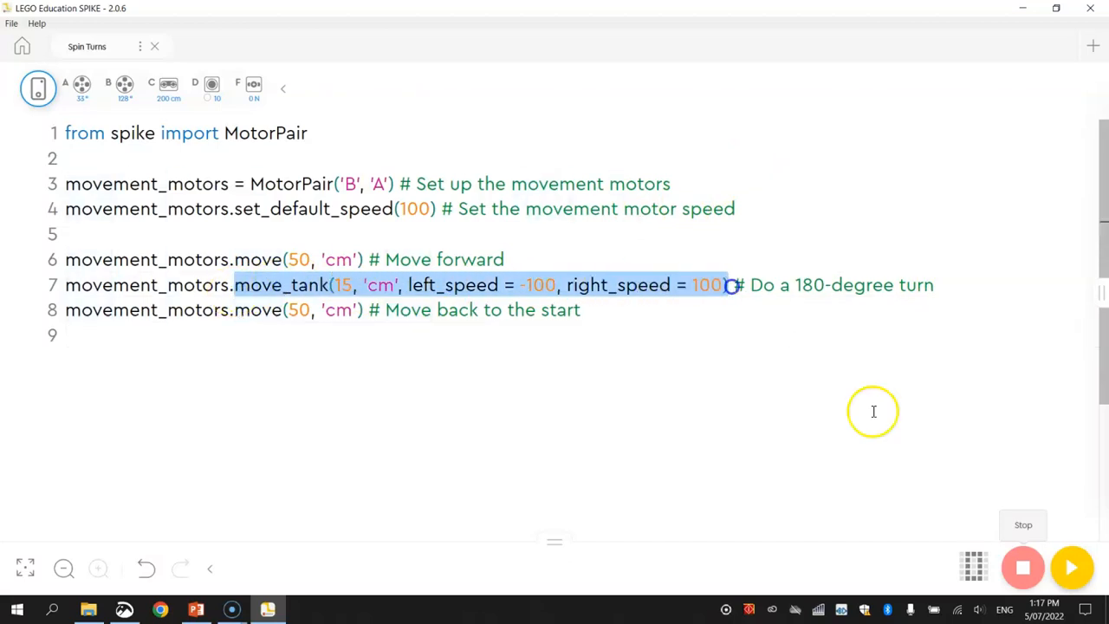
pyautogui.moveTo(926, 451)
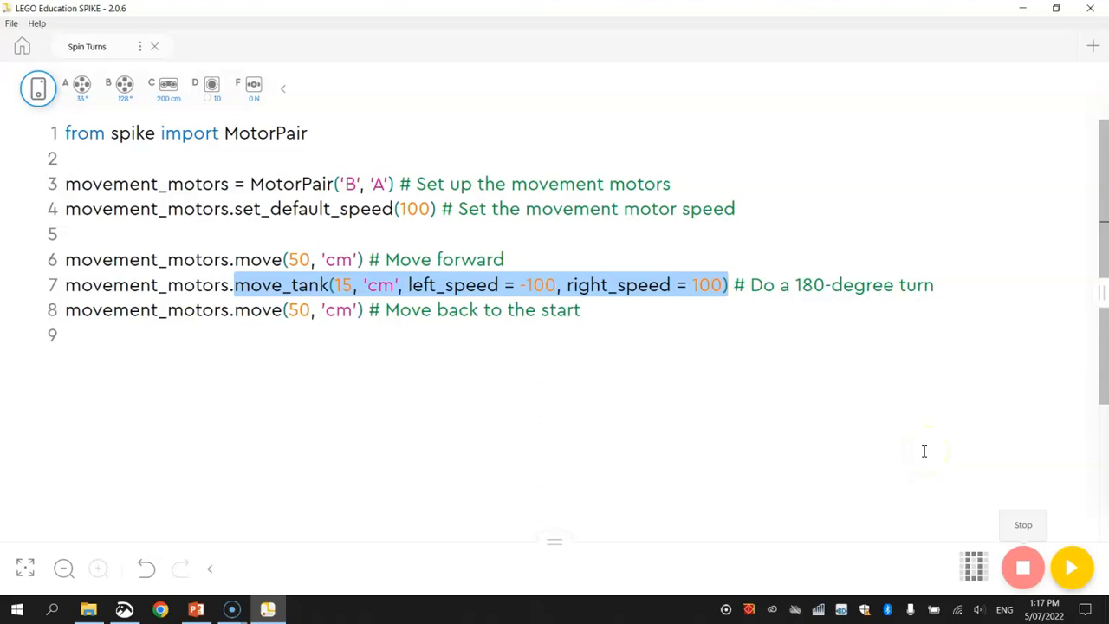
pyautogui.moveTo(208, 513)
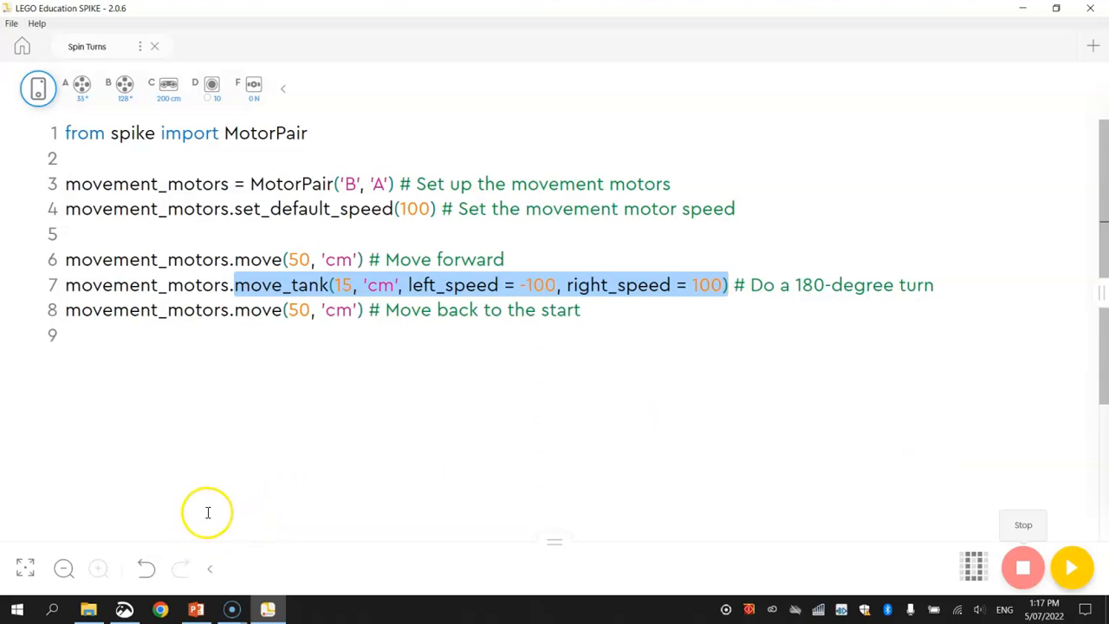